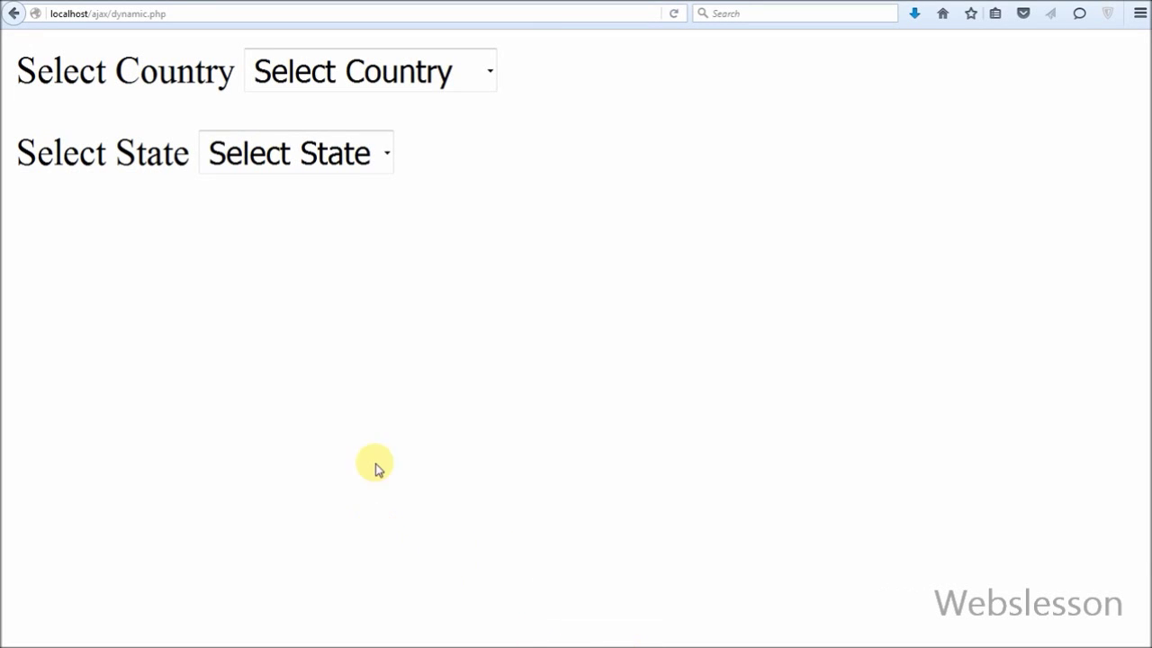
- Choose Canada and pick Ontario from its loaded states, then switch to United Kingdom
{"action": "left_click", "coordinate": [369, 71]}
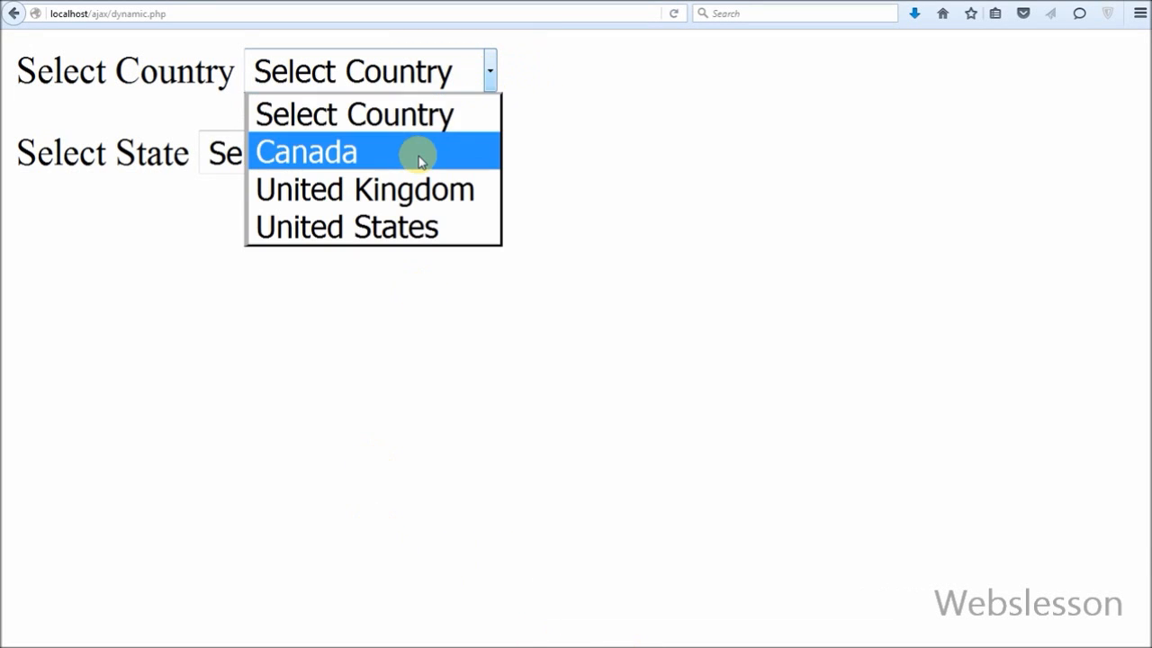
{"action": "left_click", "coordinate": [306, 151]}
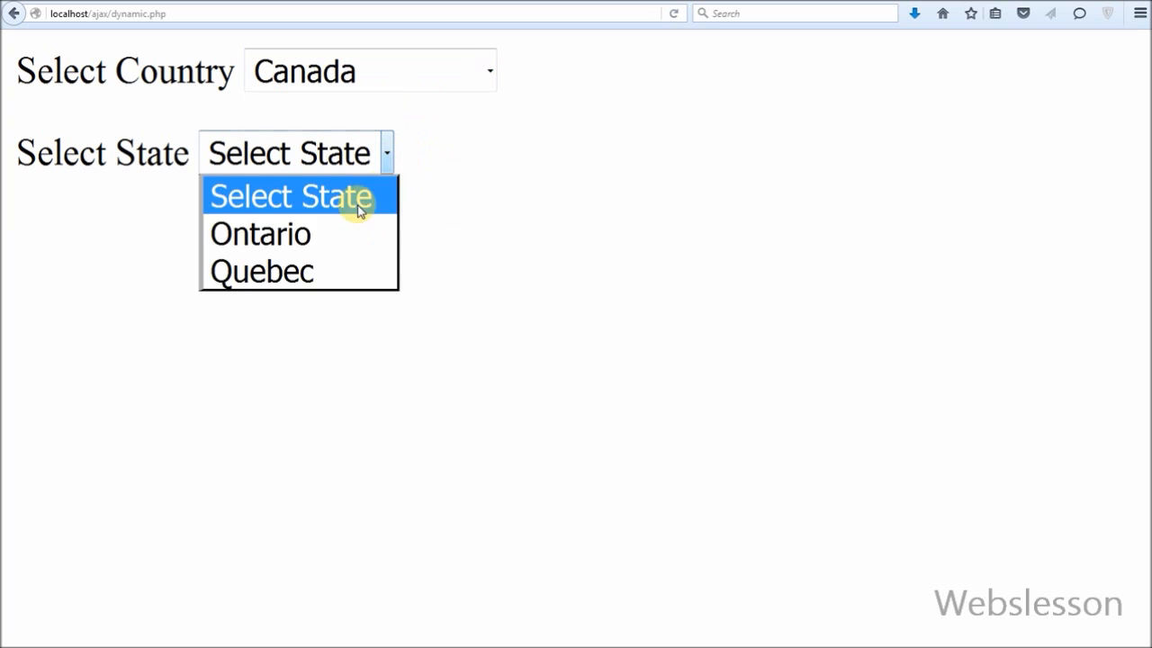
{"action": "left_click", "coordinate": [369, 70]}
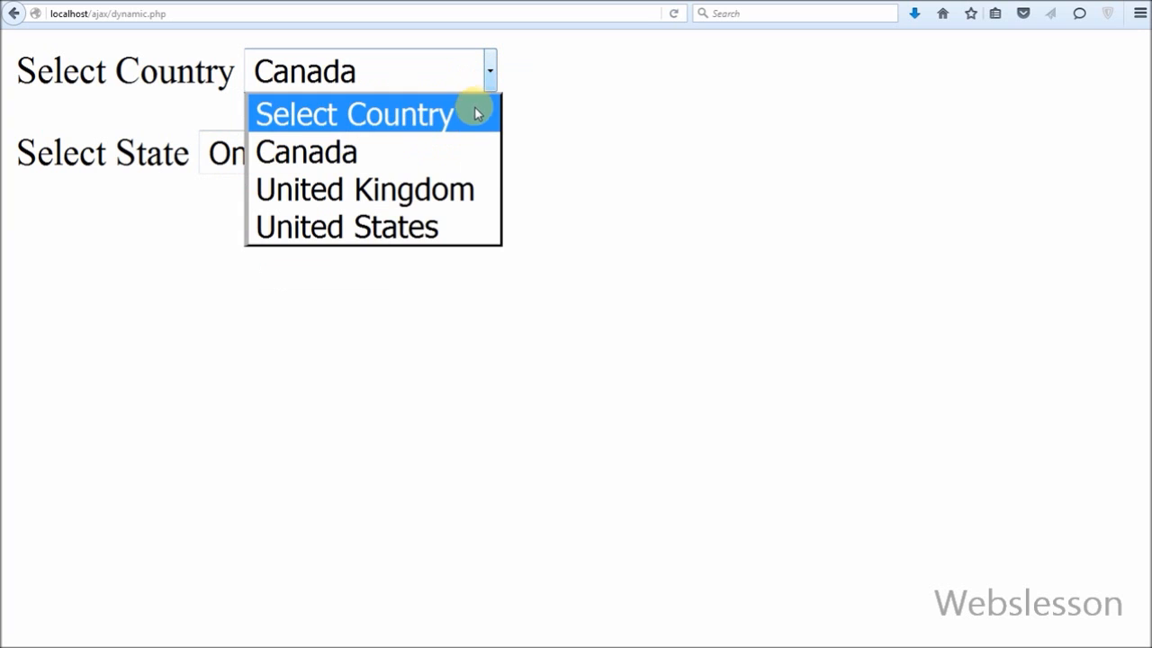
{"action": "left_click", "coordinate": [355, 113]}
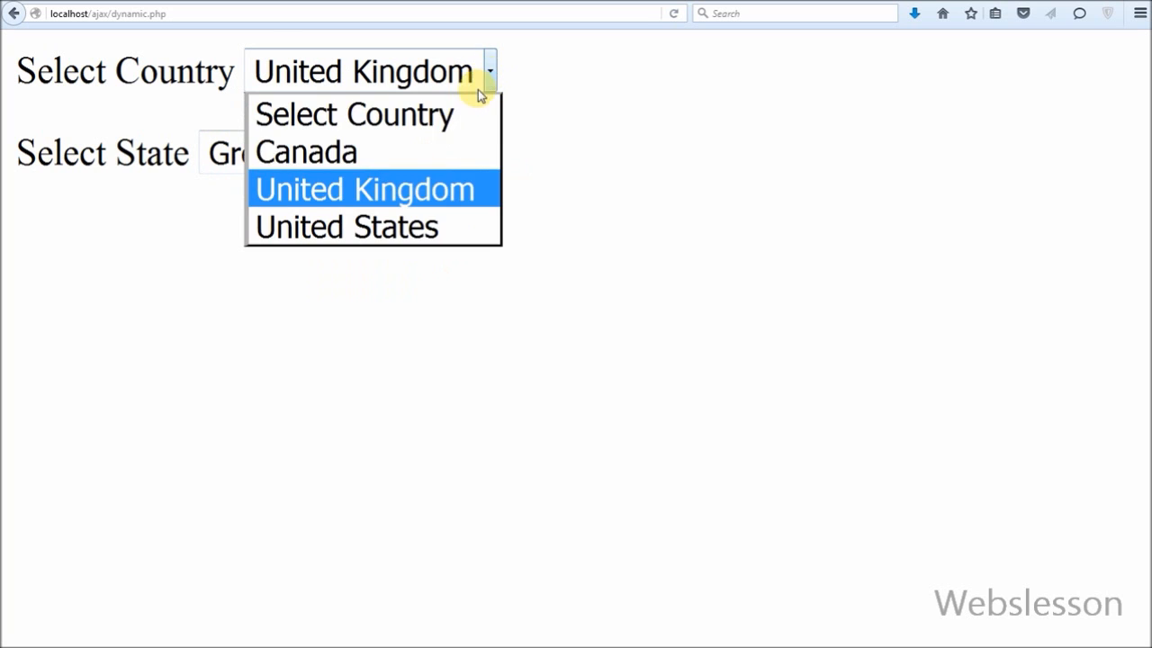
- Switch back to Canada for Quebec, then United Kingdom and pick one of its states
{"action": "left_click", "coordinate": [305, 151]}
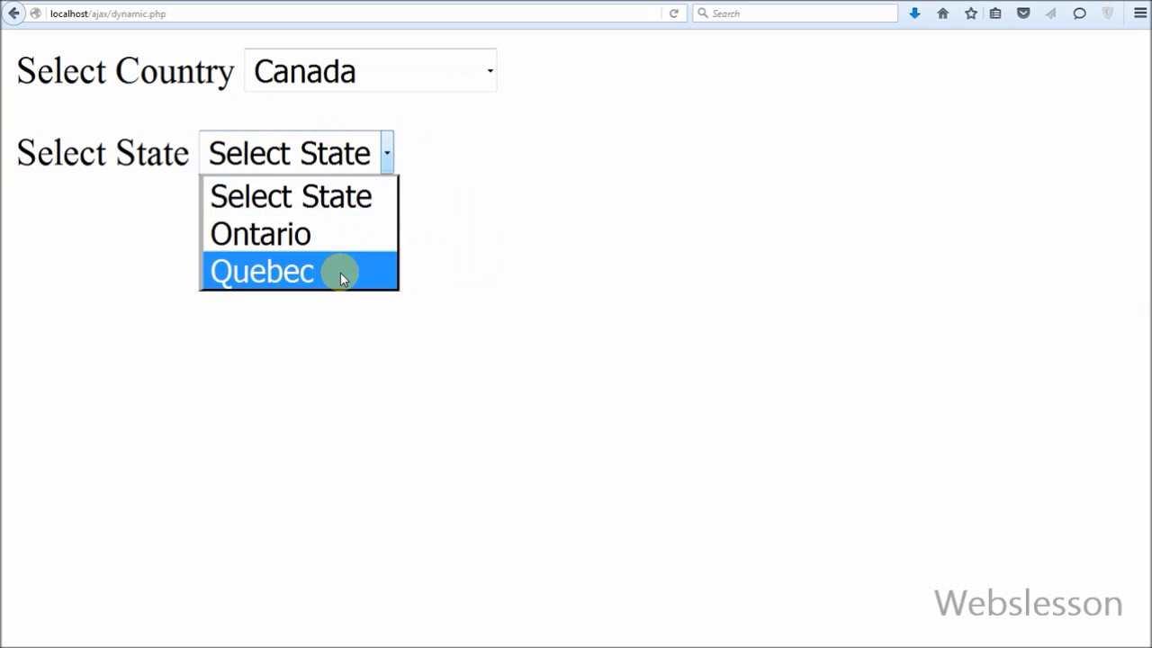
{"action": "left_click", "coordinate": [369, 71]}
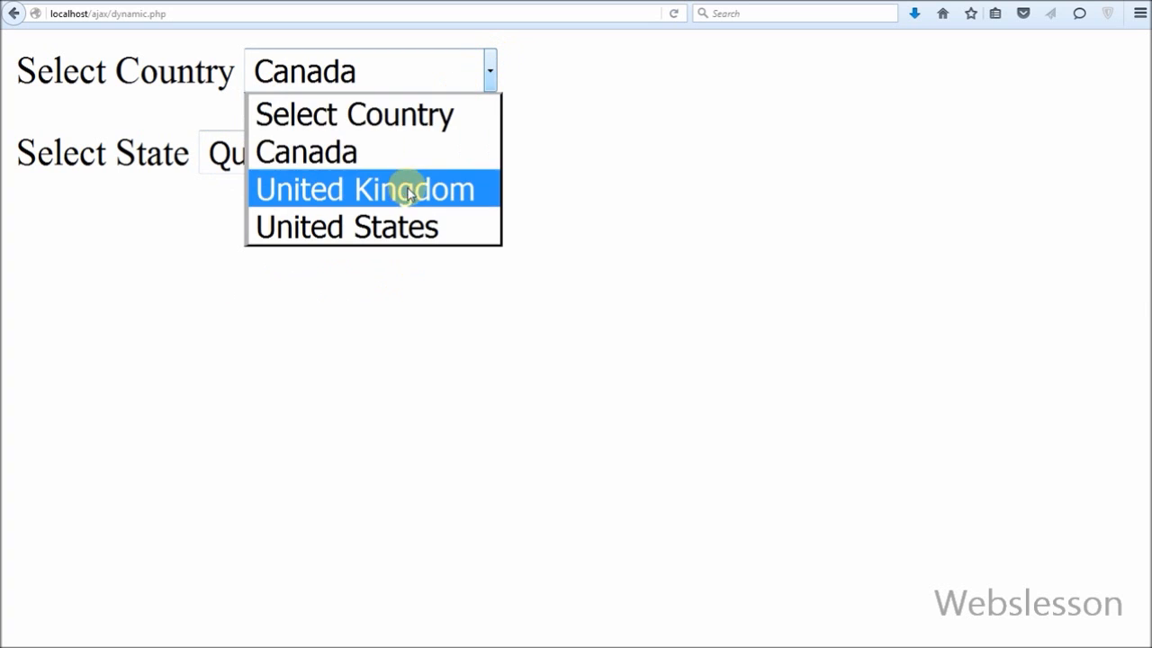
{"action": "left_click", "coordinate": [375, 189]}
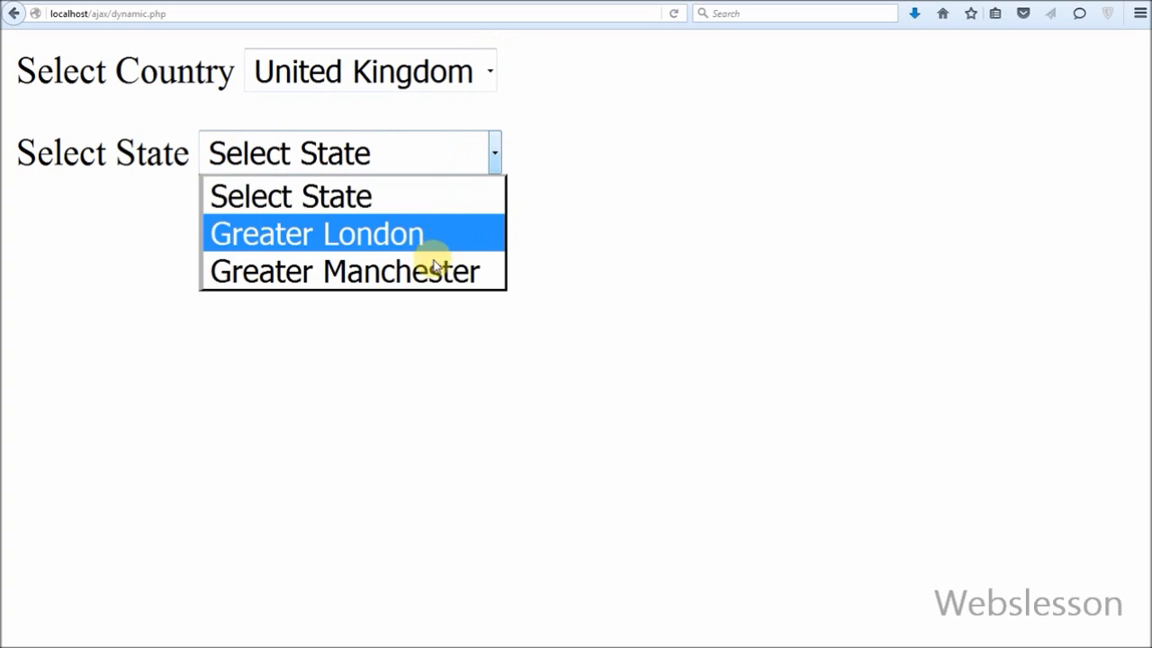
{"action": "left_click", "coordinate": [369, 71]}
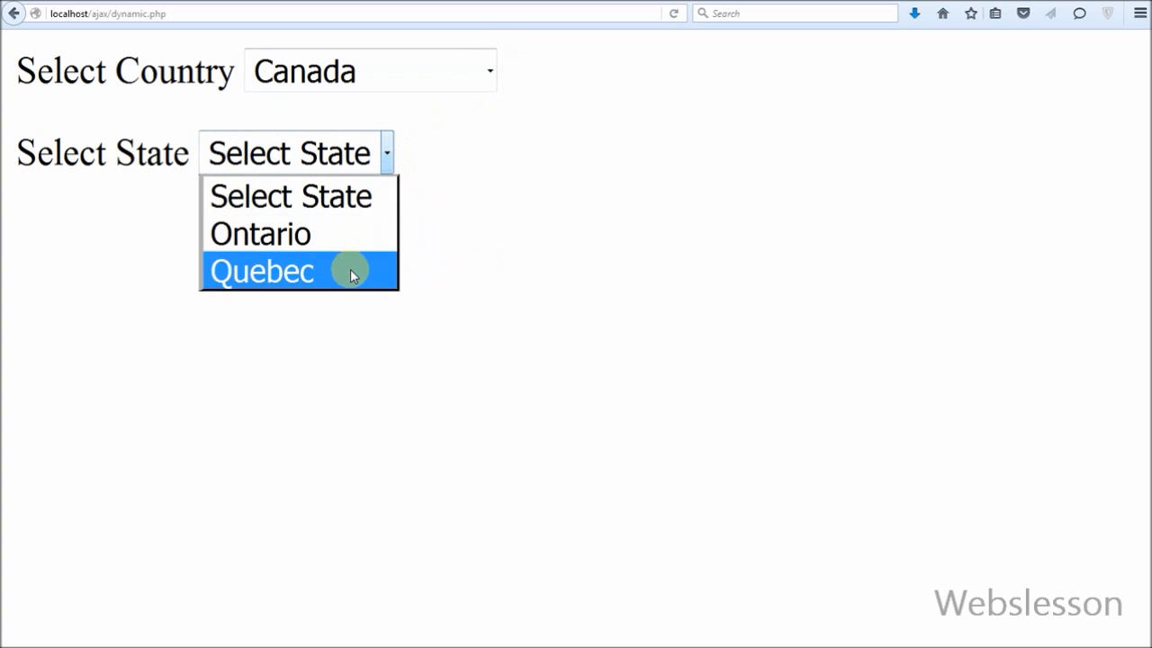
{"action": "left_click", "coordinate": [261, 272]}
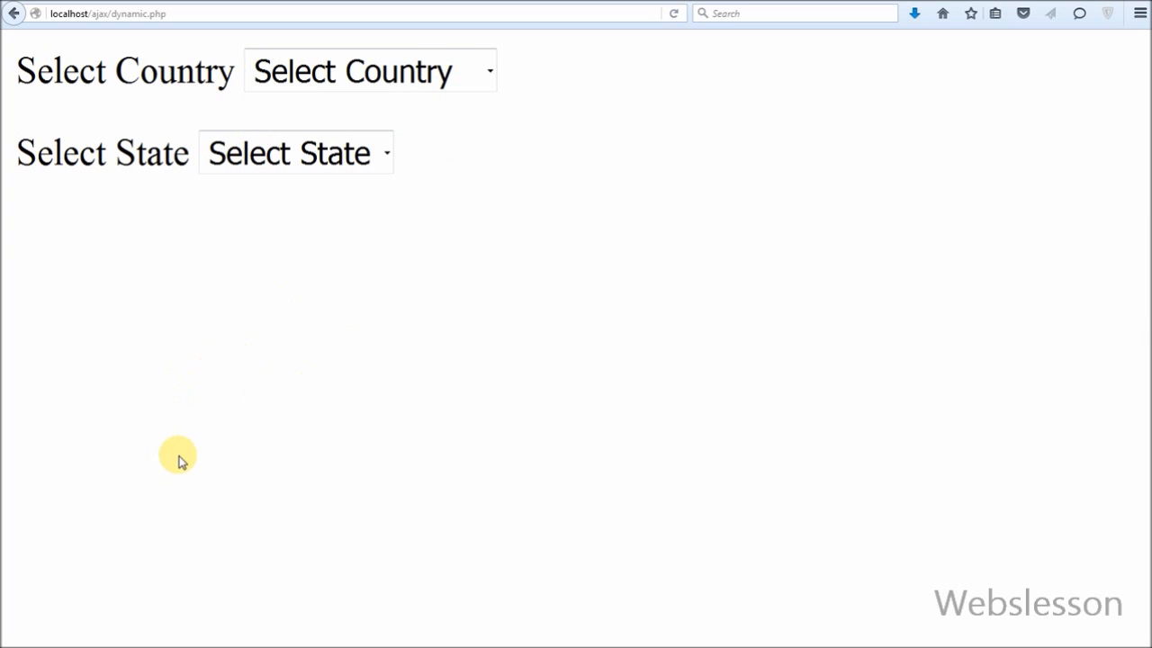
{"action": "mouse_move", "coordinate": [402, 148]}
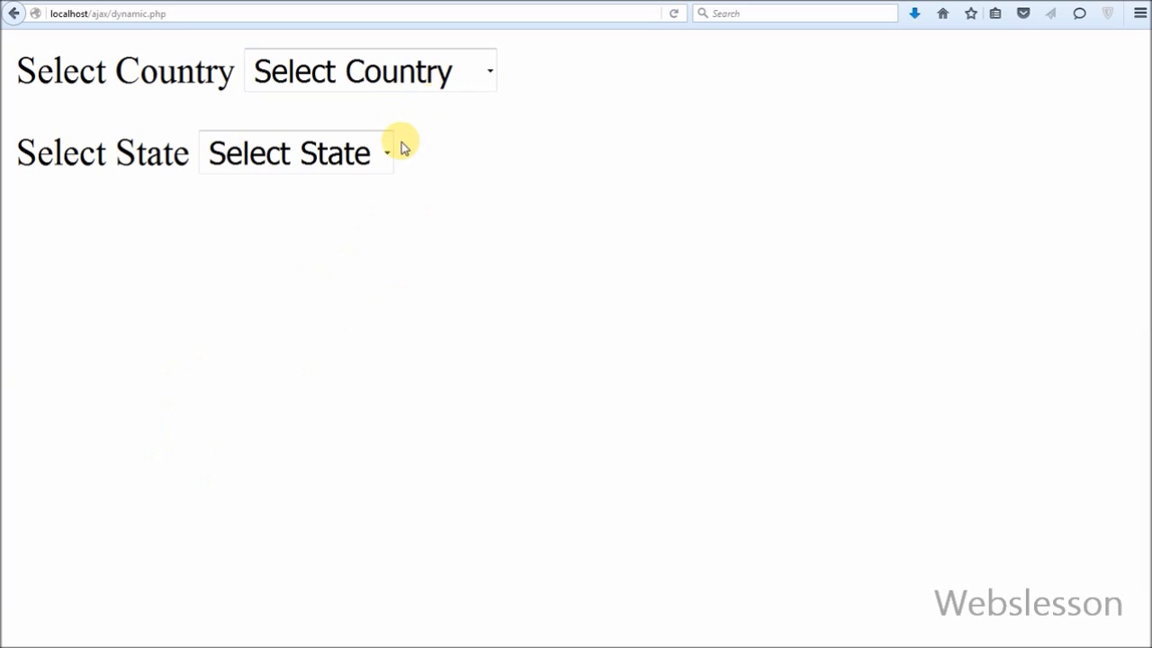
- Leave United Kingdom chosen as the country and move over to phpMyAdmin
{"action": "left_click", "coordinate": [369, 71]}
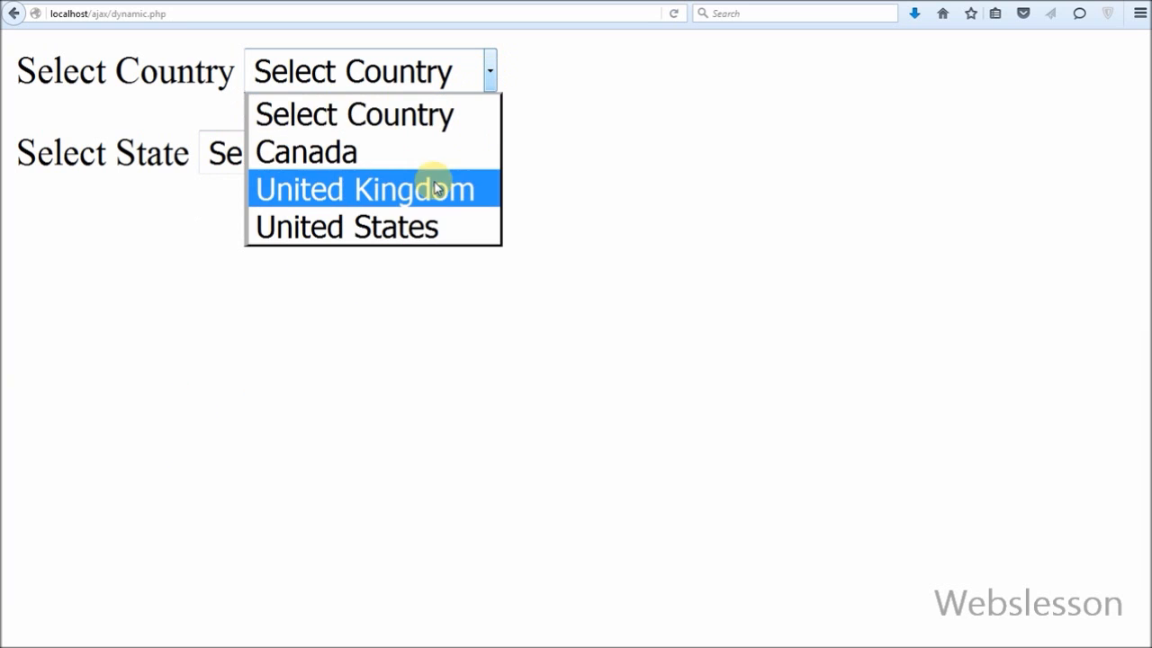
{"action": "left_click", "coordinate": [372, 189]}
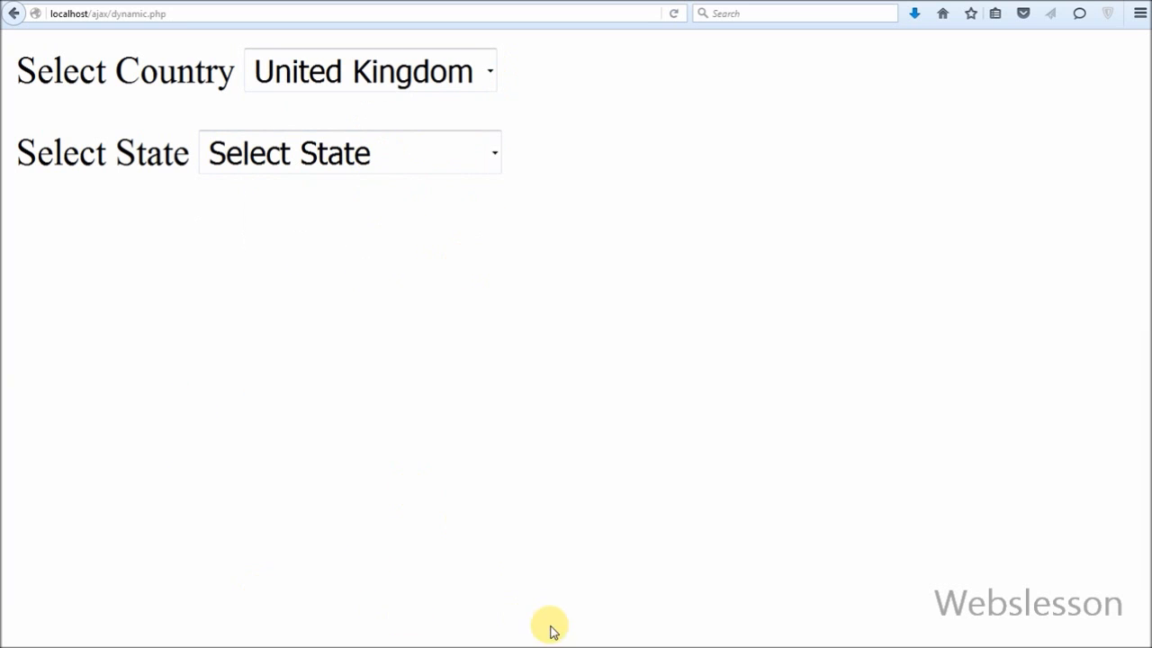
{"action": "left_click", "coordinate": [349, 152]}
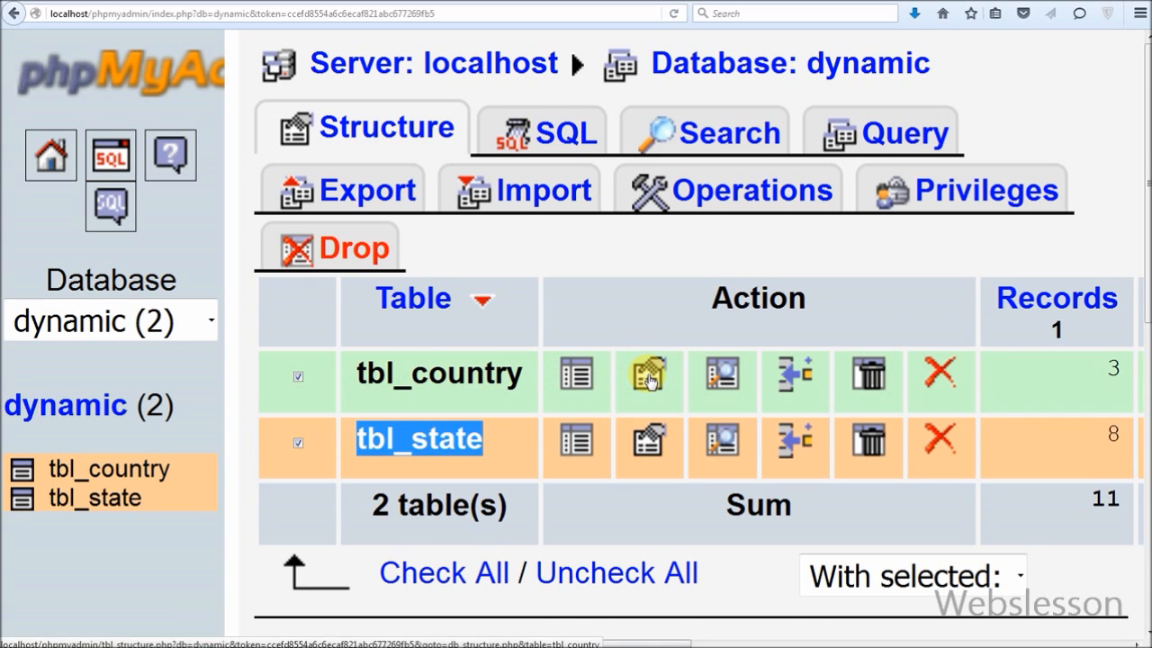
{"action": "left_click", "coordinate": [646, 380]}
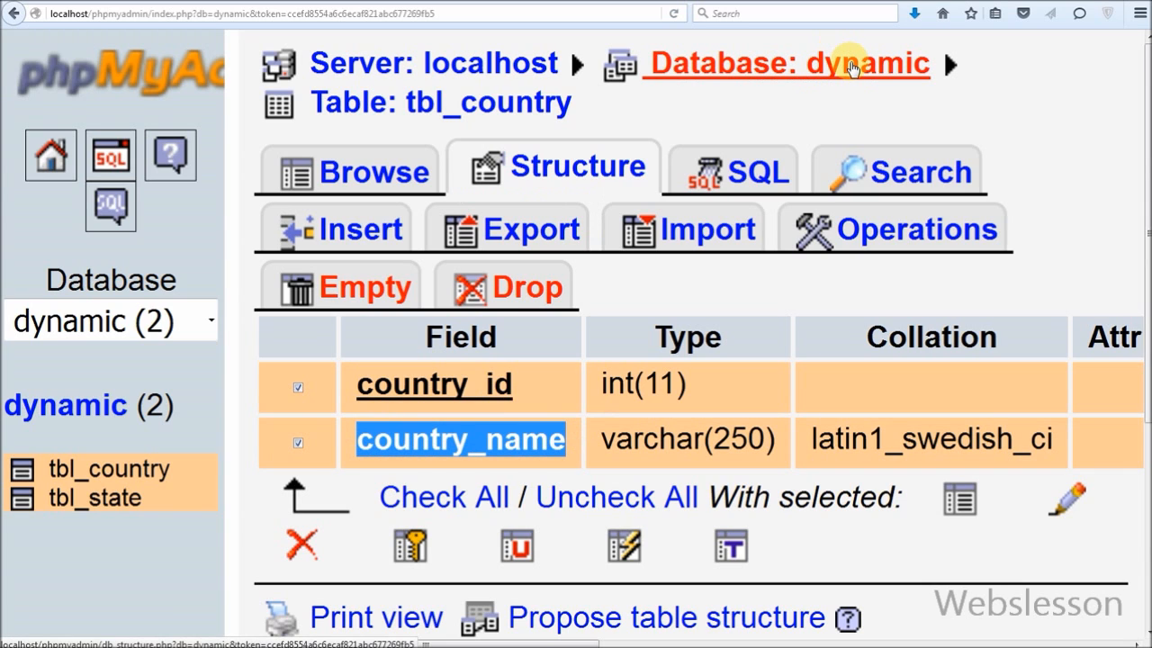
{"action": "left_click", "coordinate": [787, 63]}
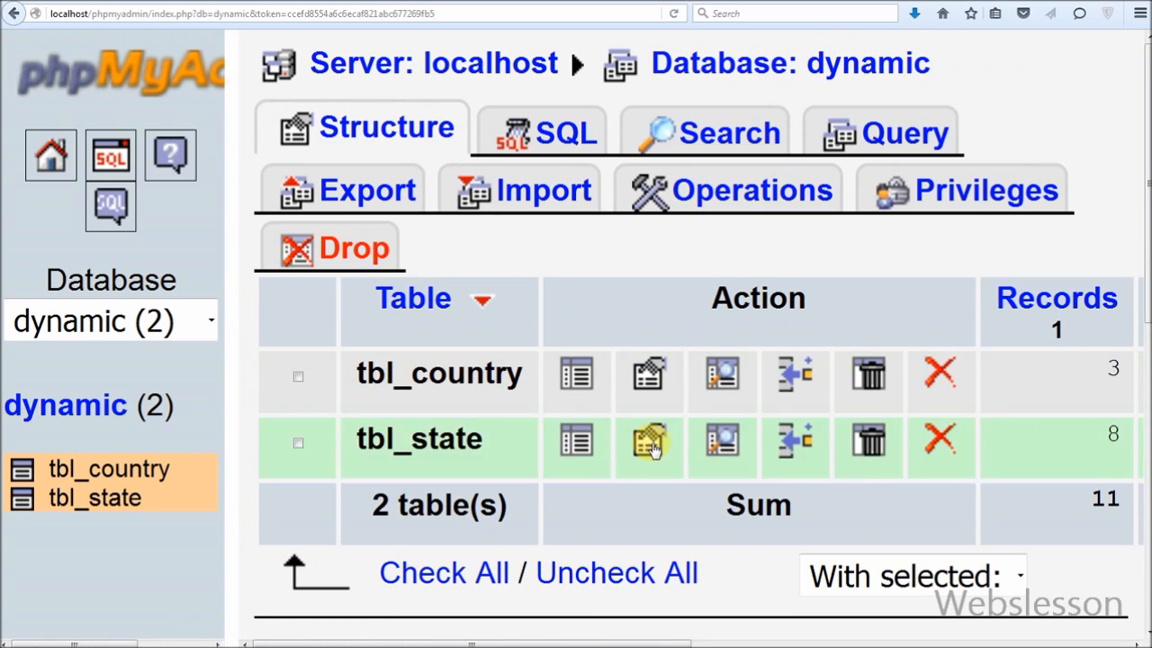
{"action": "left_click", "coordinate": [650, 447]}
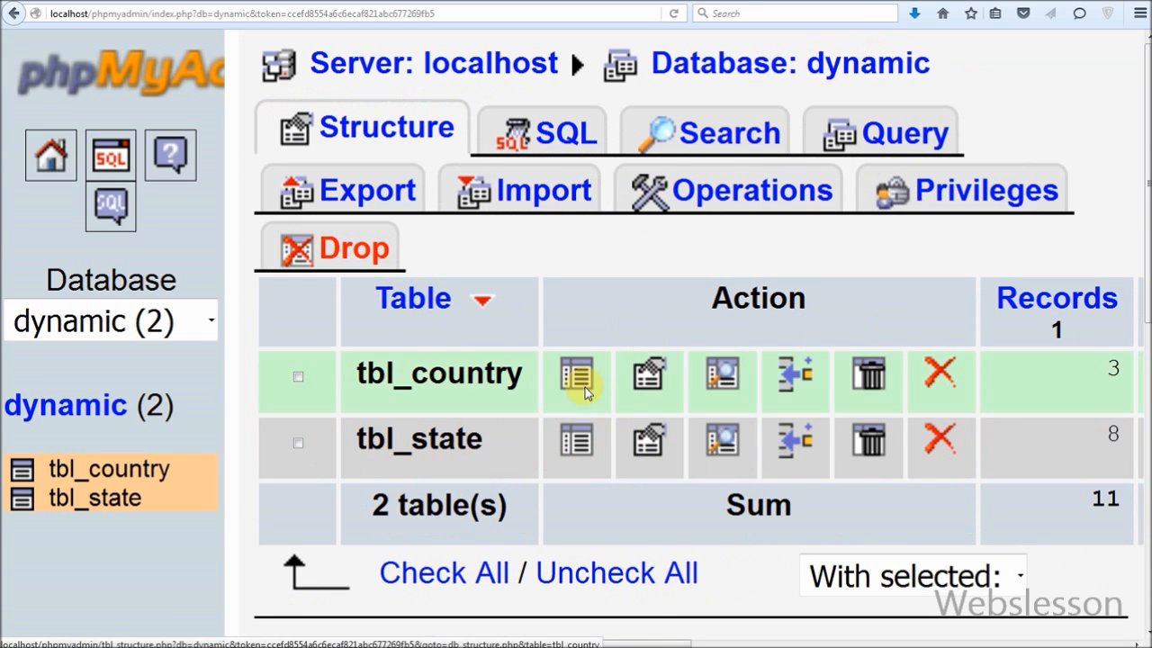
- Browse tbl_country's three rows, return to the dynamic database, and browse tbl_state
{"action": "left_click", "coordinate": [575, 380]}
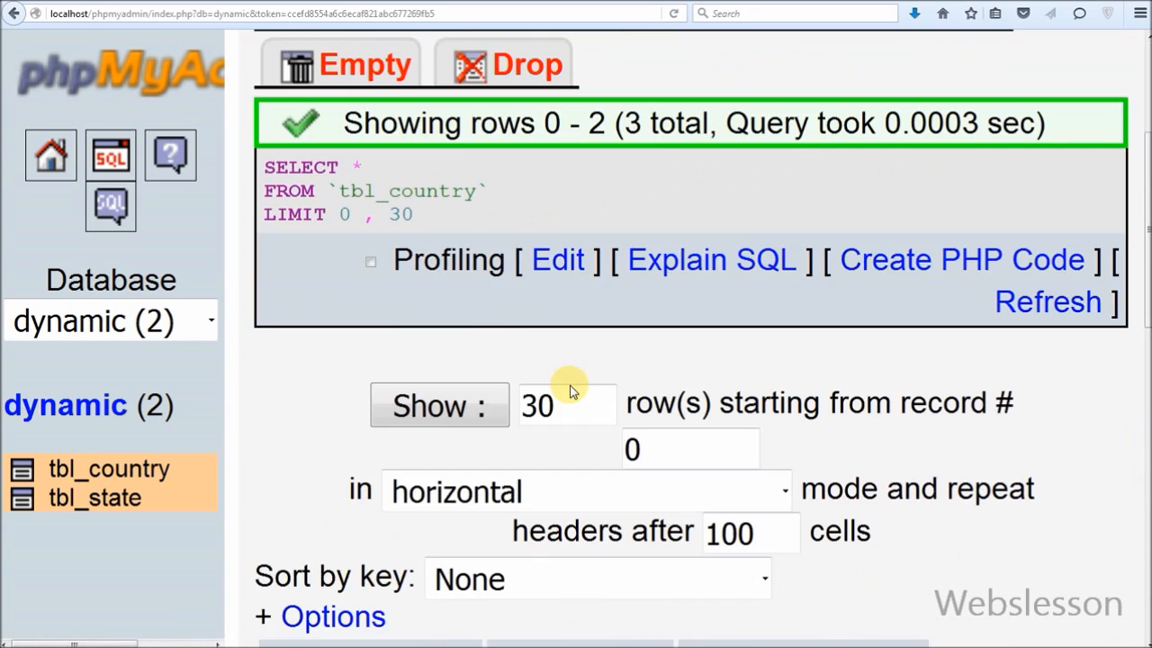
{"action": "scroll", "scroll_direction": "down", "scroll_amount": 3}
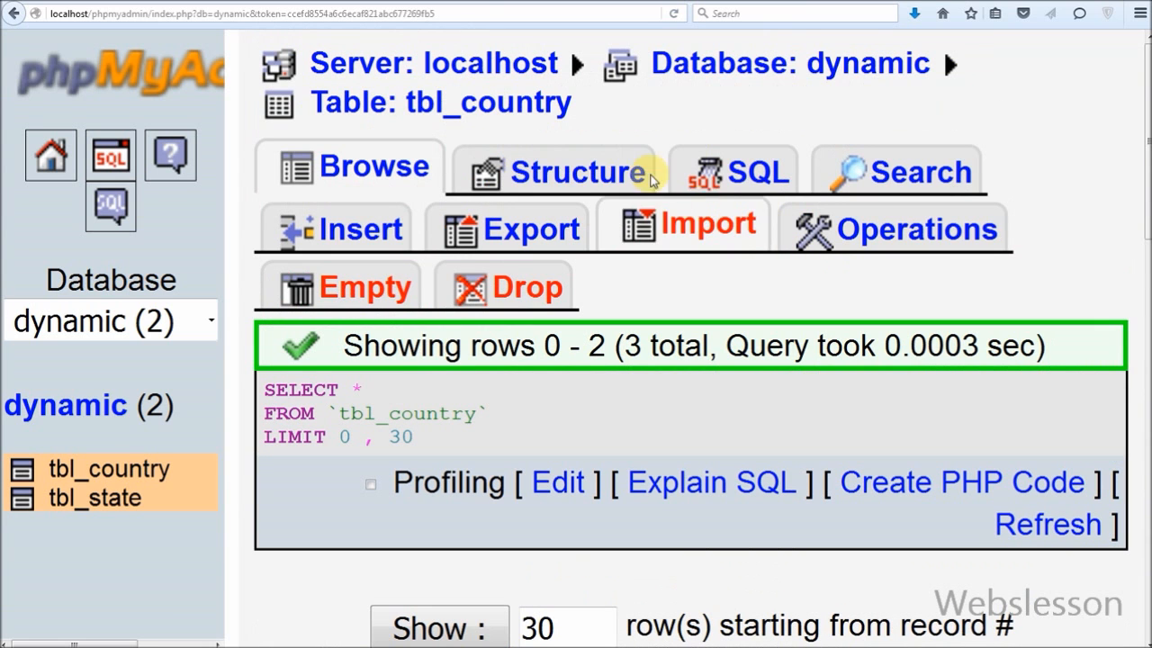
{"action": "left_click", "coordinate": [580, 171]}
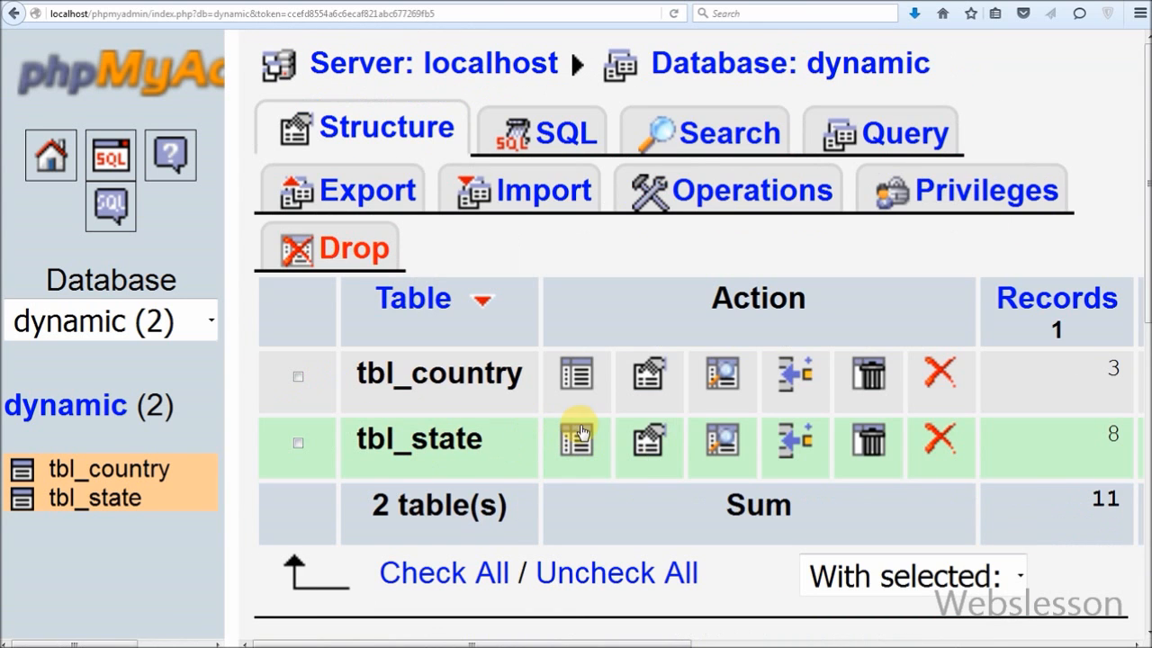
{"action": "left_click", "coordinate": [576, 447]}
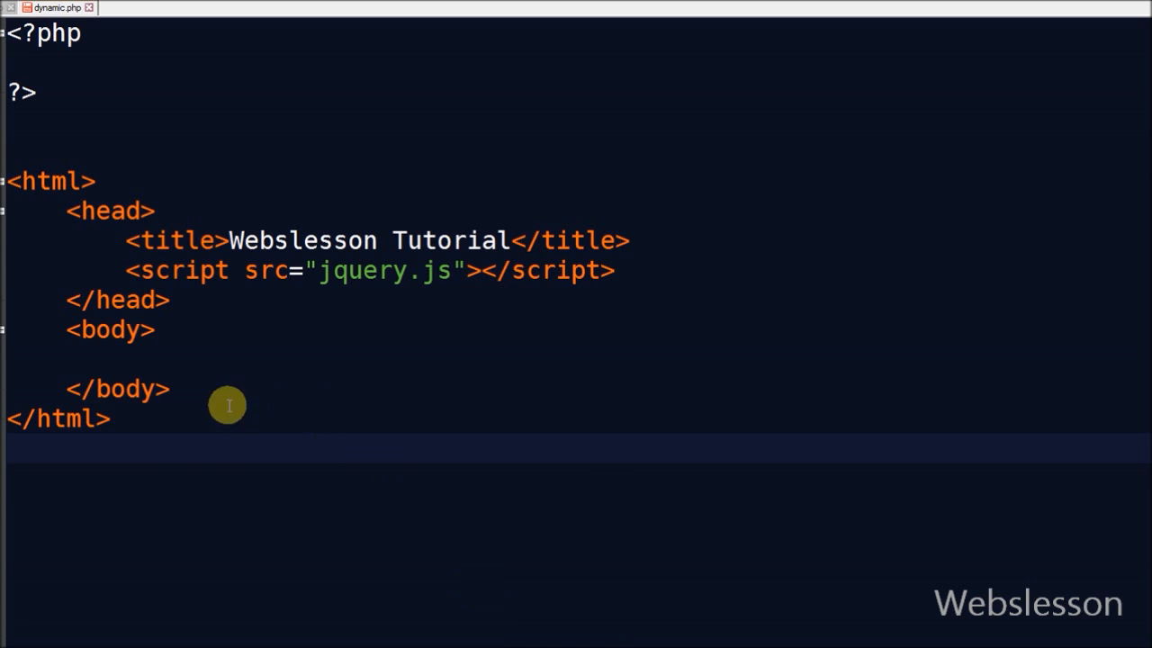
- Declare an empty function load_country() { } inside the PHP block and highlight its name
{"action": "left_click", "coordinate": [112, 416]}
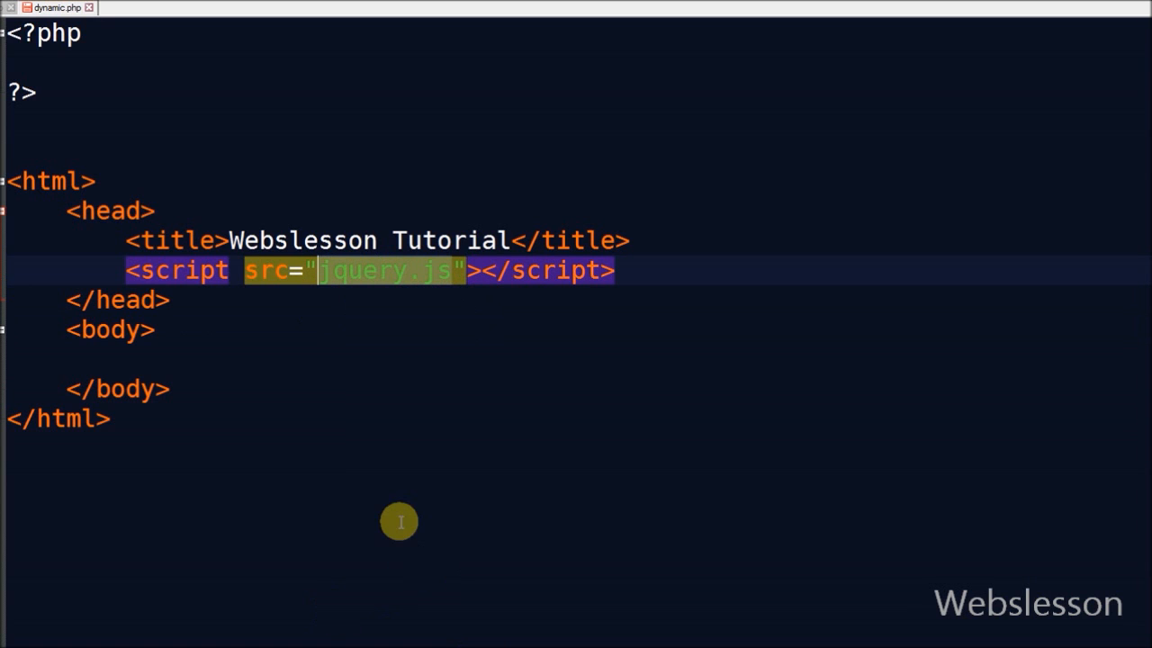
{"action": "mouse_move", "coordinate": [620, 642]}
{"action": "type", "text": "function load_country()"}
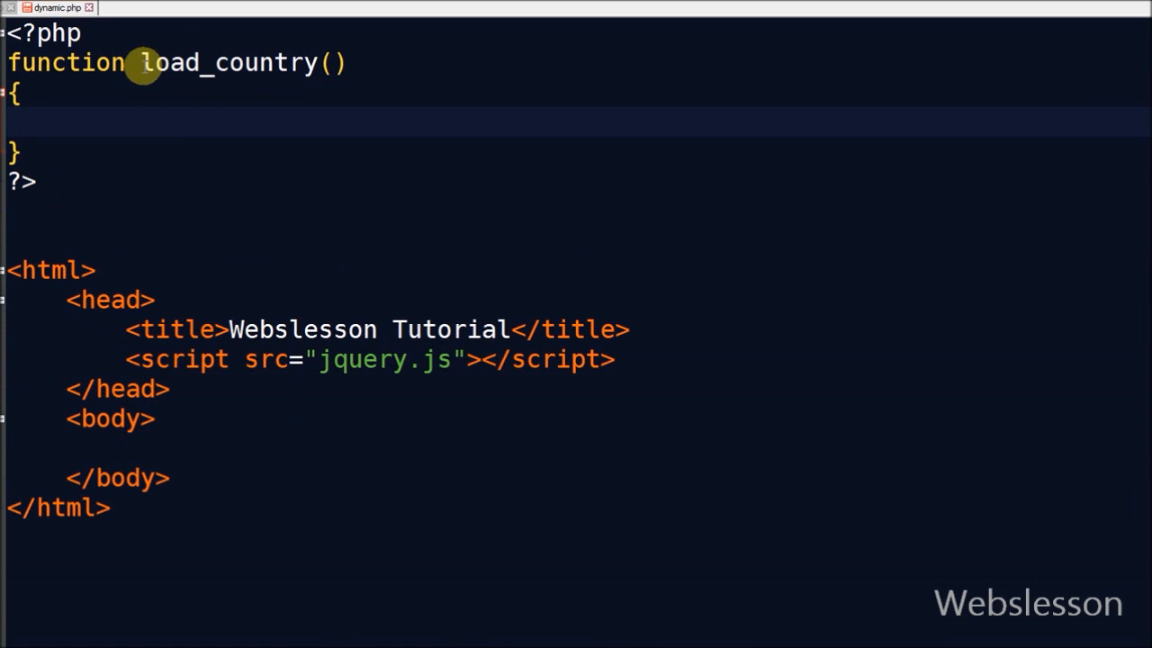
{"action": "double_click", "coordinate": [225, 61]}
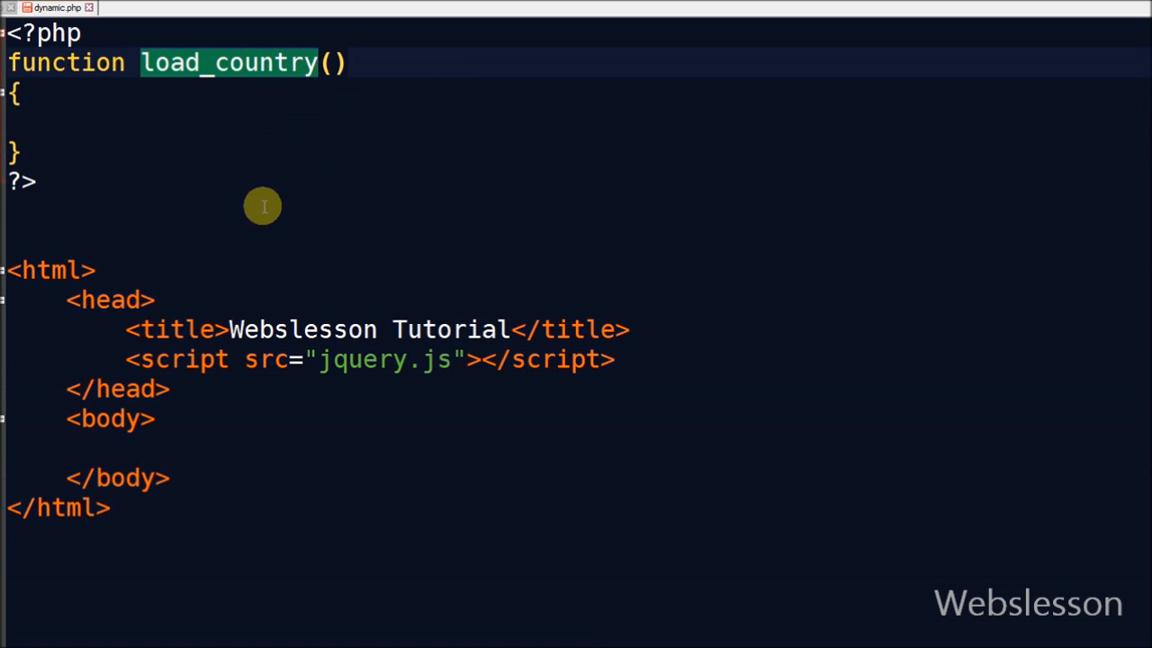
{"action": "left_click", "coordinate": [228, 62]}
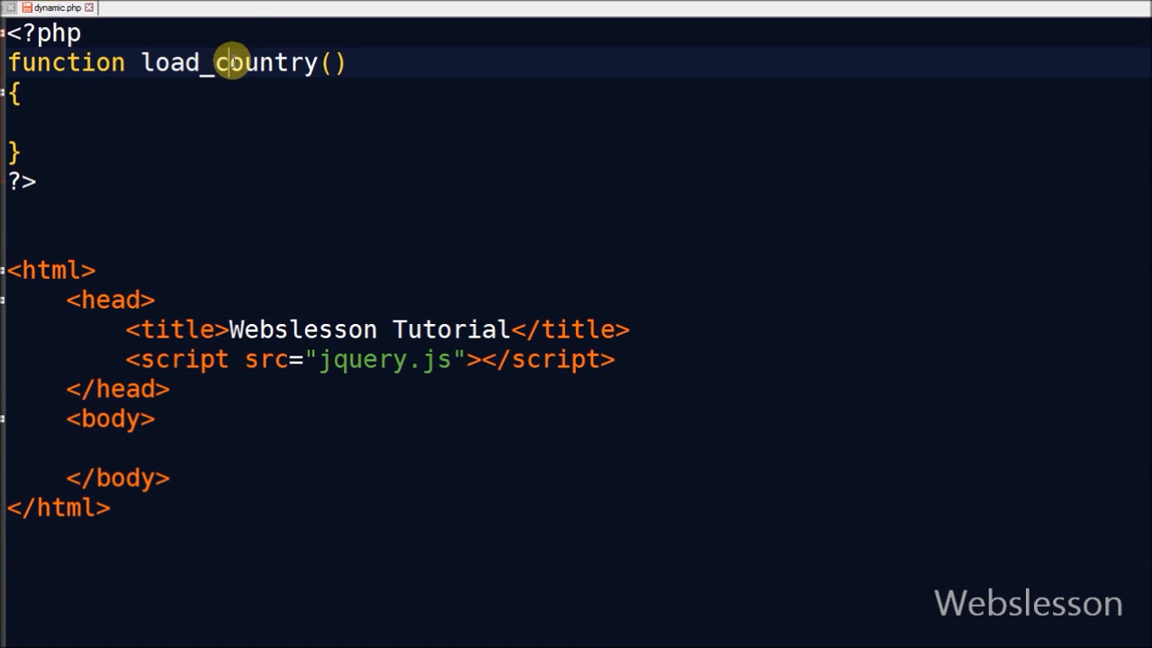
{"action": "double_click", "coordinate": [233, 62]}
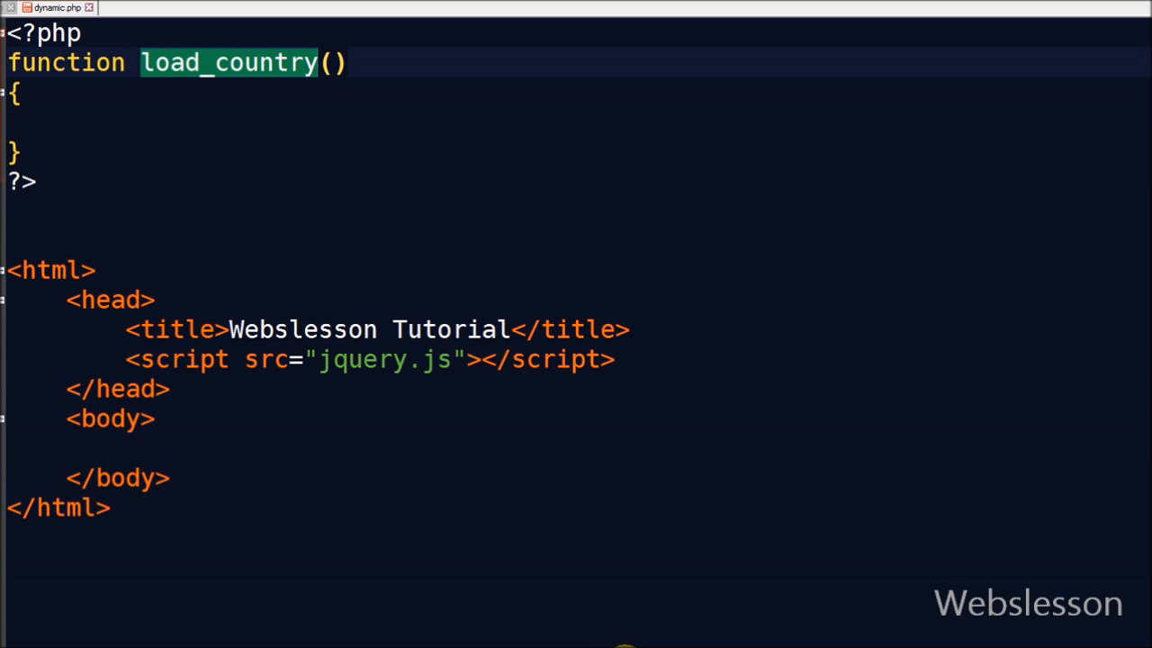
- Write $connect = mysqli_connect("localhost", "root", "", "dynamic") and start $output = ''
{"action": "type", "text": "$connect = mysqli_connect(\"localhost\", \"root\", \"\", \"dynamic\");"}
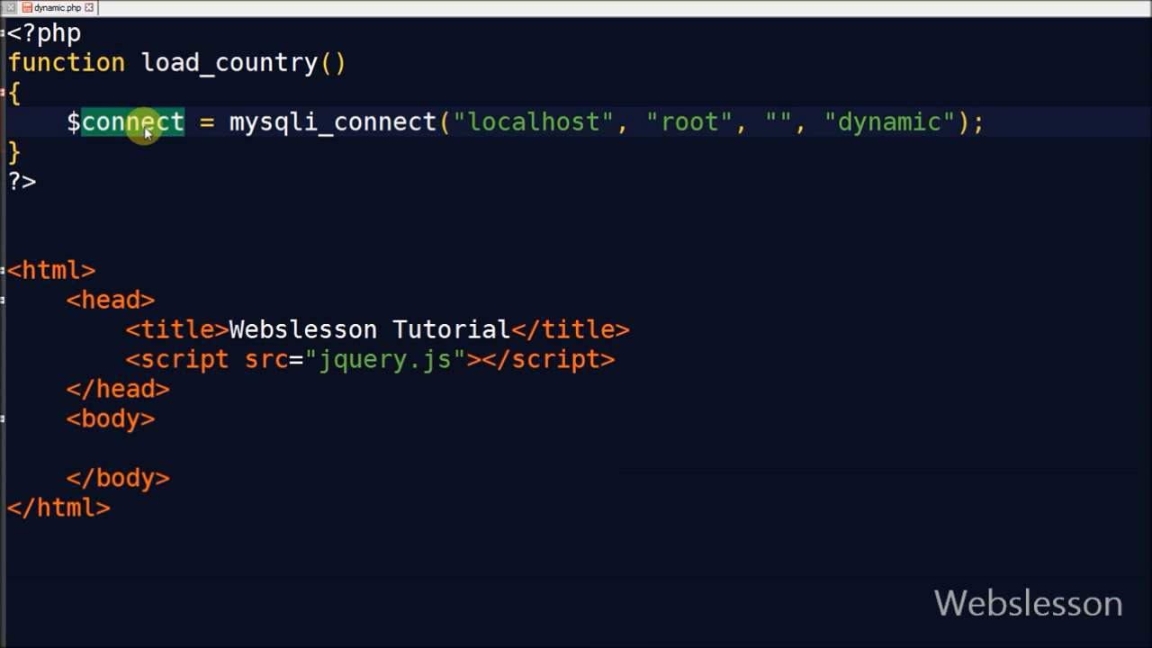
{"action": "double_click", "coordinate": [529, 126]}
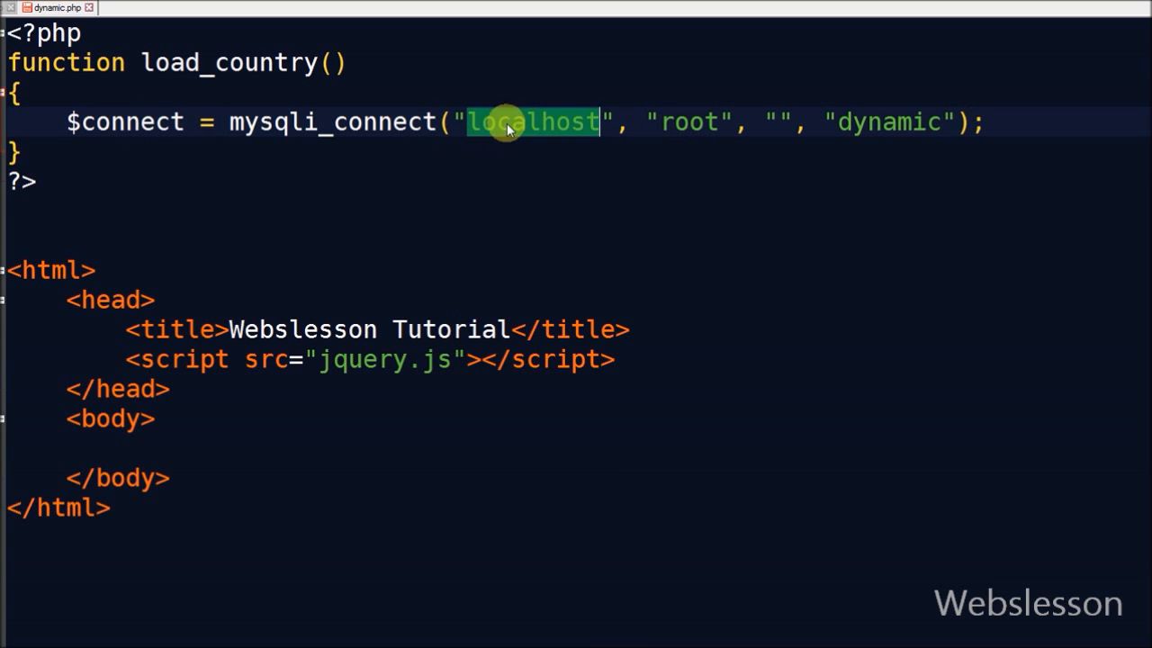
{"action": "double_click", "coordinate": [892, 123]}
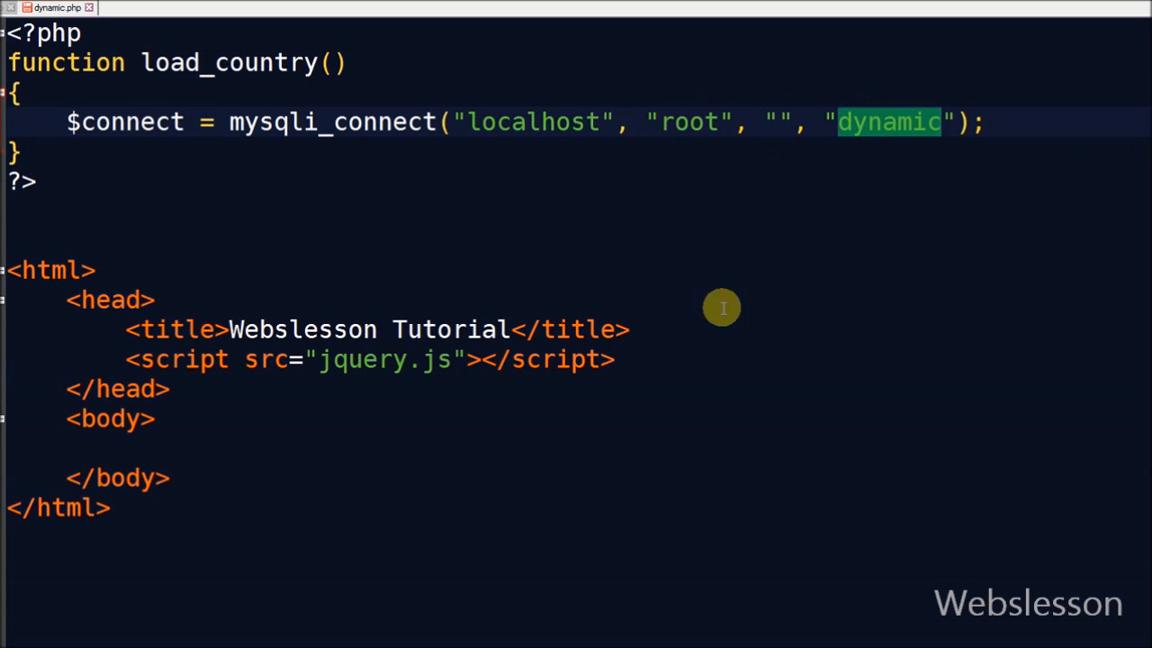
{"action": "mouse_move", "coordinate": [643, 646]}
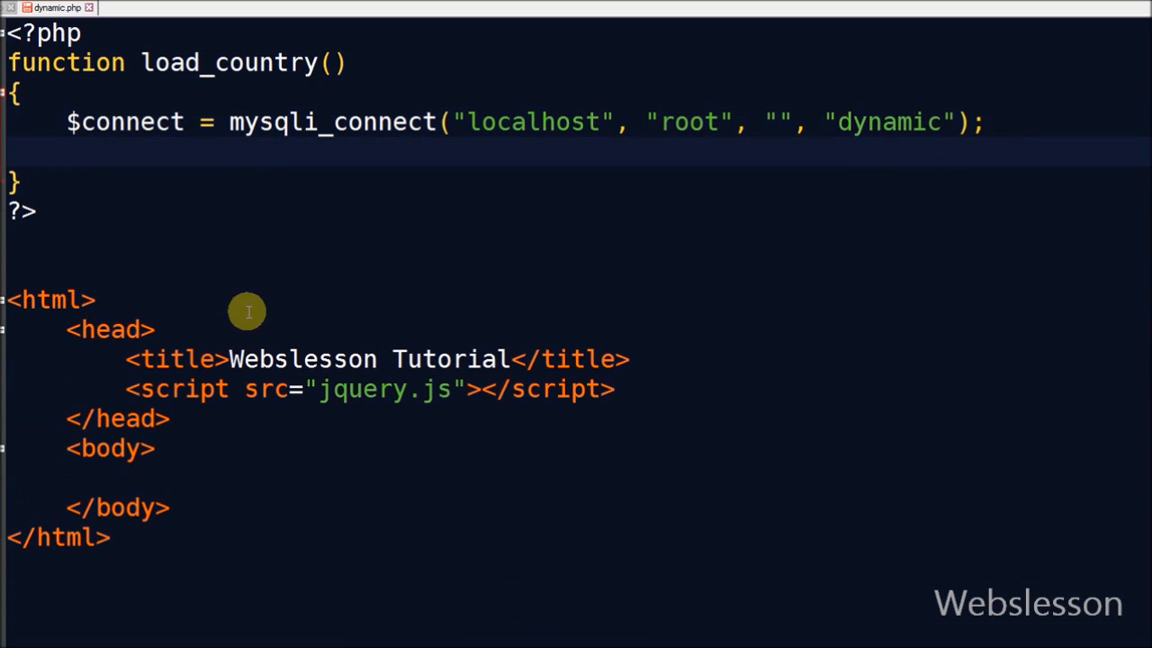
{"action": "type", "text": "$output = '';"}
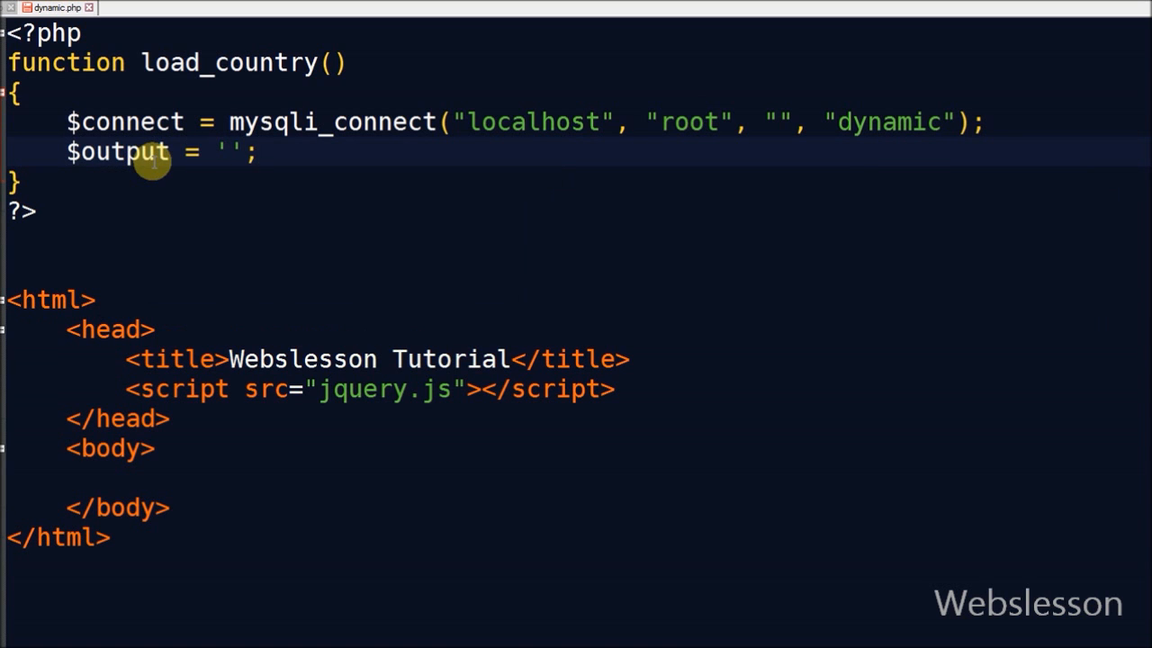
{"action": "mouse_move", "coordinate": [630, 639]}
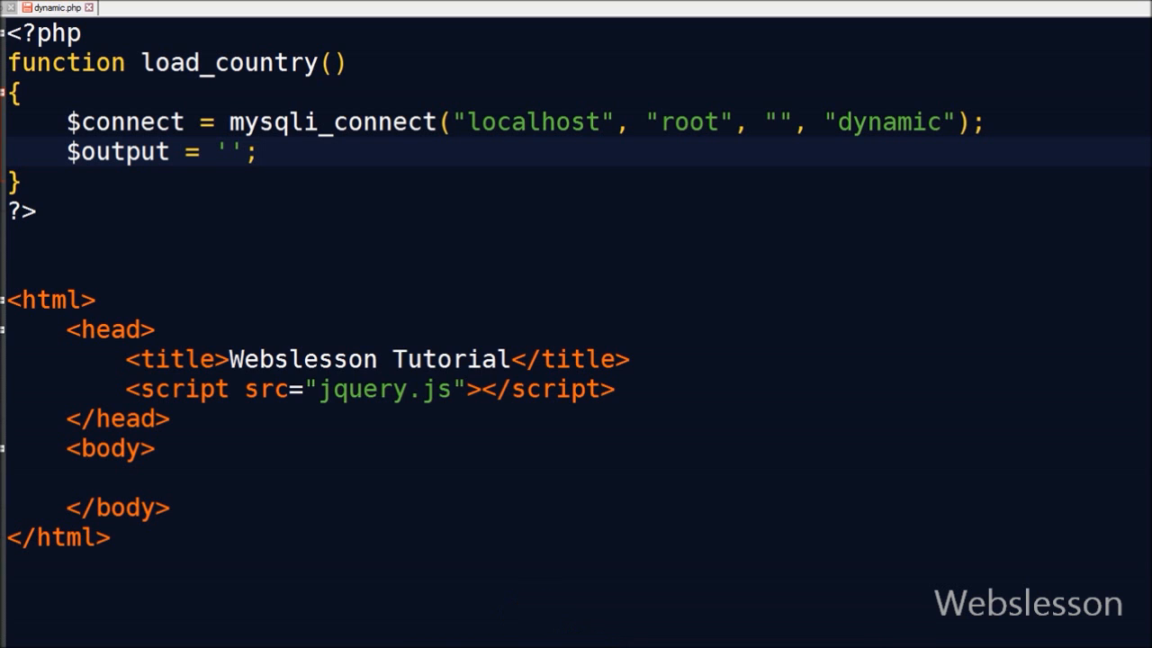
- Write $sql selecting tbl_country ordered by country_name and run it into $result with mysqli_query
{"action": "type", "text": "$sql = \"SELECT * FROM tbl_country ORDER BY country_name\";"}
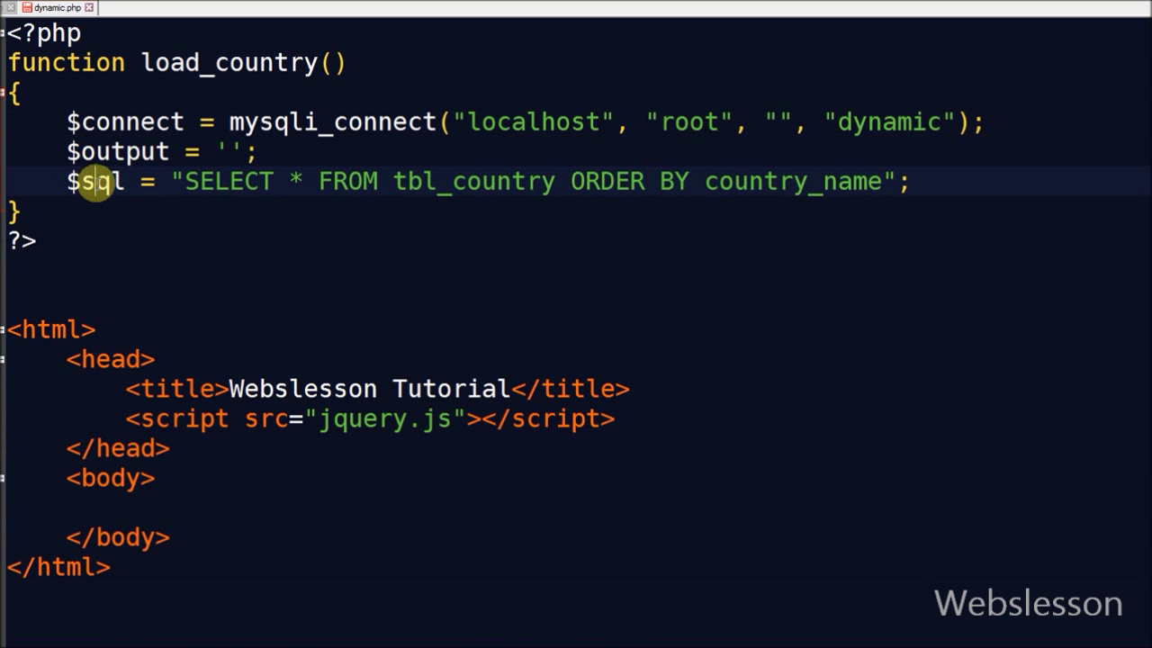
{"action": "double_click", "coordinate": [229, 181]}
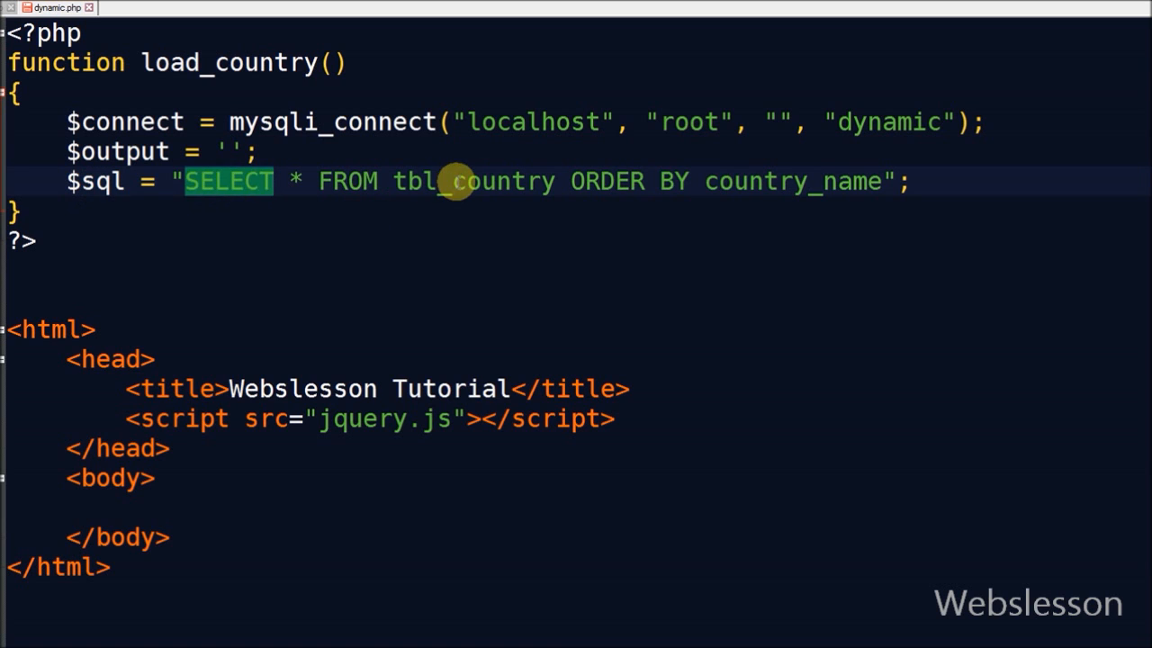
{"action": "double_click", "coordinate": [787, 181]}
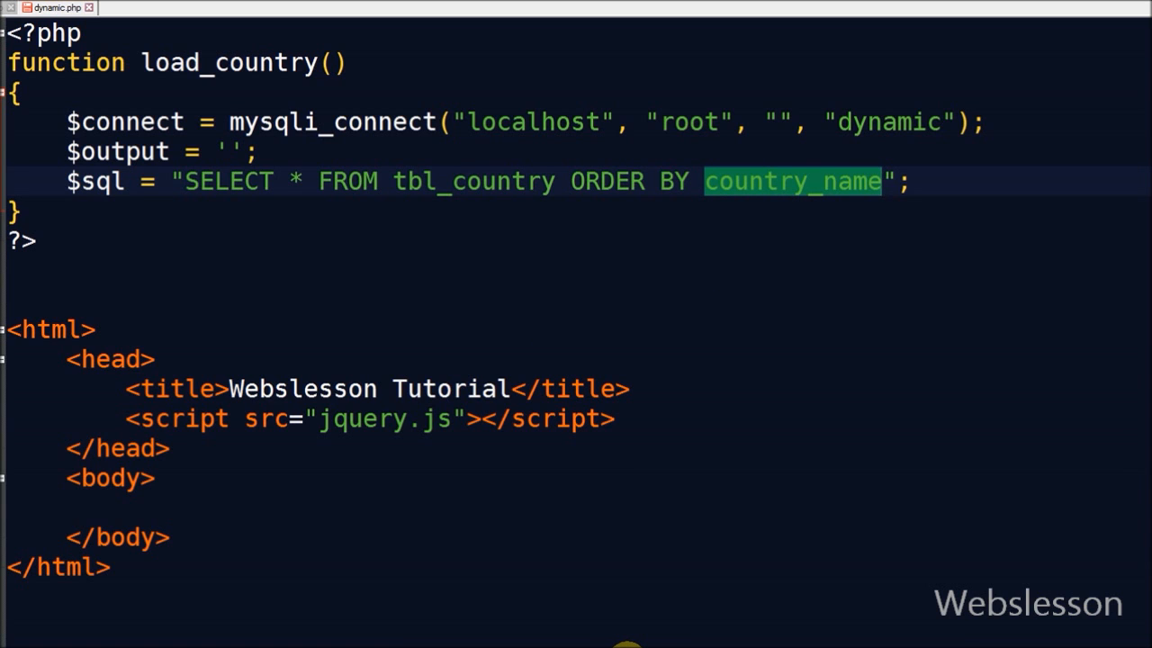
{"action": "type", "text": "$result = mysqli_query($connect, $sql);"}
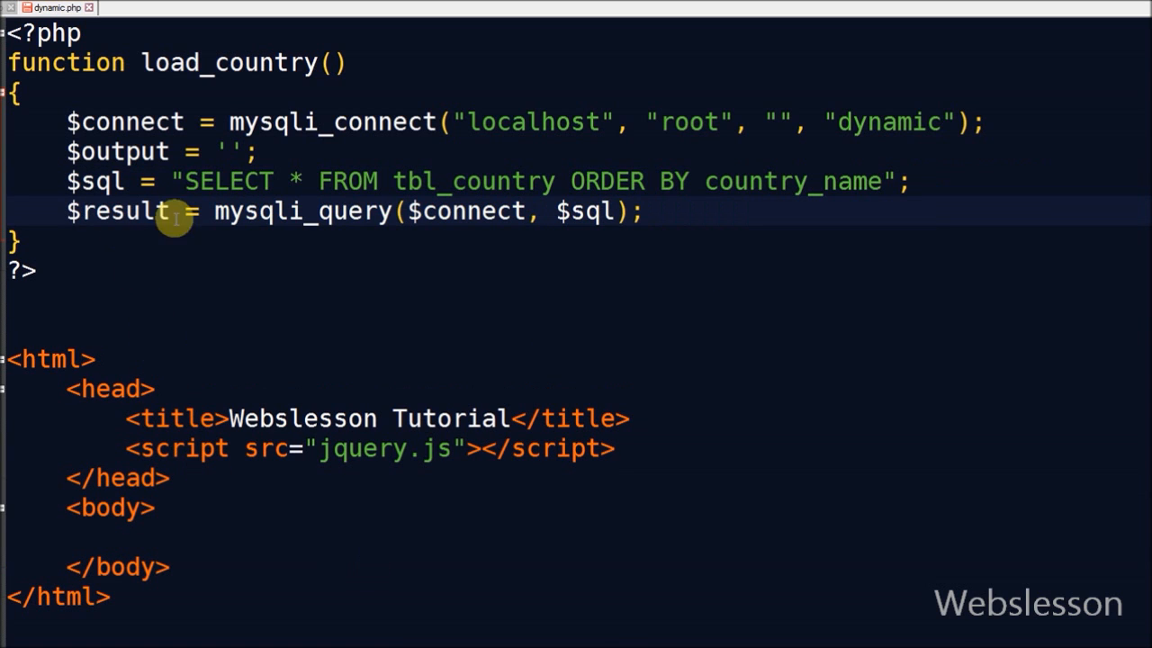
{"action": "double_click", "coordinate": [468, 211]}
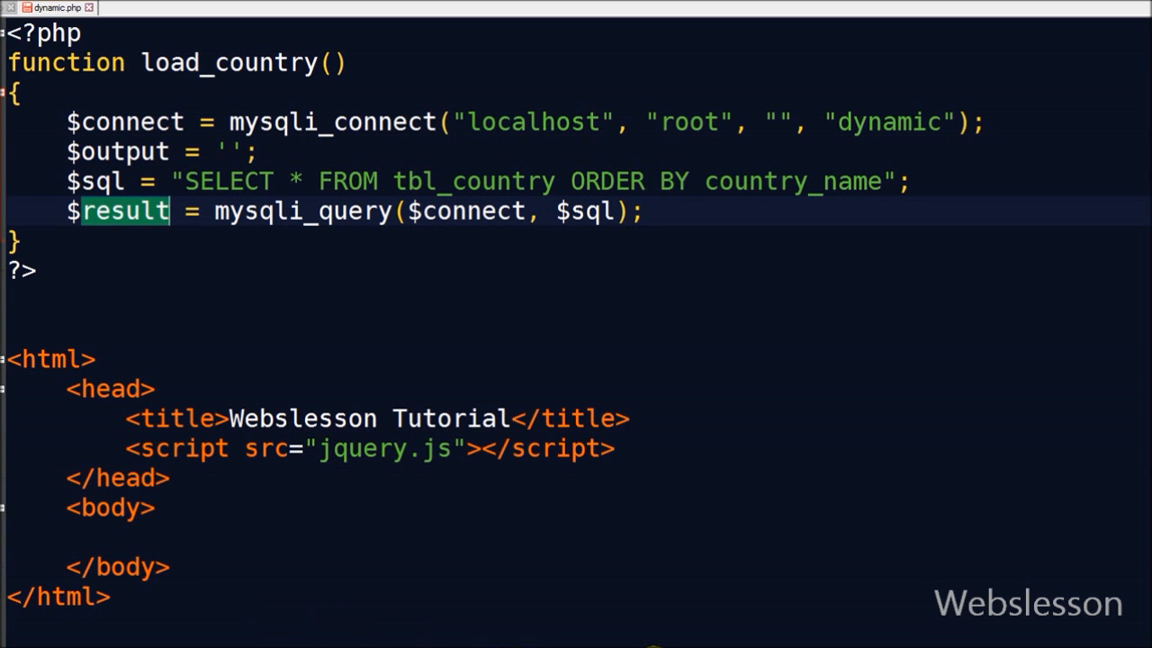
- Add while($row = mysqli_fetch_array($result)) to loop over the fetched rows
{"action": "type", "text": "while($row = mysqli_fetch_array($result))"}
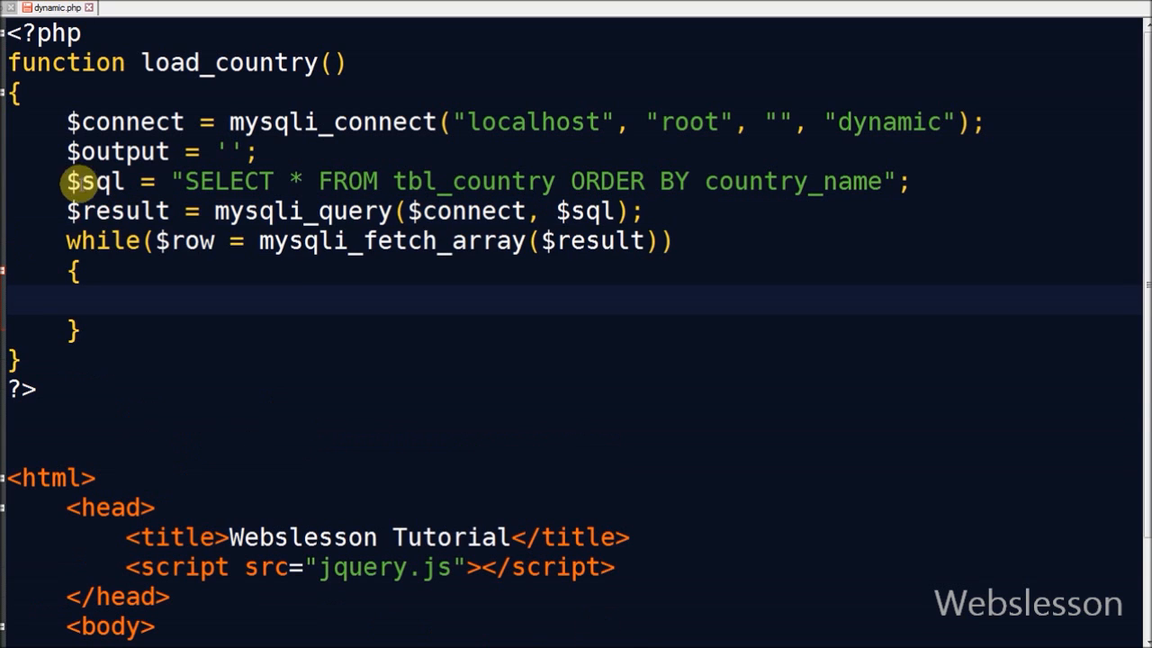
{"action": "double_click", "coordinate": [189, 240]}
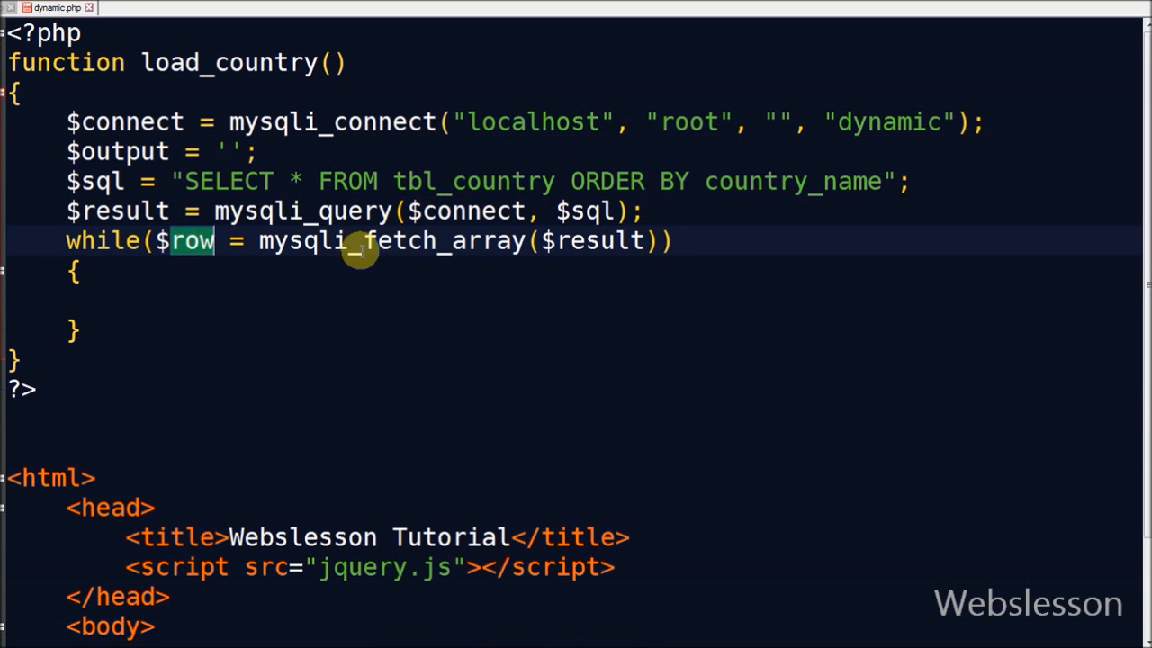
{"action": "double_click", "coordinate": [598, 241]}
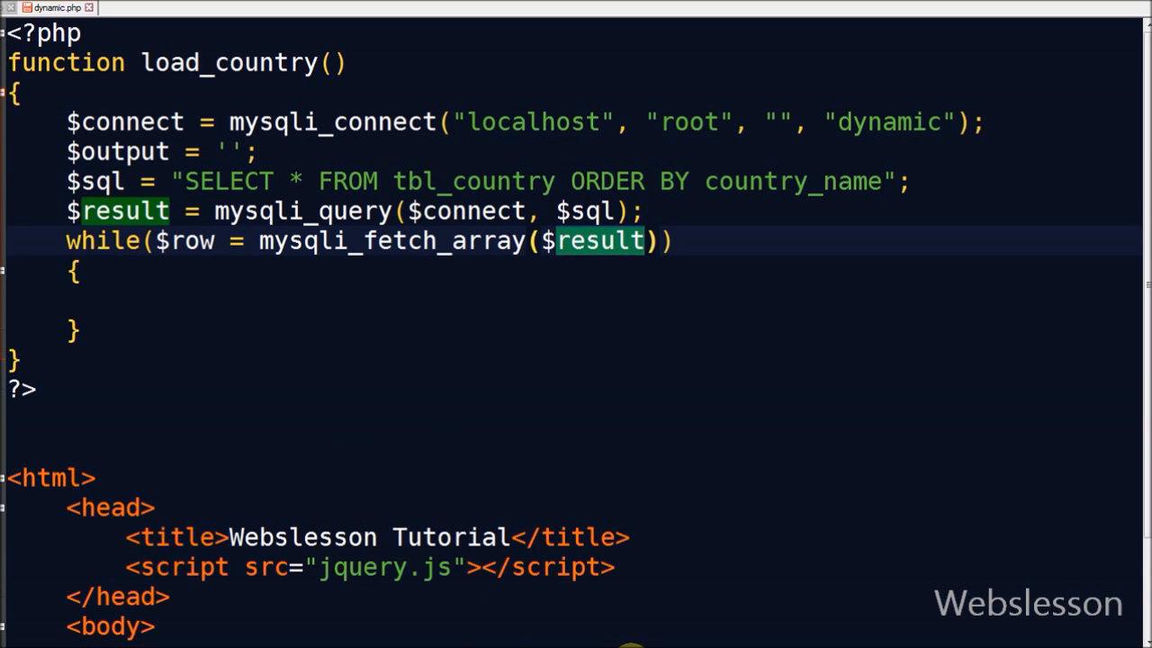
- Append an option with country_id value and country_name text per row, then return $output
{"action": "type", "text": "$output .= '<option value=\"'.$row[\"country_id\"].'\">'.$row[\"country_name\"].'</option>';"}
{"action": "type", "text": "return $output;"}
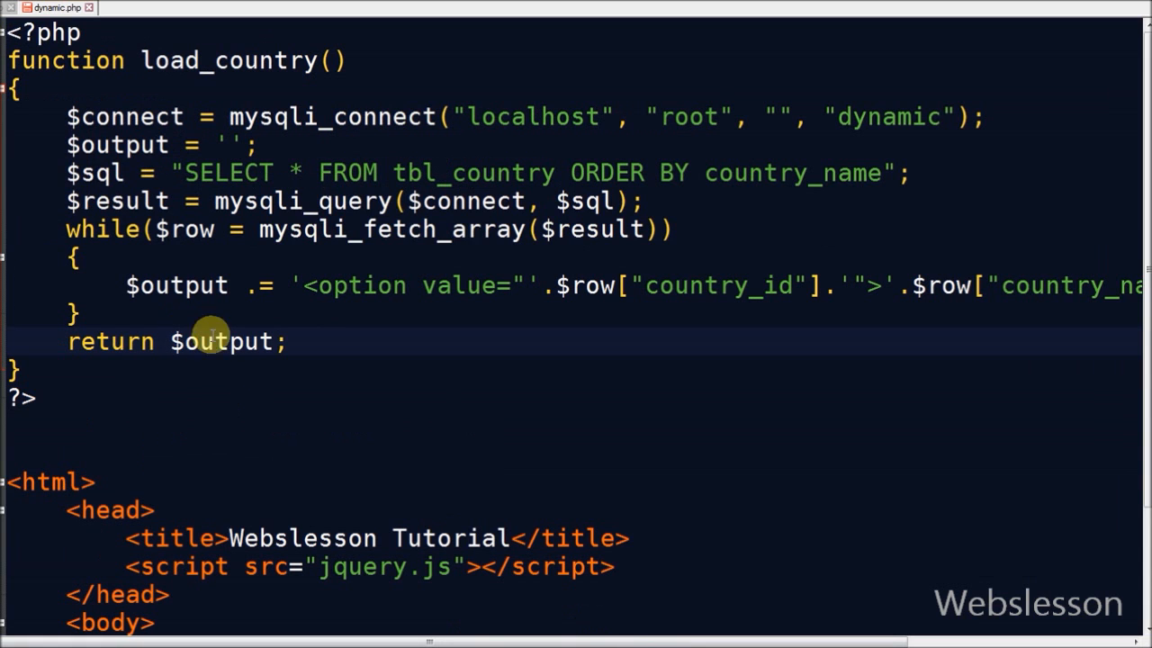
{"action": "double_click", "coordinate": [108, 341]}
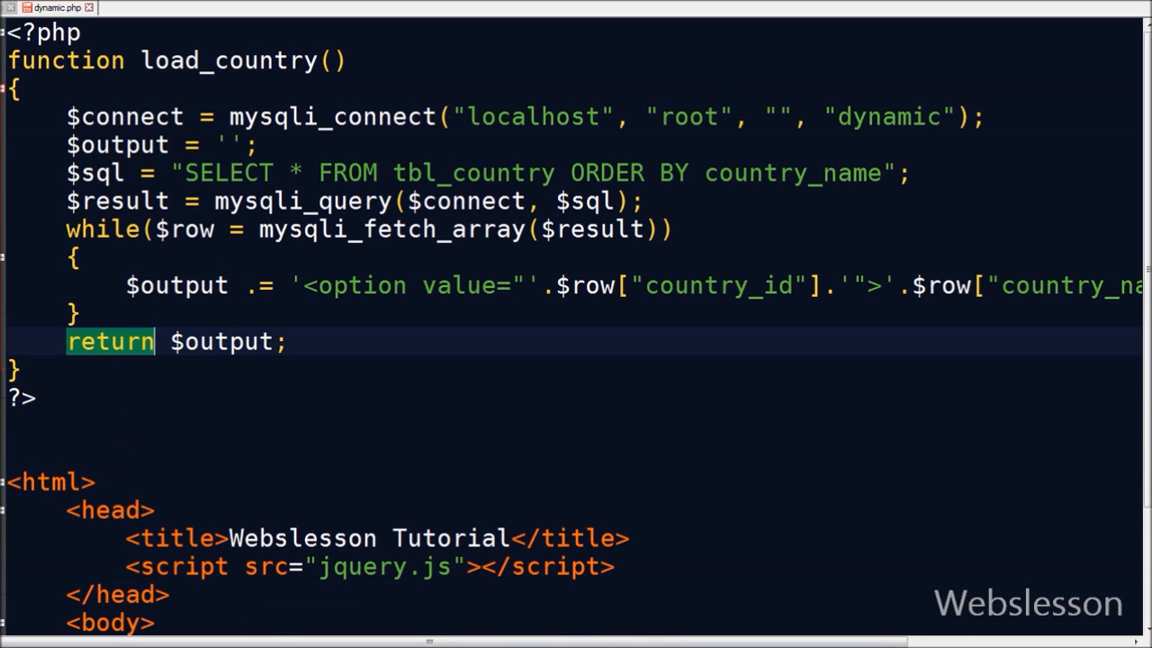
{"action": "scroll", "scroll_direction": "down", "scroll_amount": 3}
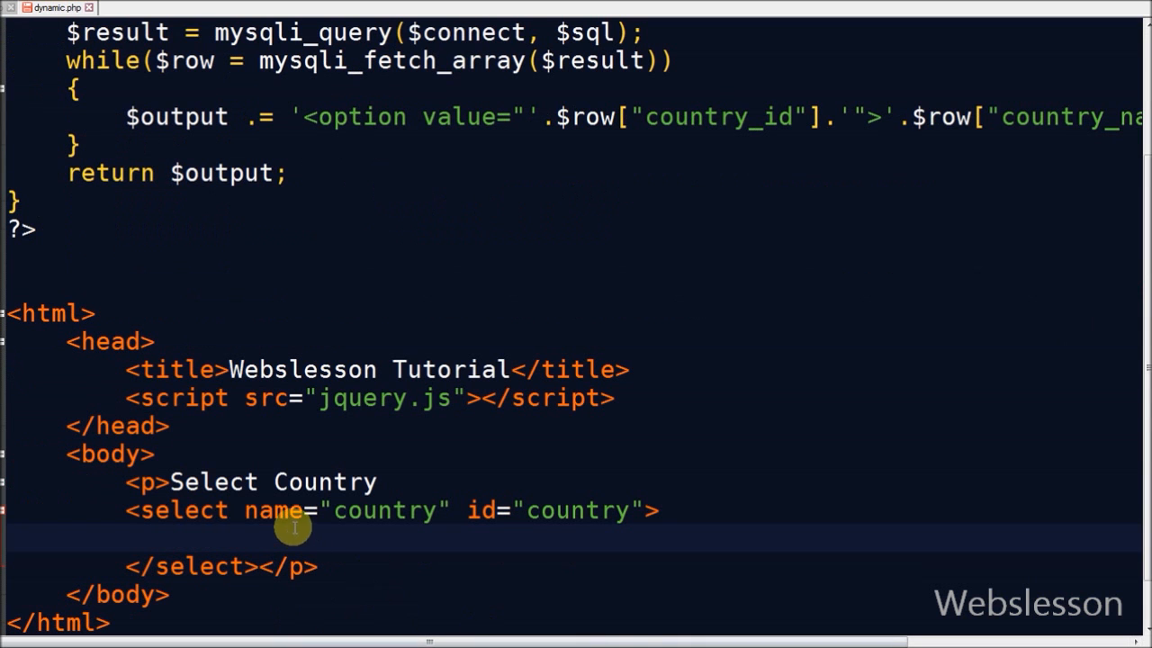
- Give the country select a Select Country placeholder followed by <?php echo load_country(); ?>
{"action": "double_click", "coordinate": [270, 481]}
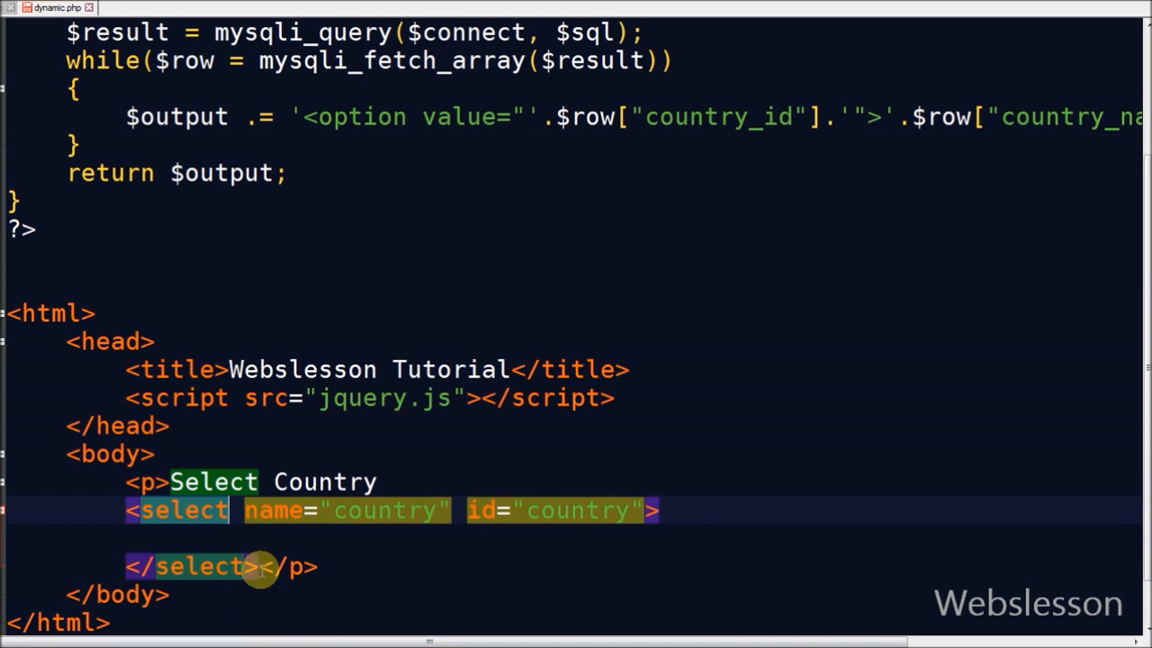
{"action": "left_click", "coordinate": [316, 567]}
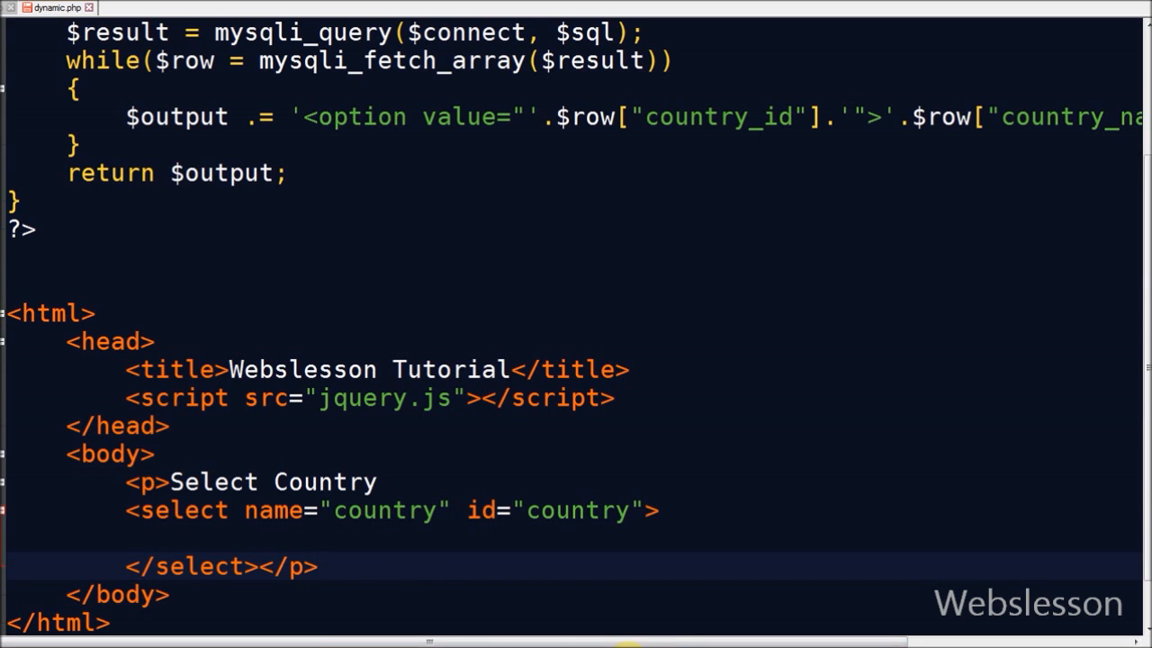
{"action": "type", "text": "<option value=\"\">Select Country</option>"}
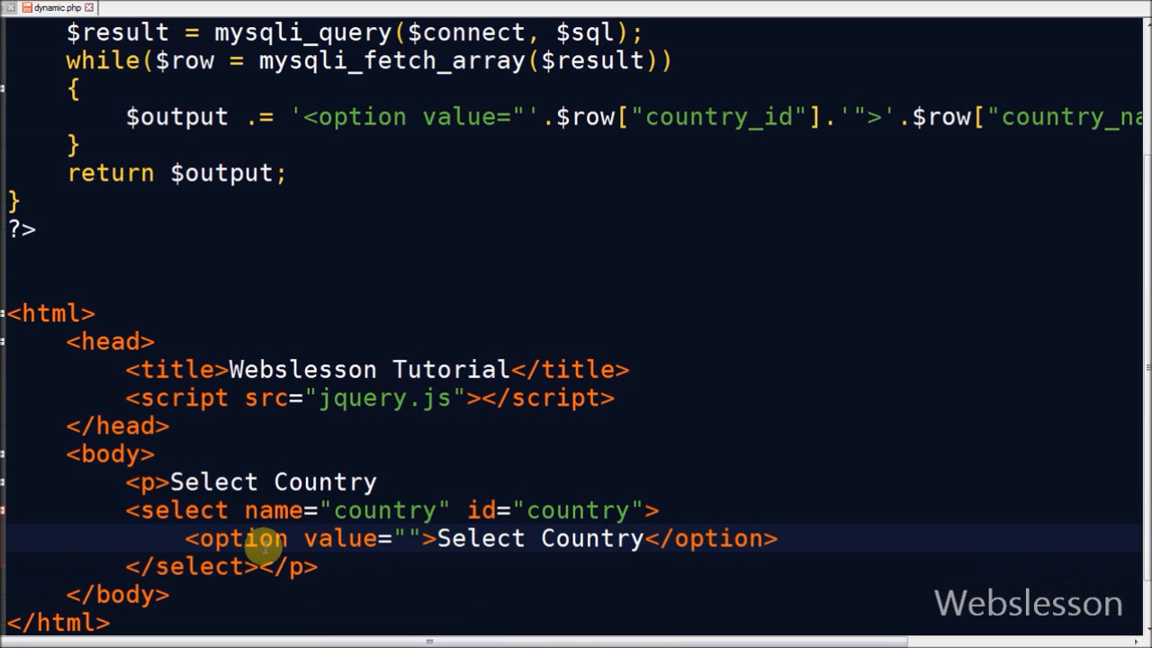
{"action": "double_click", "coordinate": [357, 540]}
{"action": "type", "text": "<?php echo load_country(); ?>"}
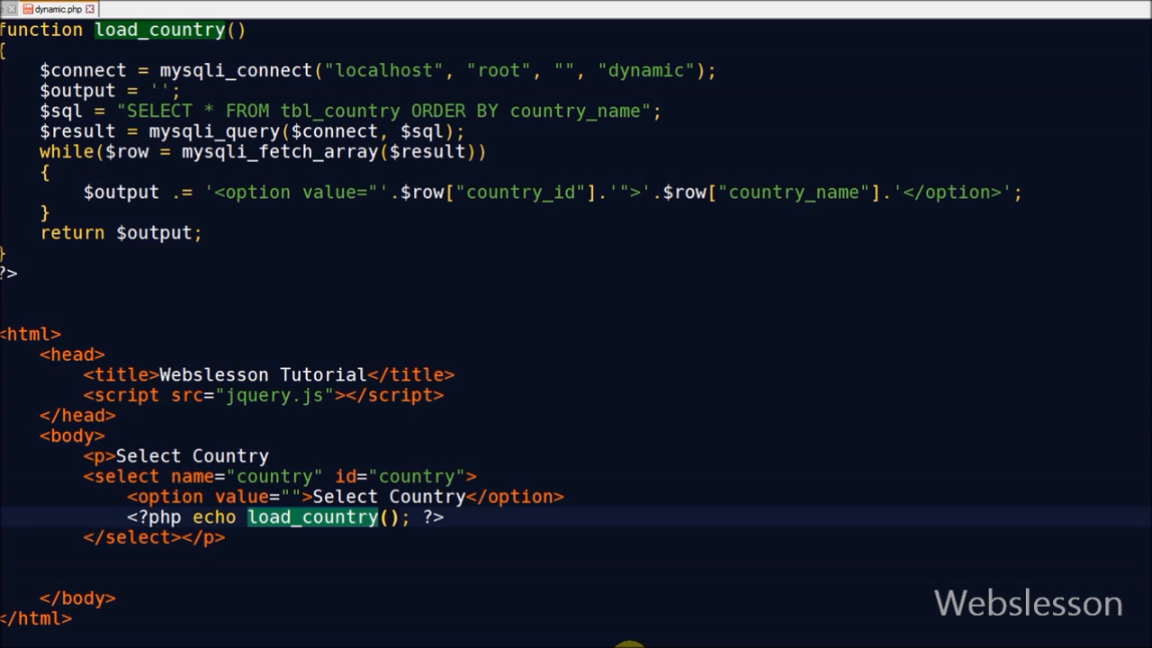
- Add a Select State paragraph with a state select holding a Select State placeholder
{"action": "type", "text": "<p>Select State"}
{"action": "type", "text": "</select></p>"}
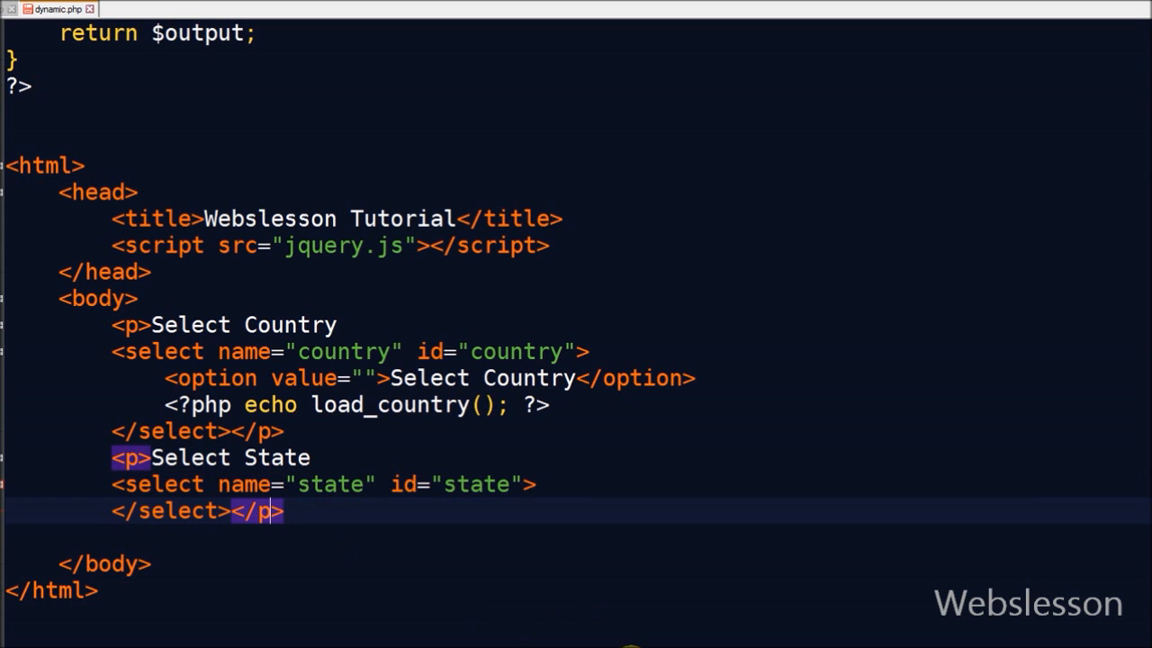
{"action": "type", "text": "<option value=\"\">Select State</option>"}
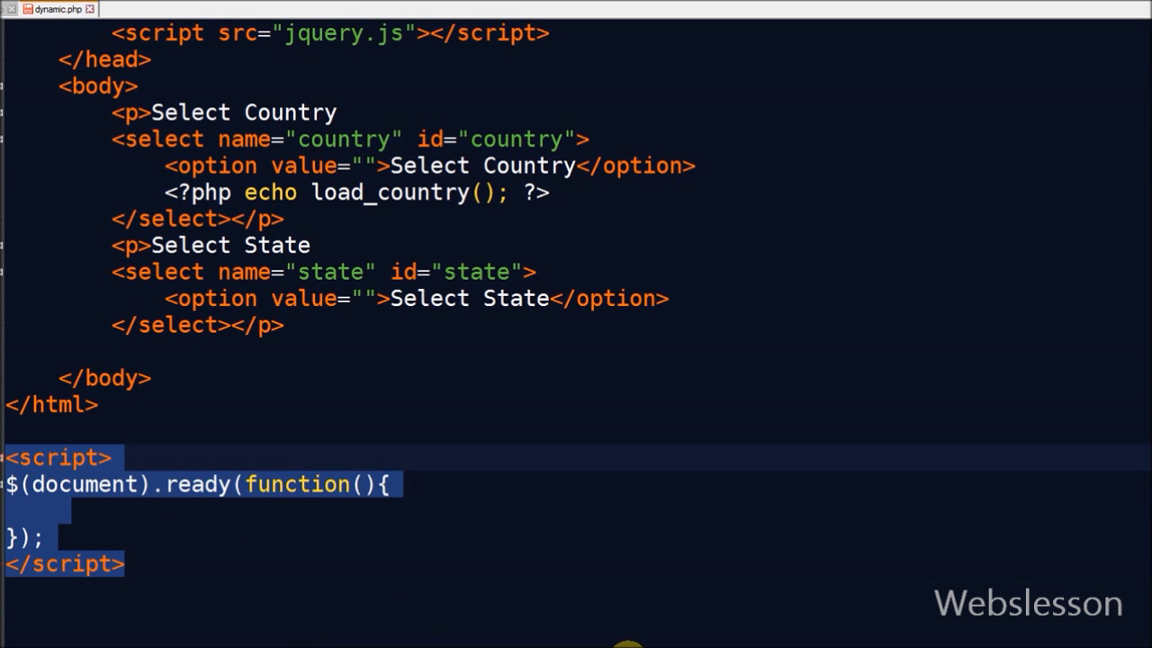
- Attach a #country change handler that stores the chosen value in var country_id
{"action": "type", "text": "$('#country').change(function(){"}
{"action": "type", "text": "});"}
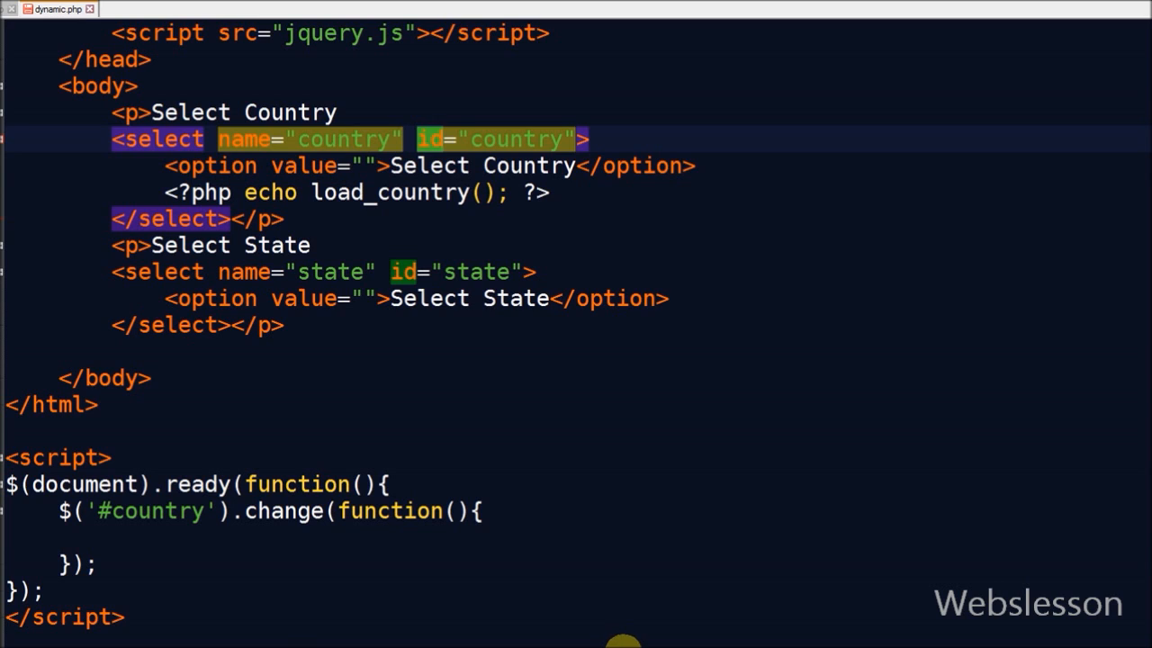
{"action": "type", "text": "var country_id = $(this).val();"}
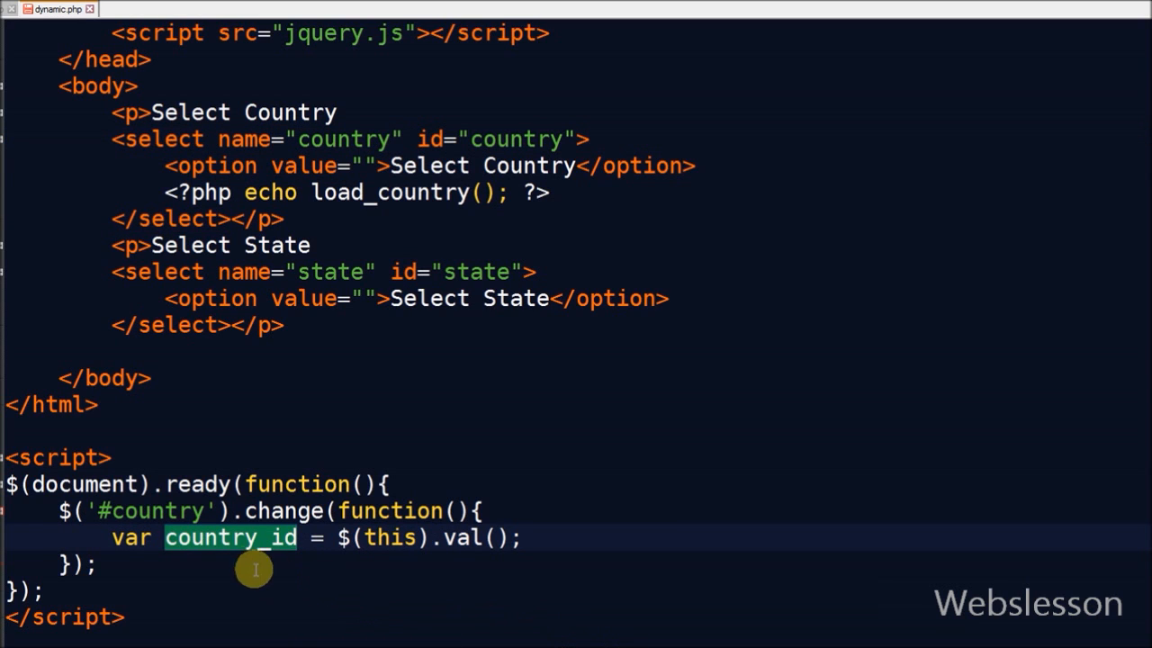
{"action": "mouse_move", "coordinate": [386, 537]}
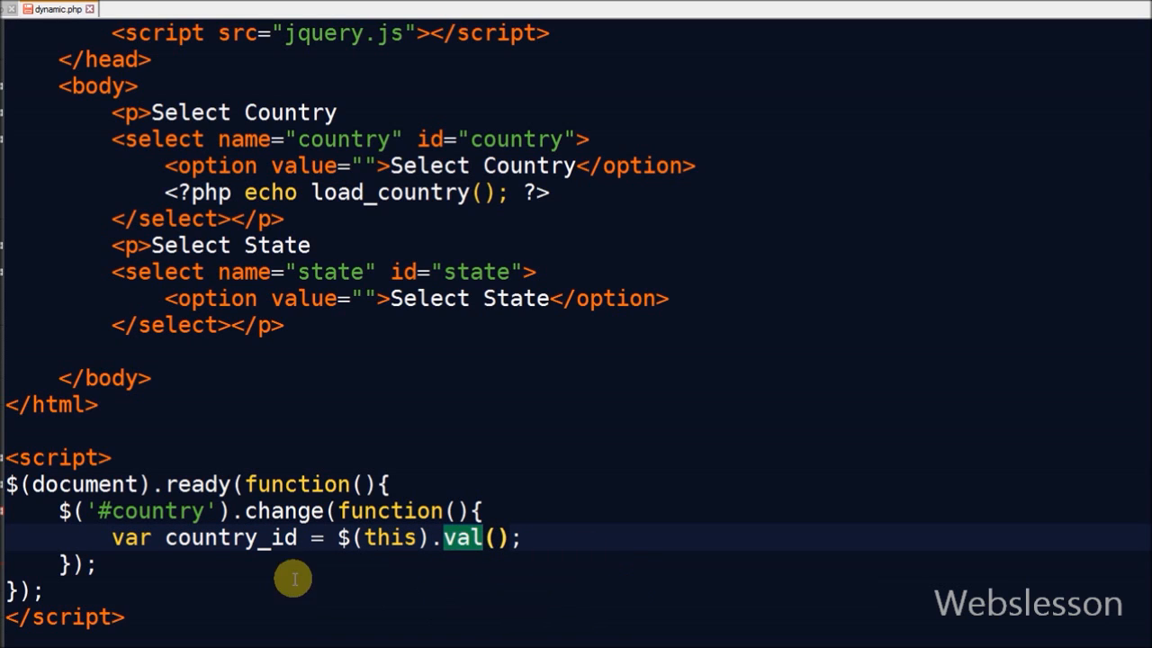
{"action": "mouse_move", "coordinate": [603, 639]}
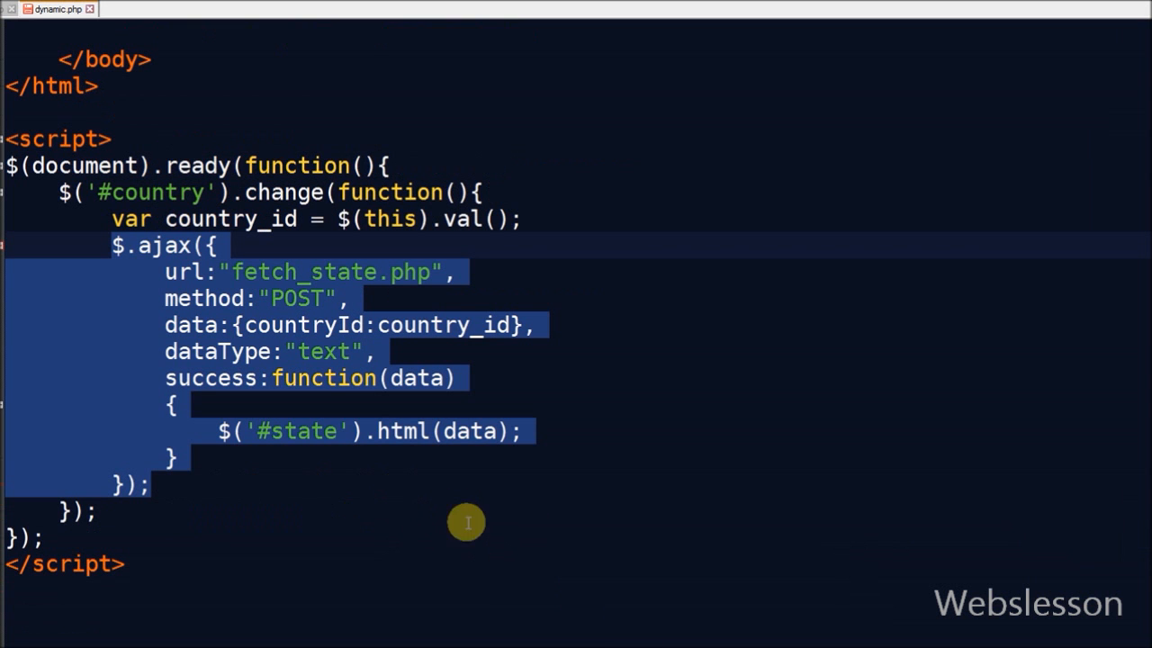
{"action": "mouse_move", "coordinate": [269, 390]}
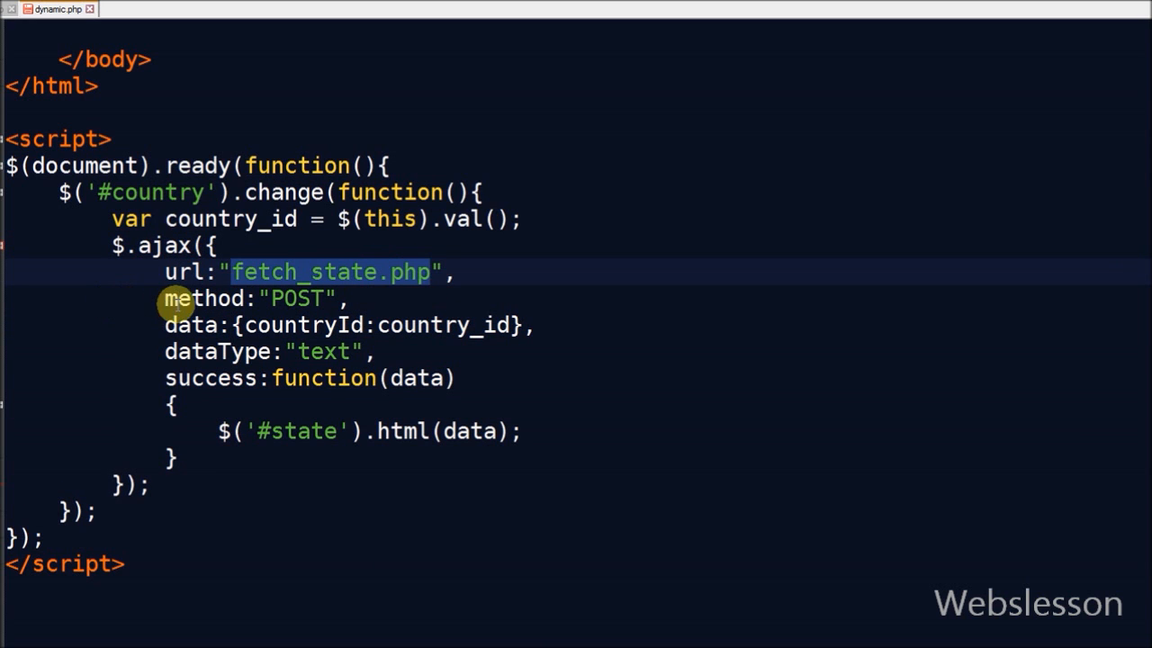
{"action": "double_click", "coordinate": [203, 299]}
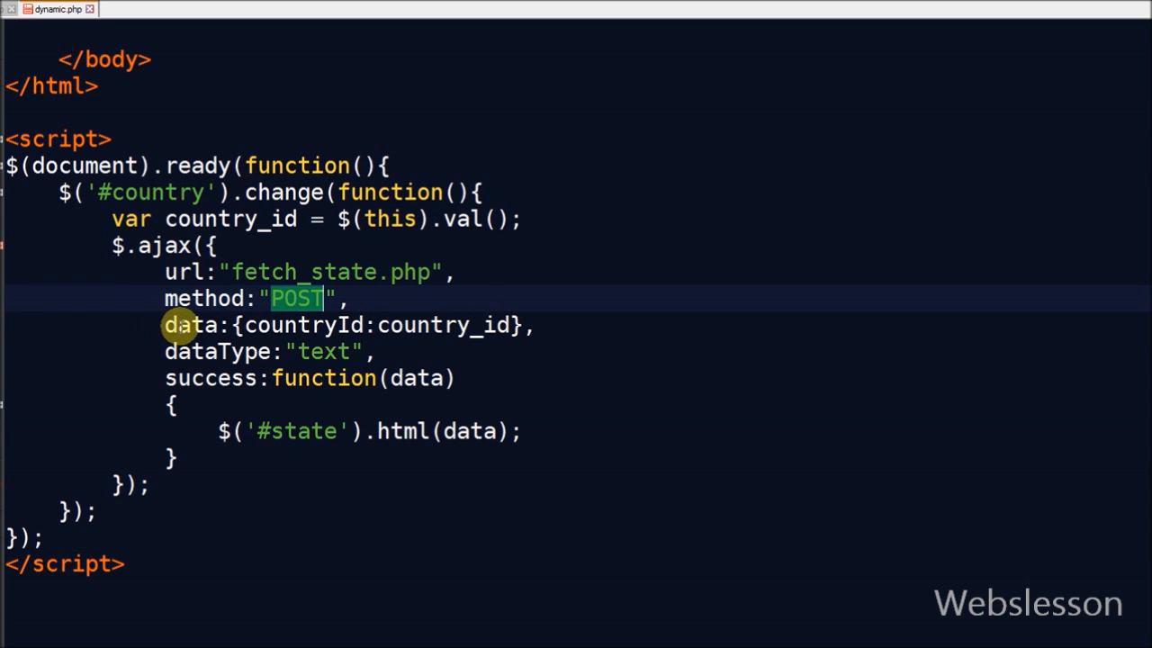
{"action": "double_click", "coordinate": [189, 325]}
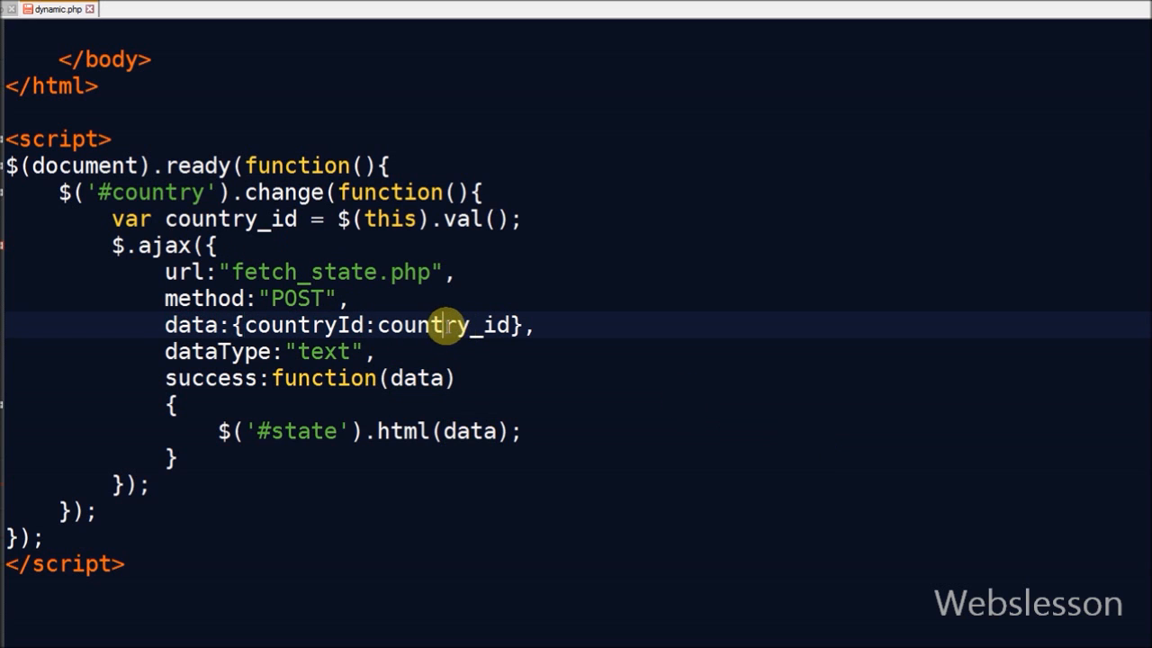
{"action": "double_click", "coordinate": [447, 326]}
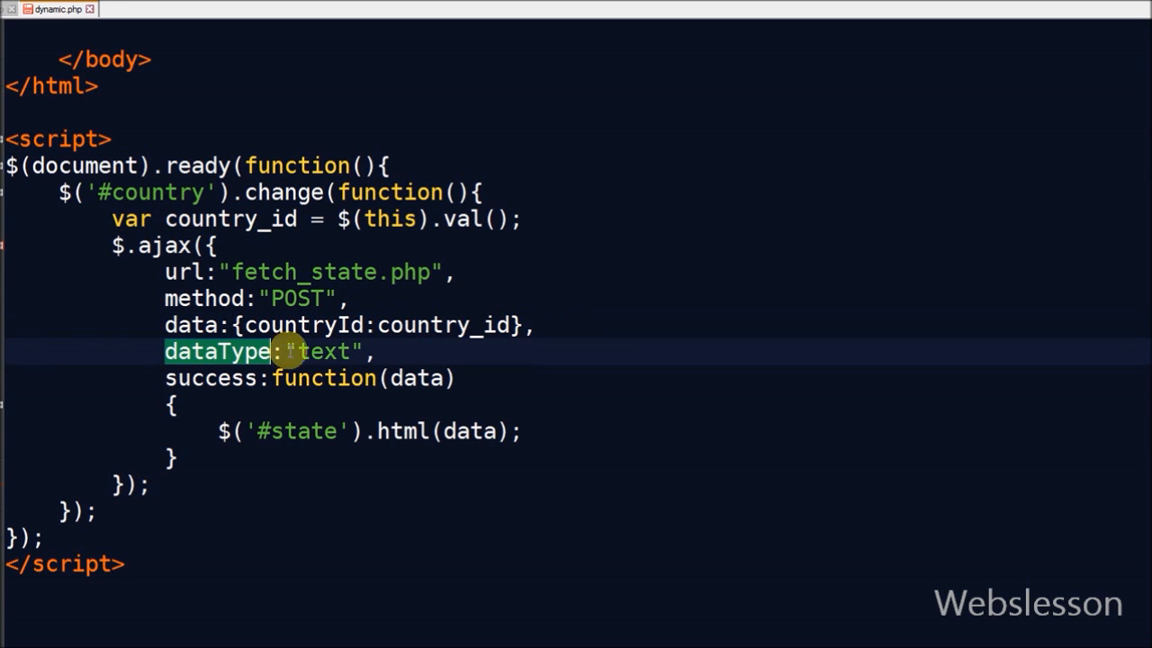
{"action": "double_click", "coordinate": [324, 353]}
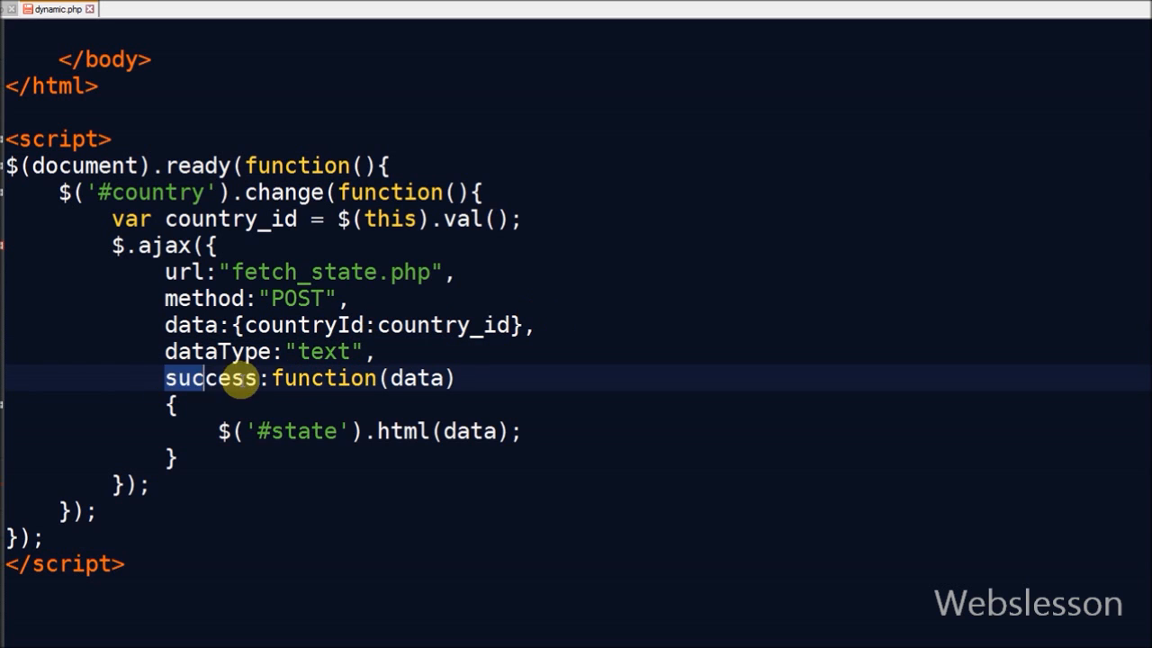
{"action": "double_click", "coordinate": [210, 378]}
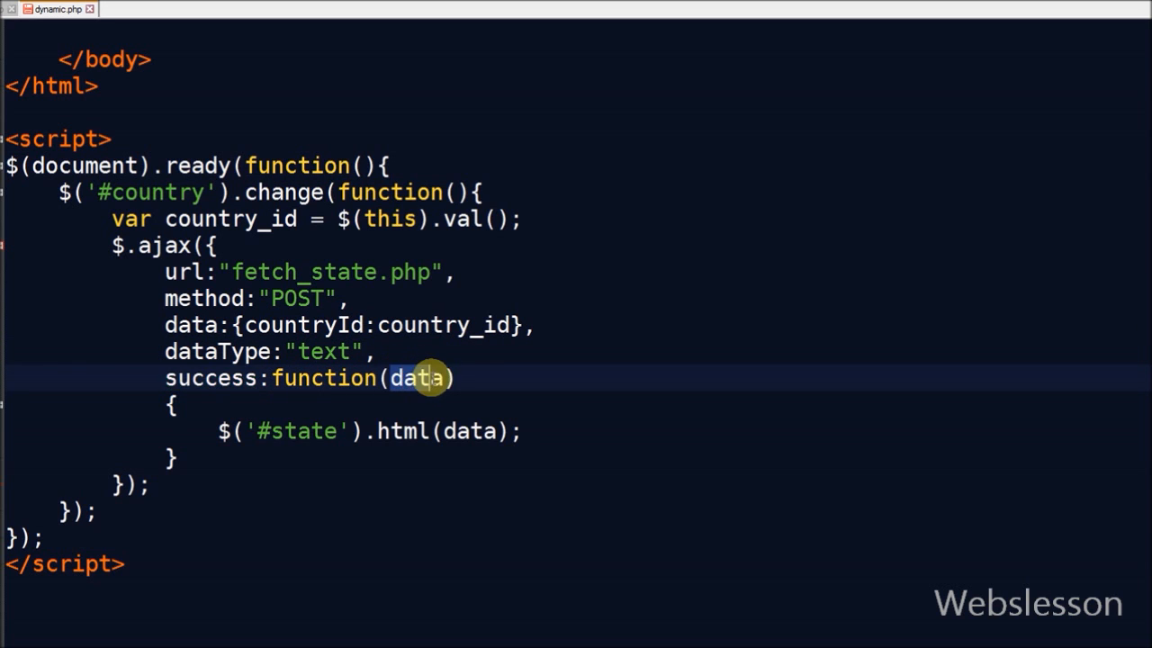
{"action": "double_click", "coordinate": [417, 378]}
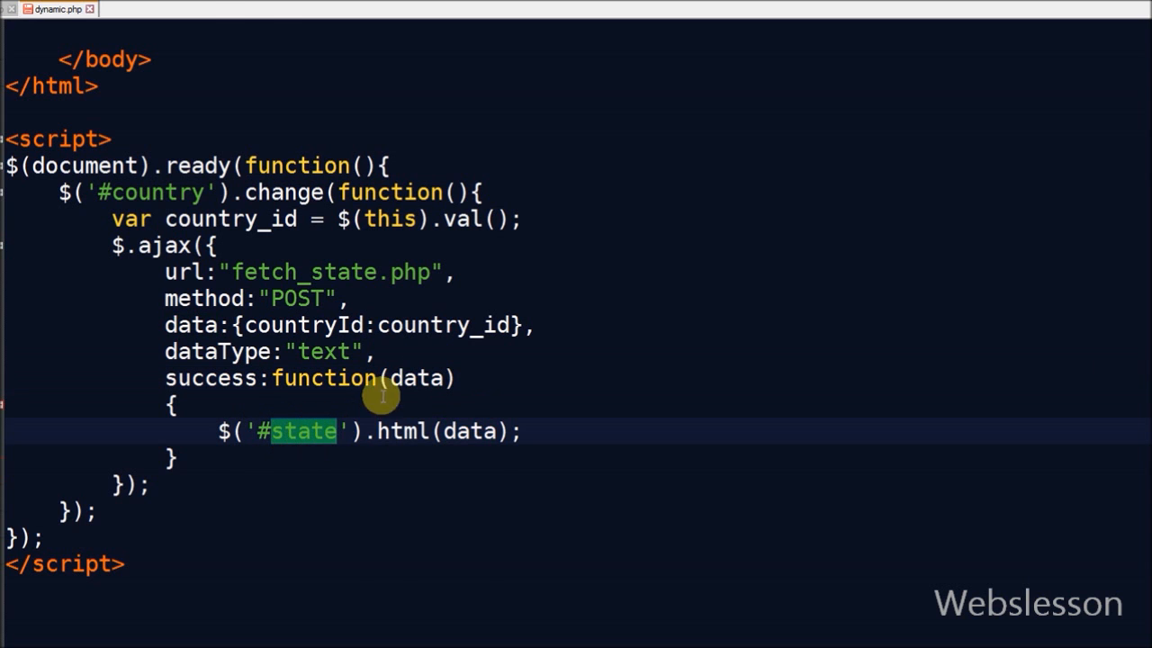
{"action": "mouse_move", "coordinate": [420, 431]}
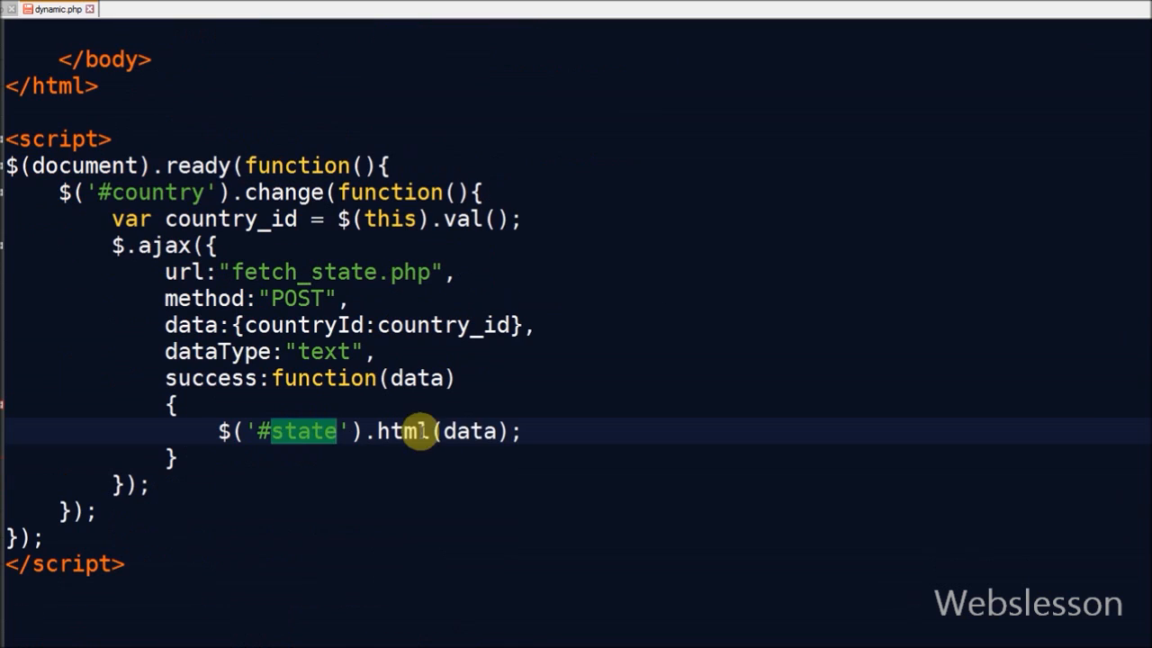
{"action": "double_click", "coordinate": [418, 378]}
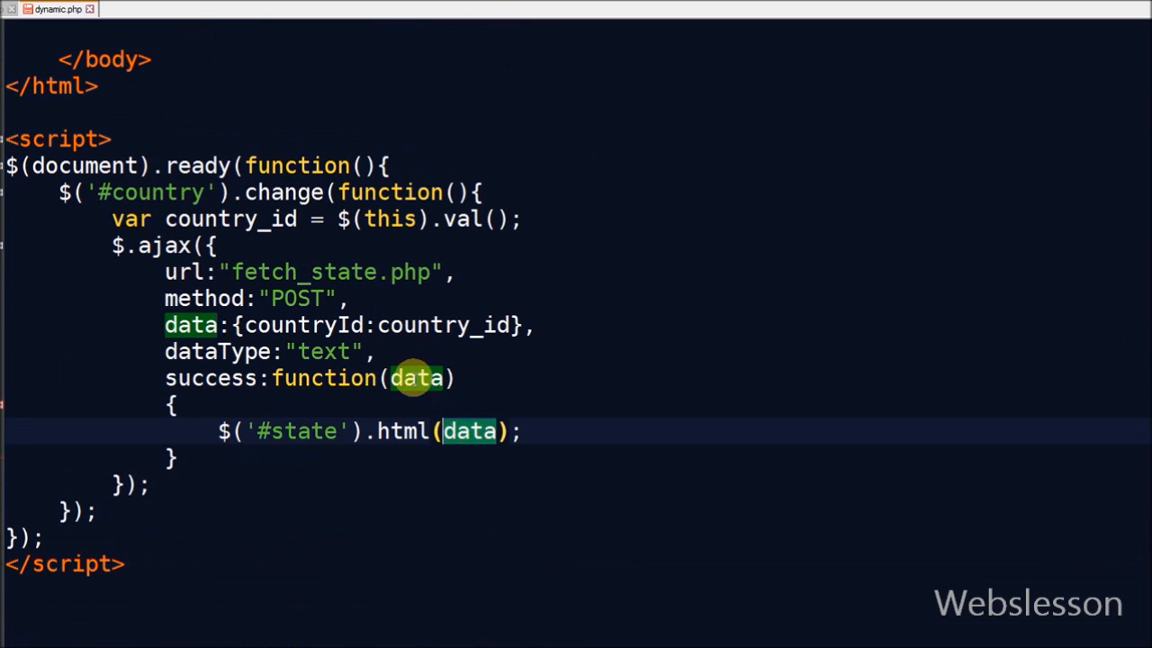
{"action": "left_click", "coordinate": [153, 9]}
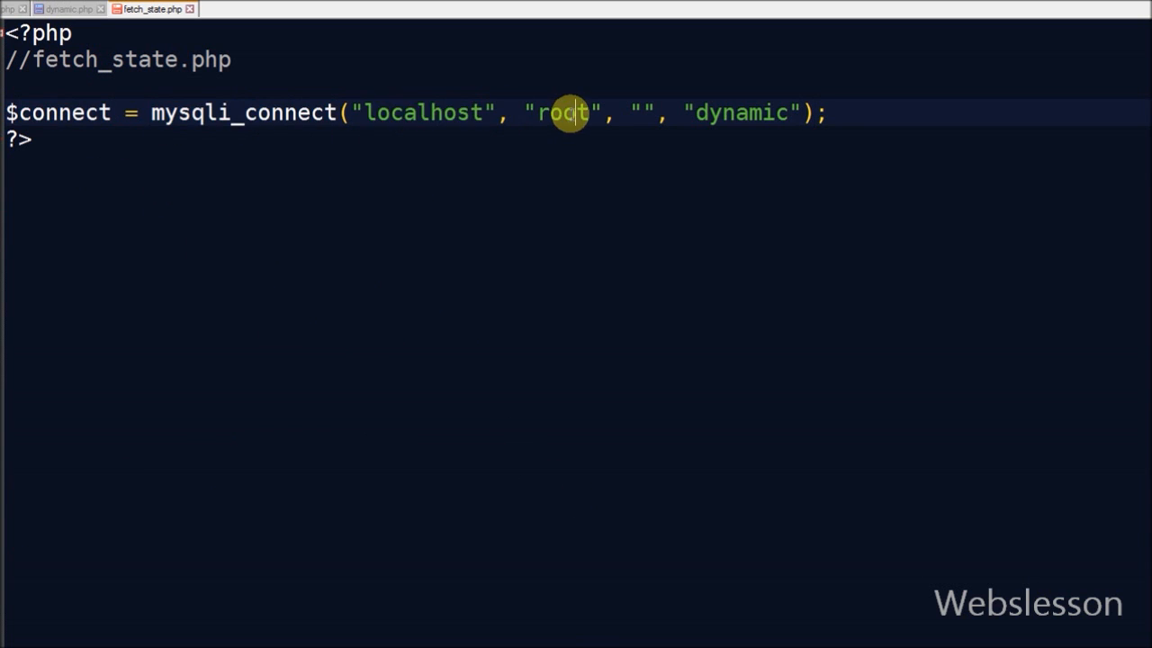
- Add $output = ''; and a $sql selecting tbl_state where country_id matches $_POST["countryId"], ordered by state_name
{"action": "double_click", "coordinate": [735, 113]}
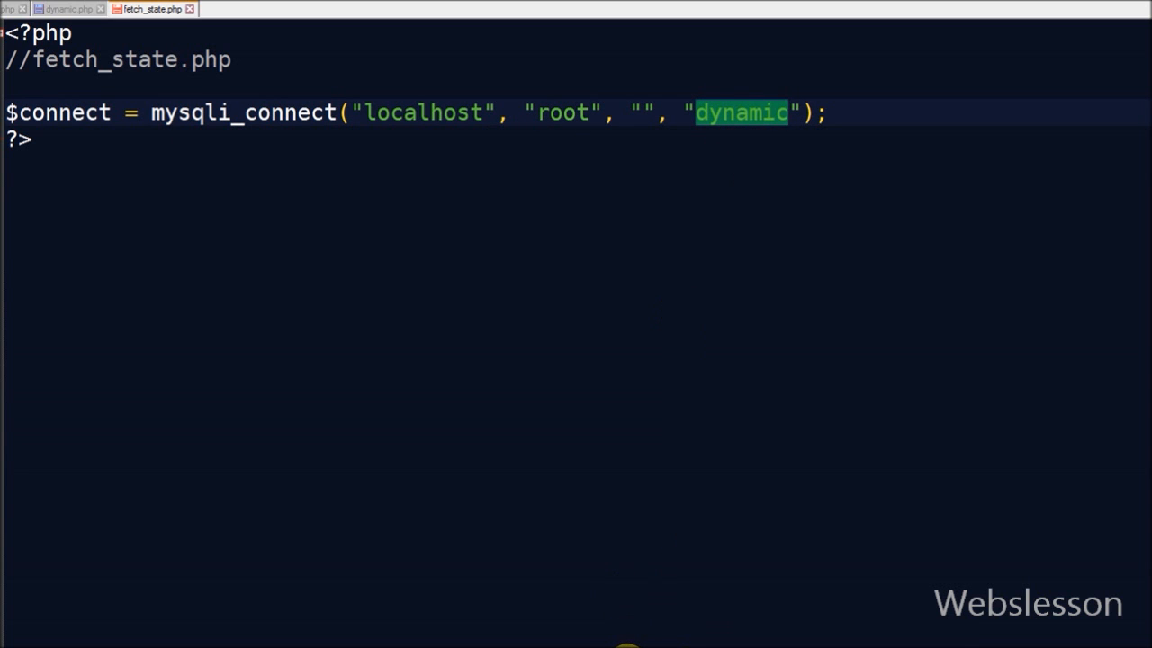
{"action": "left_click", "coordinate": [70, 150]}
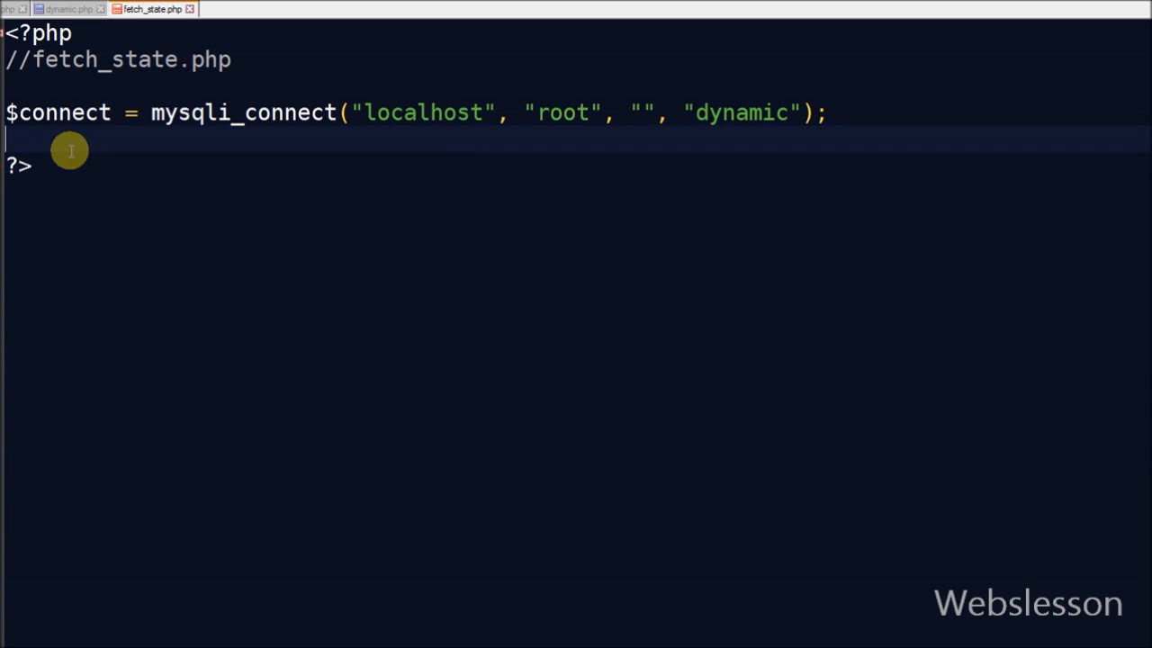
{"action": "type", "text": "$output ="}
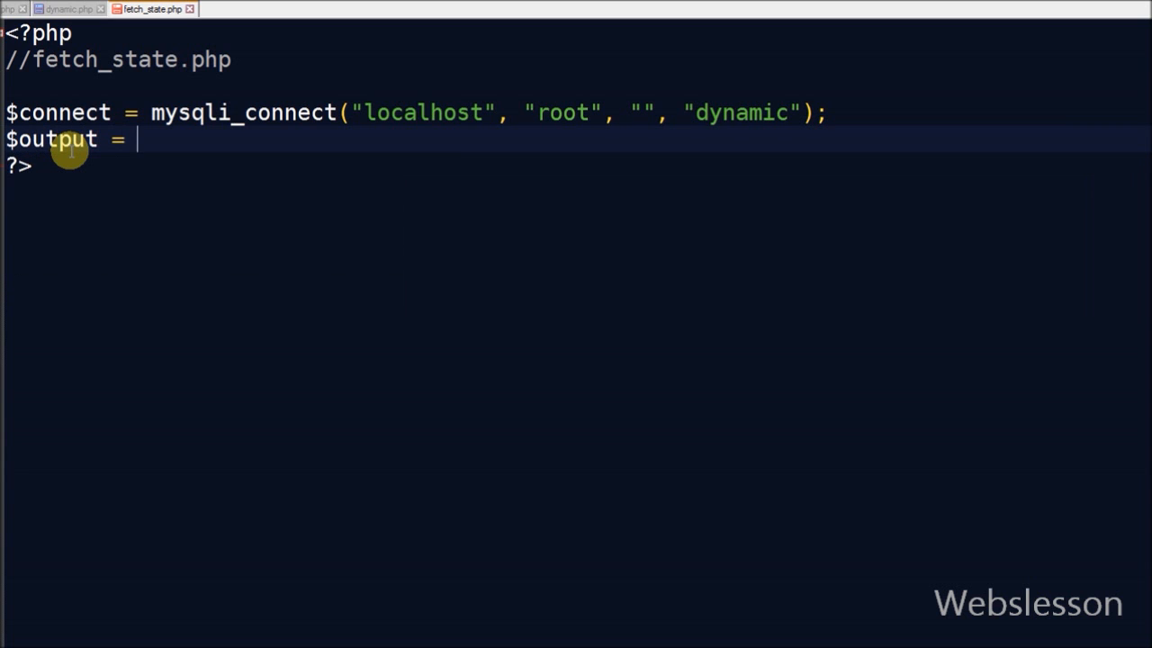
{"action": "type", "text": "'';"}
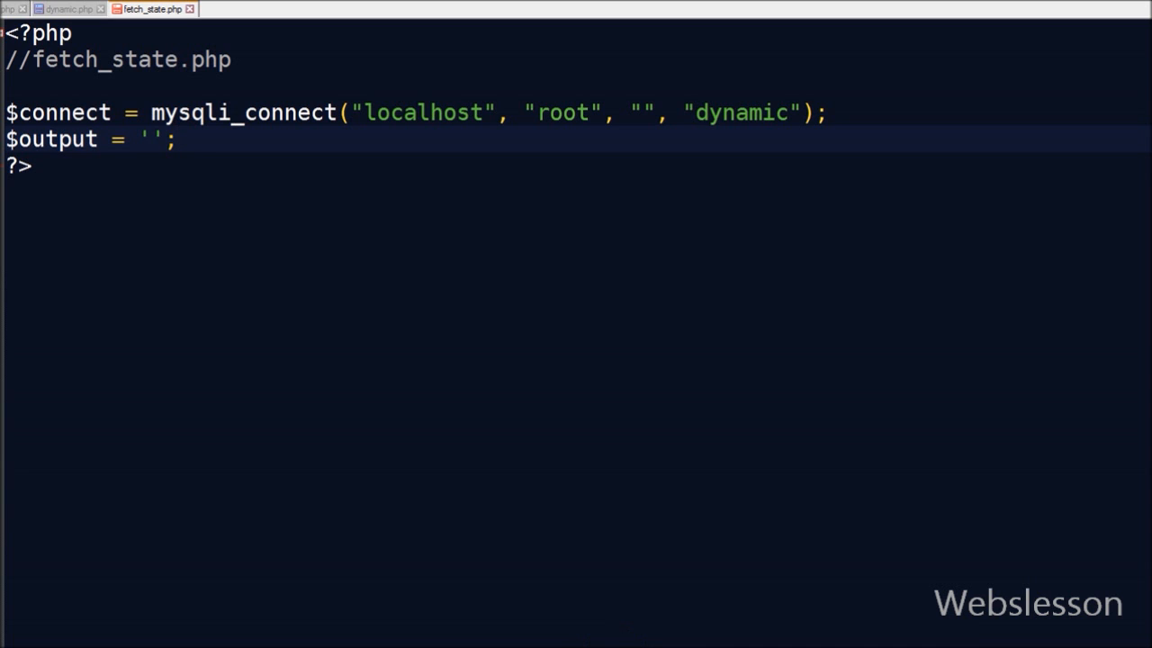
{"action": "type", "text": "$sql = \"SELECT * FROM tbl_state where country_id = '\".$_POST[\"countryId\"].\"' ORDER BY state_name\";"}
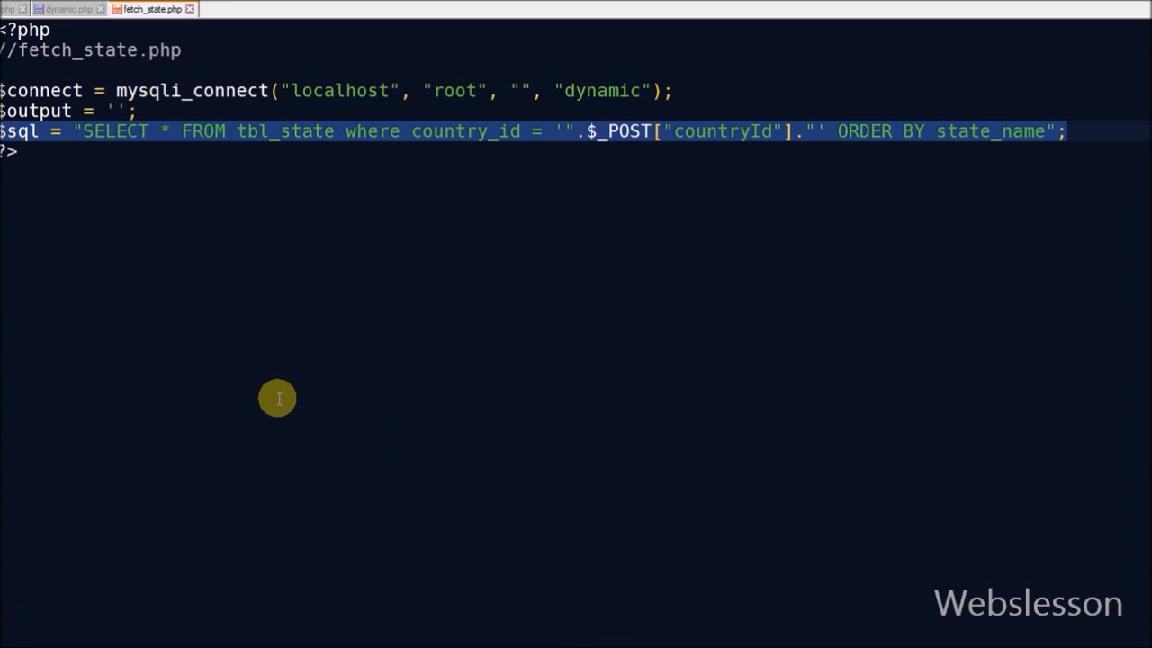
- Check the countryId key against the AJAX data in dynamic.php, then return to fetch_state.php
{"action": "left_click", "coordinate": [18, 131]}
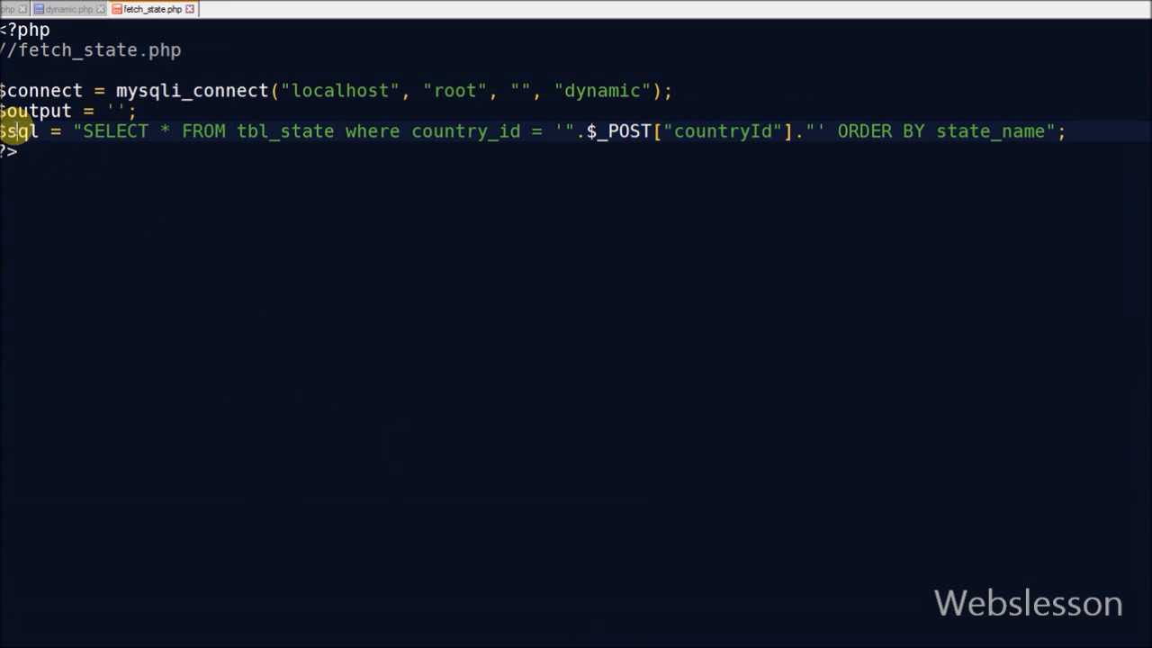
{"action": "double_click", "coordinate": [283, 131]}
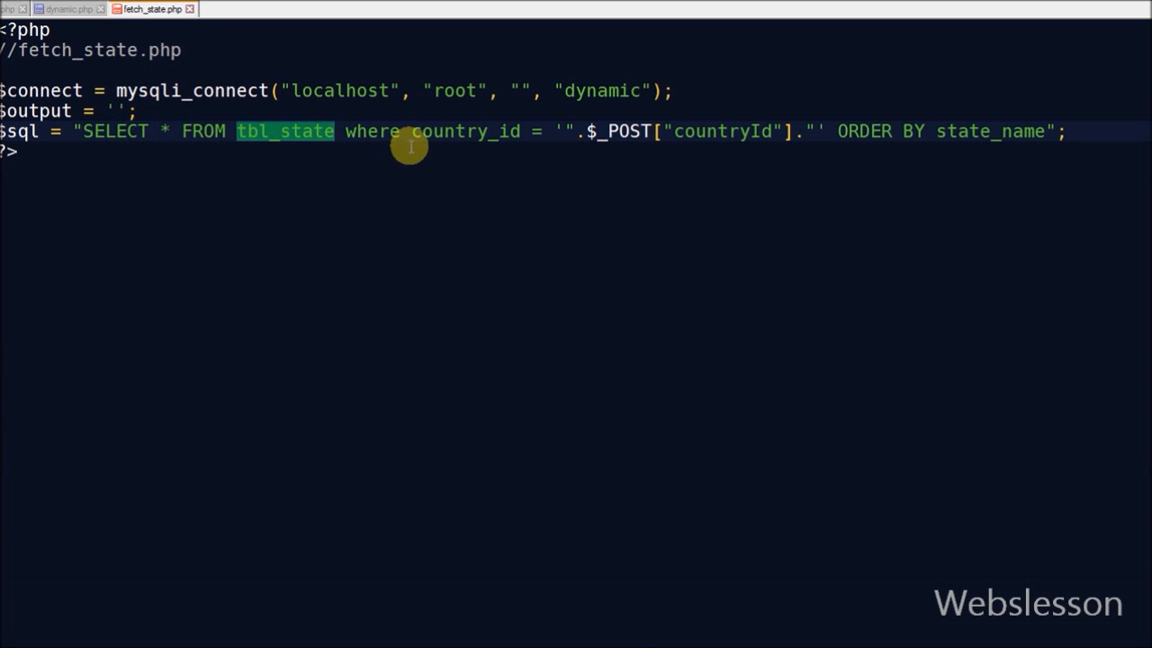
{"action": "double_click", "coordinate": [727, 132]}
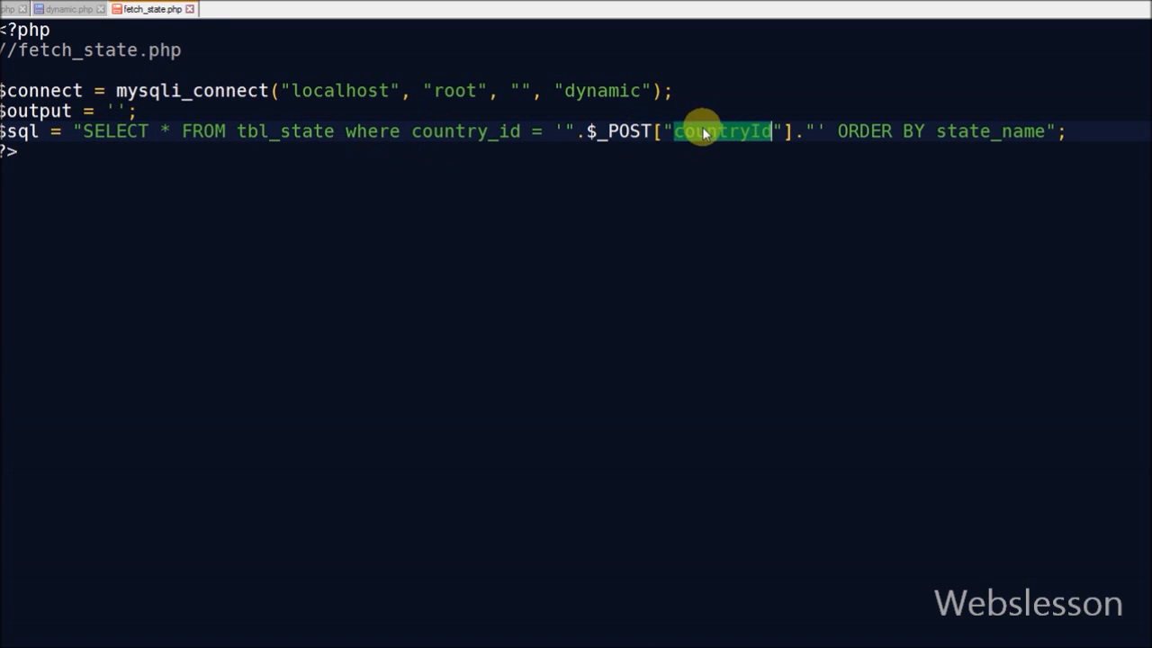
{"action": "left_click", "coordinate": [65, 8]}
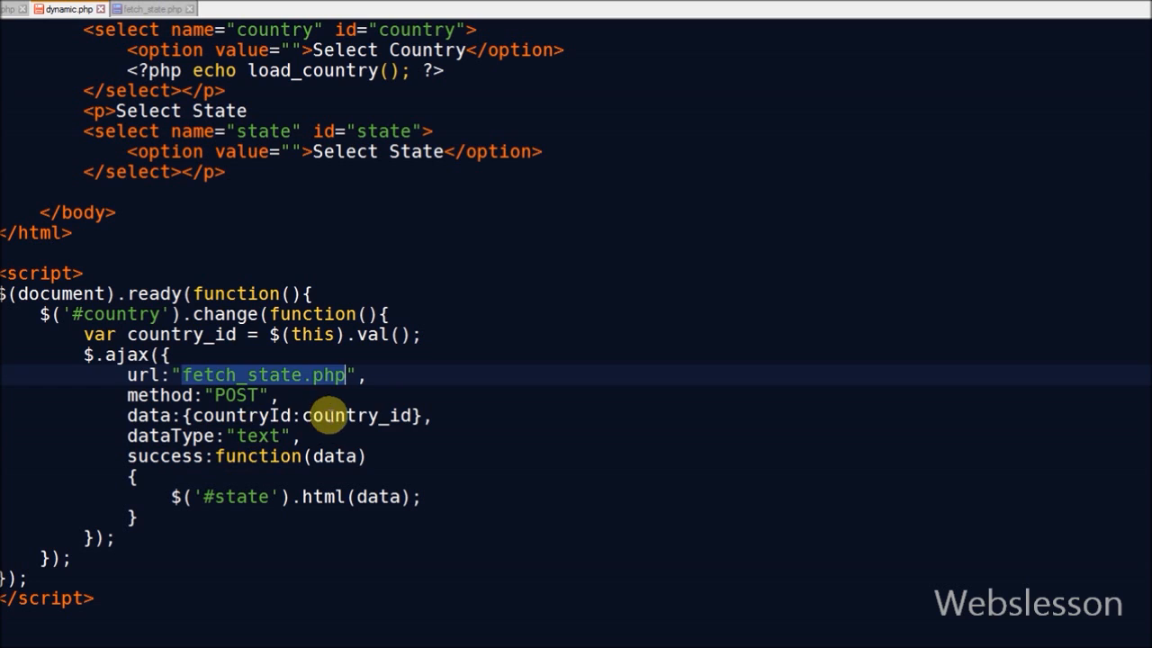
{"action": "double_click", "coordinate": [240, 415]}
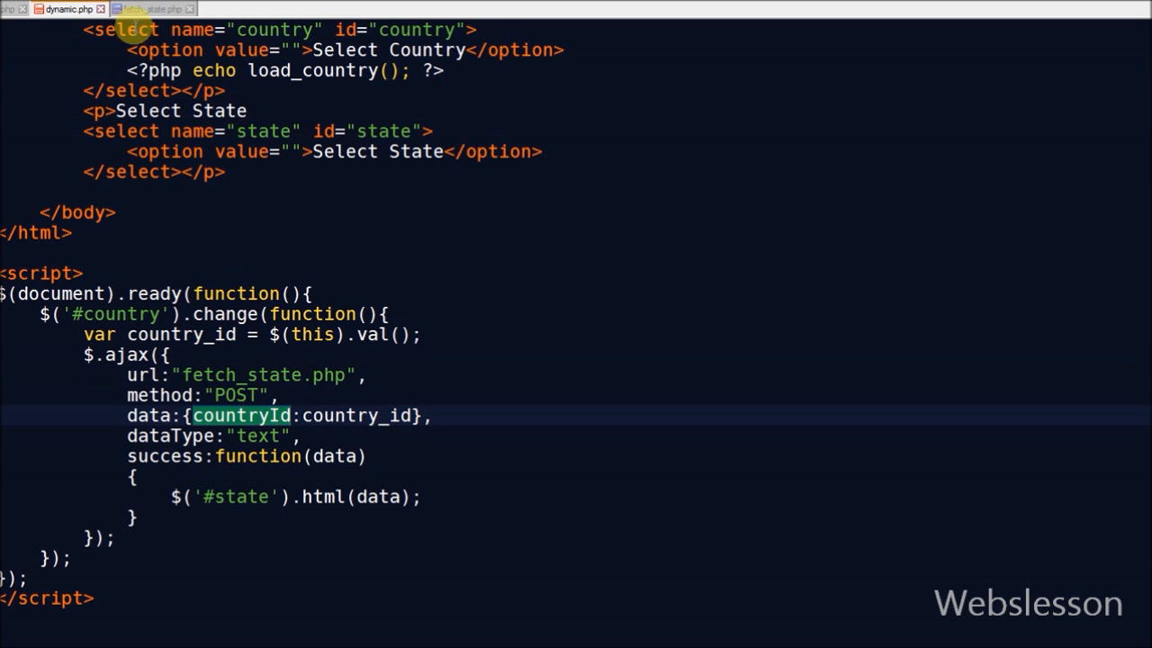
{"action": "left_click", "coordinate": [148, 12]}
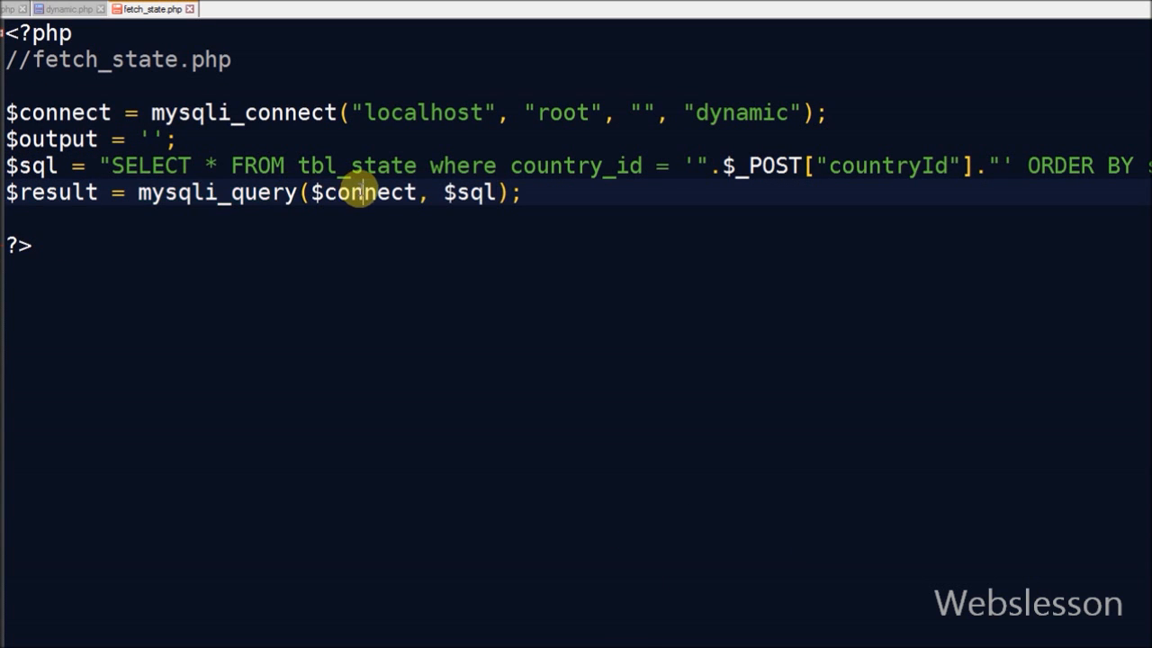
- Run the query into $result and start $output with a Select State placeholder option
{"action": "double_click", "coordinate": [475, 193]}
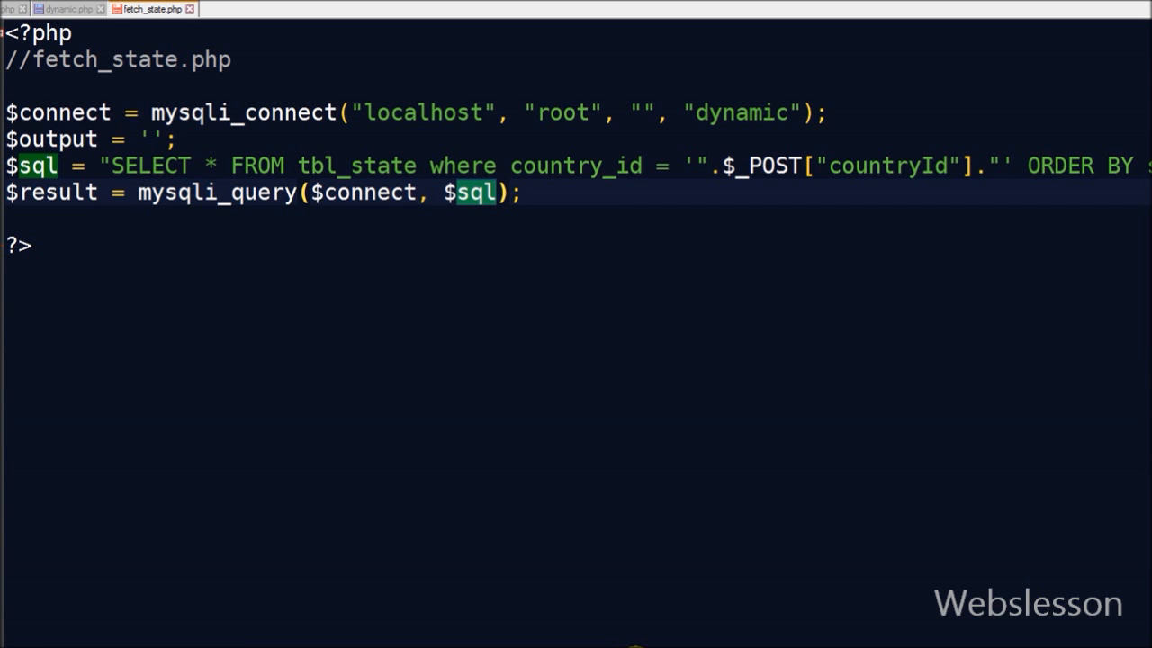
{"action": "type", "text": "$output = '<option value=\"\">Select State</option>';"}
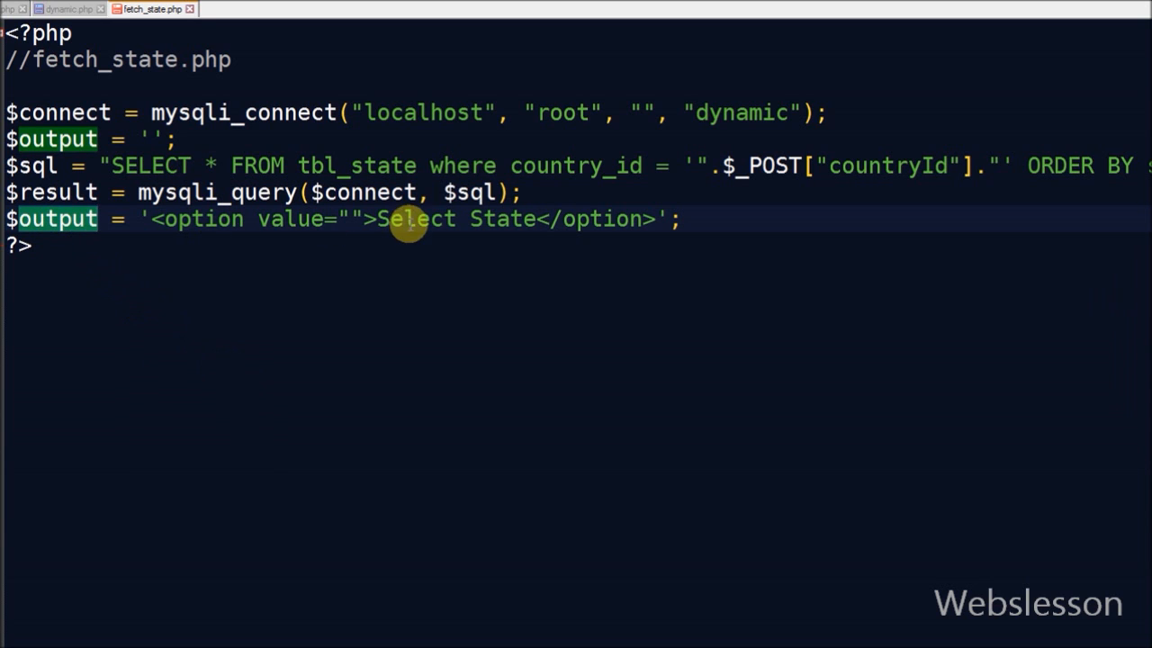
{"action": "double_click", "coordinate": [290, 218]}
{"action": "type", "text": "while($row = mysqli_fetch_array($result))"}
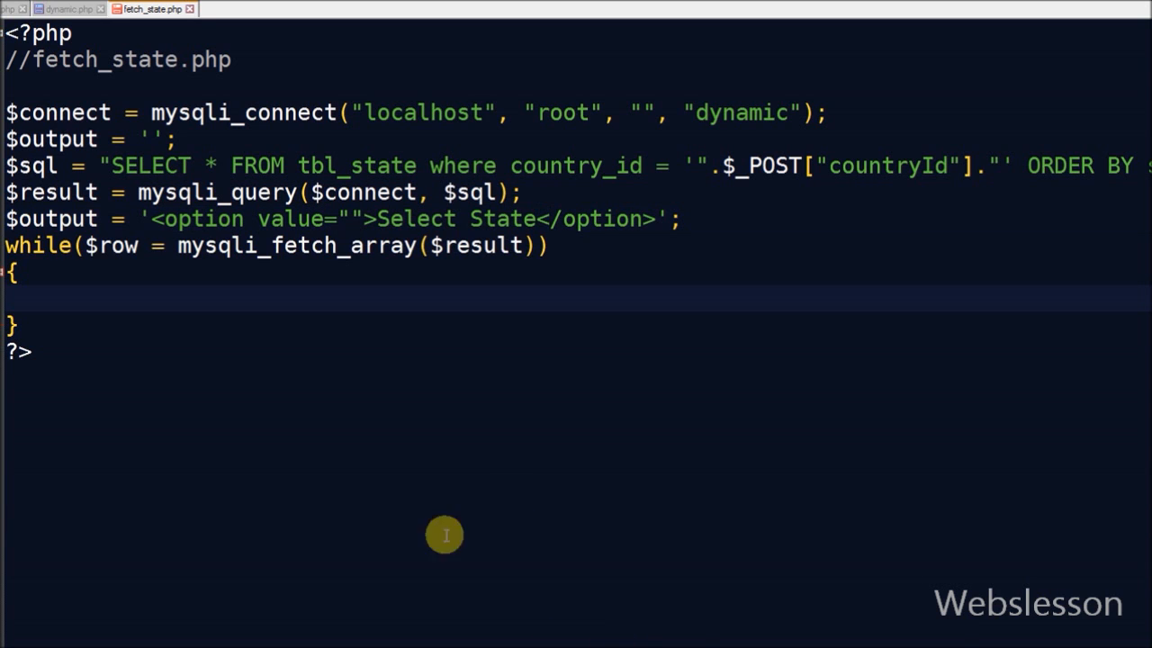
{"action": "double_click", "coordinate": [111, 246]}
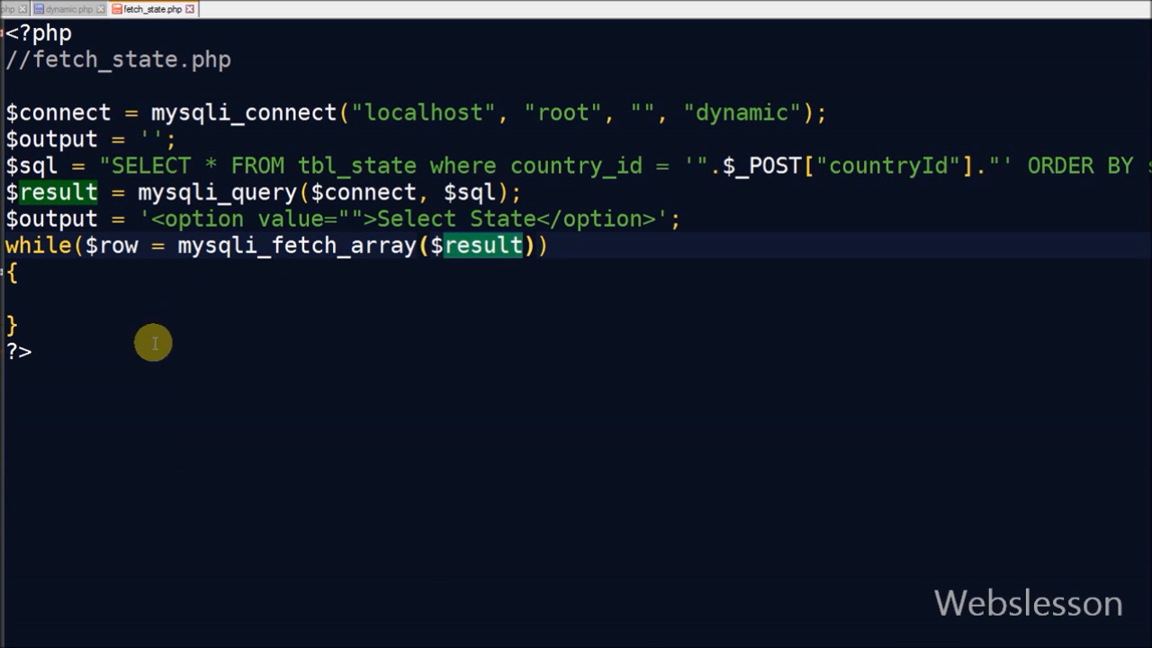
{"action": "mouse_move", "coordinate": [27, 283]}
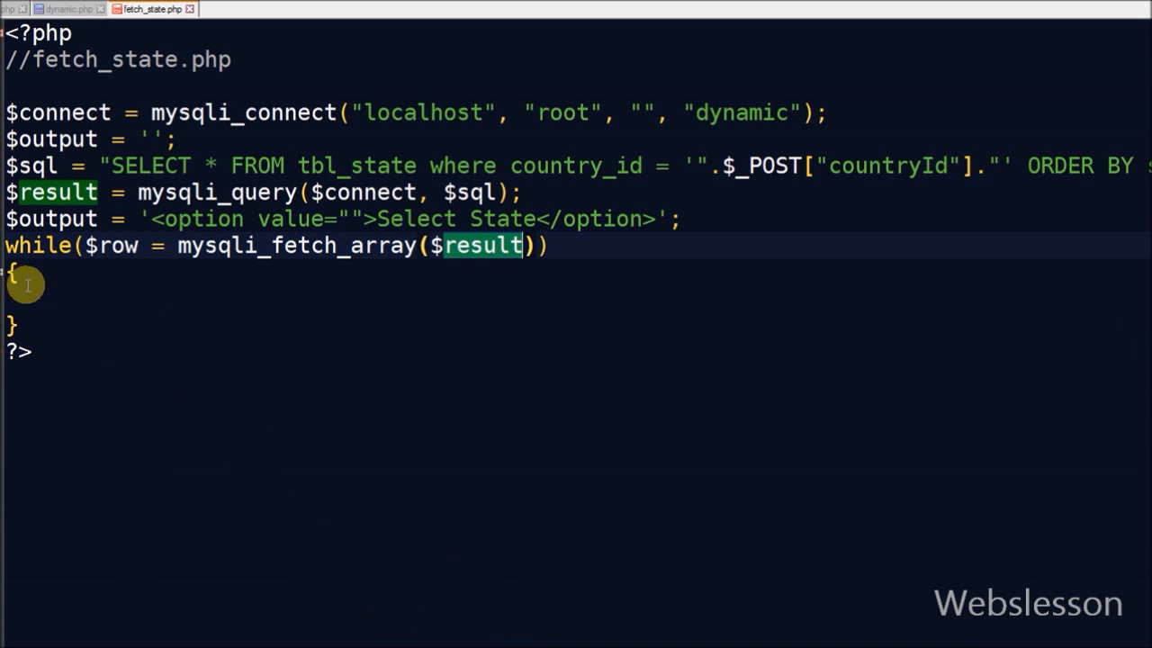
- Append an option with state_id and state_name per row inside the loop, then begin echo $output
{"action": "left_click", "coordinate": [59, 299]}
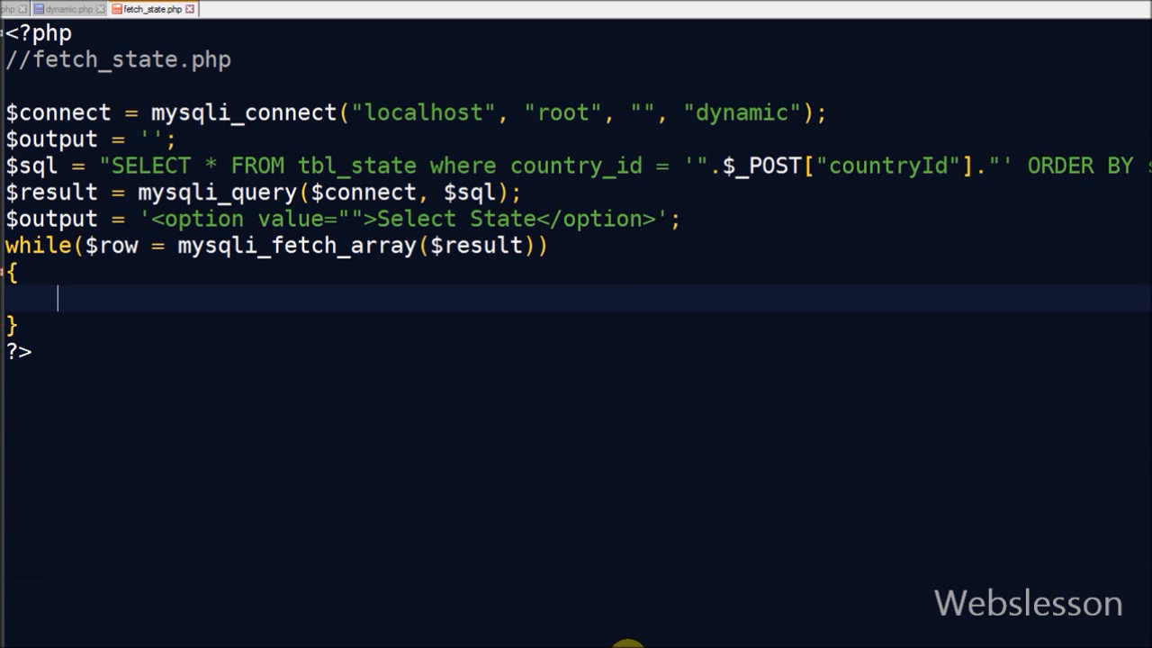
{"action": "type", "text": "$output .= '<option value=\"'.$row[\"state_id\"].'\">'.$row[\"state_name\"].'</option>';"}
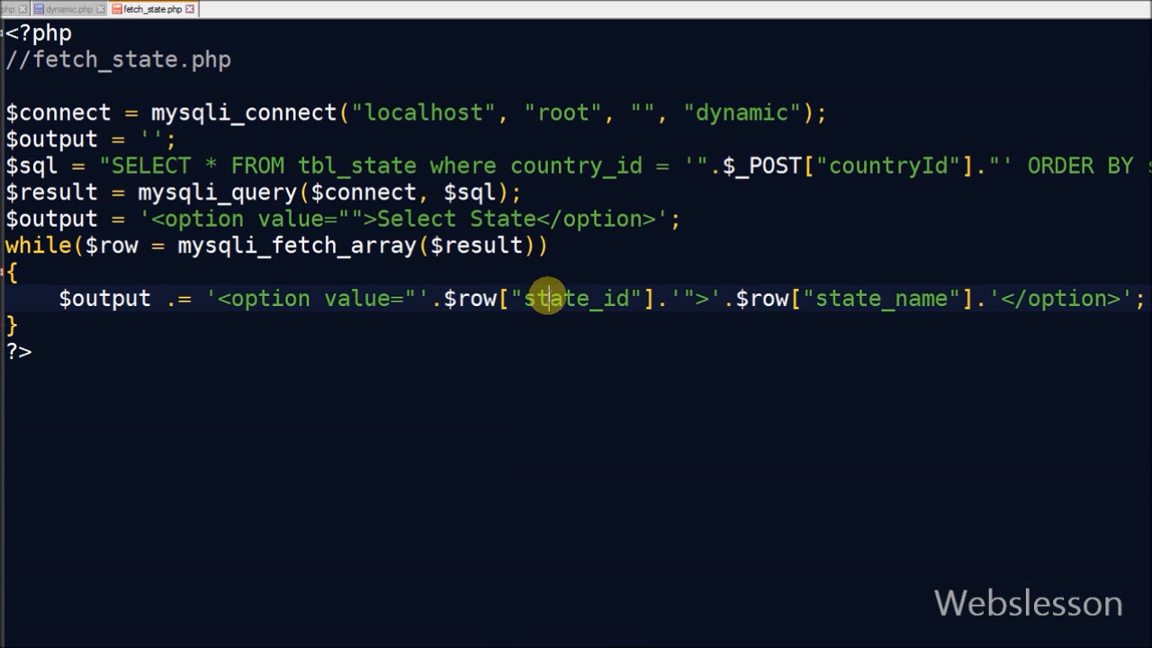
{"action": "double_click", "coordinate": [880, 298]}
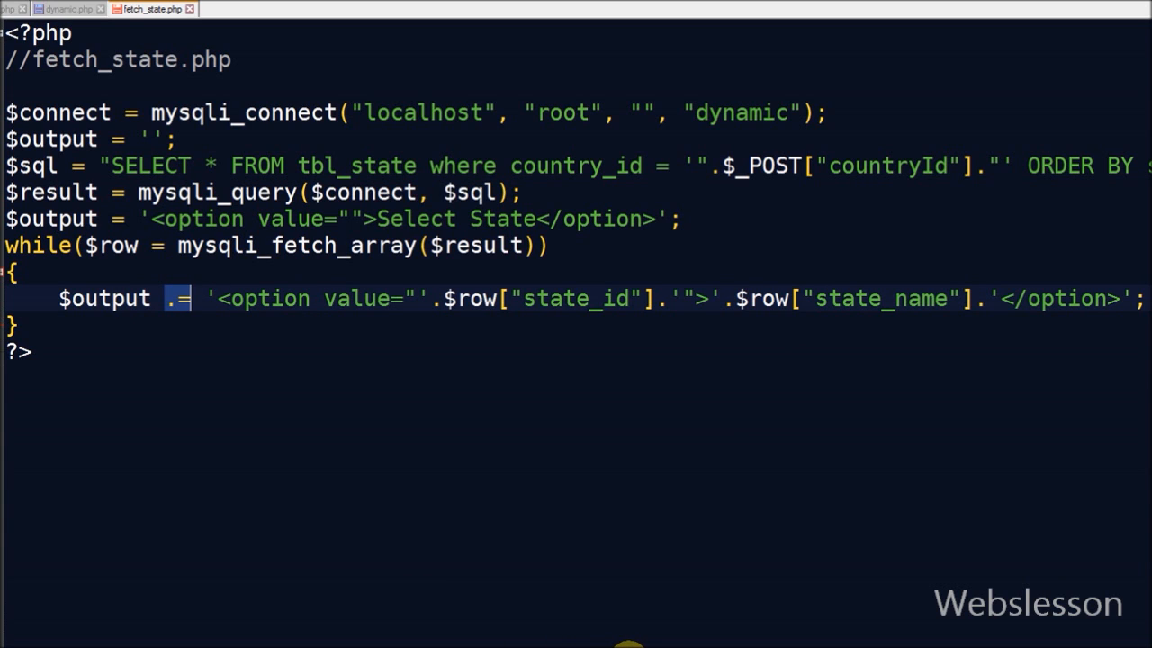
{"action": "type", "text": "e"}
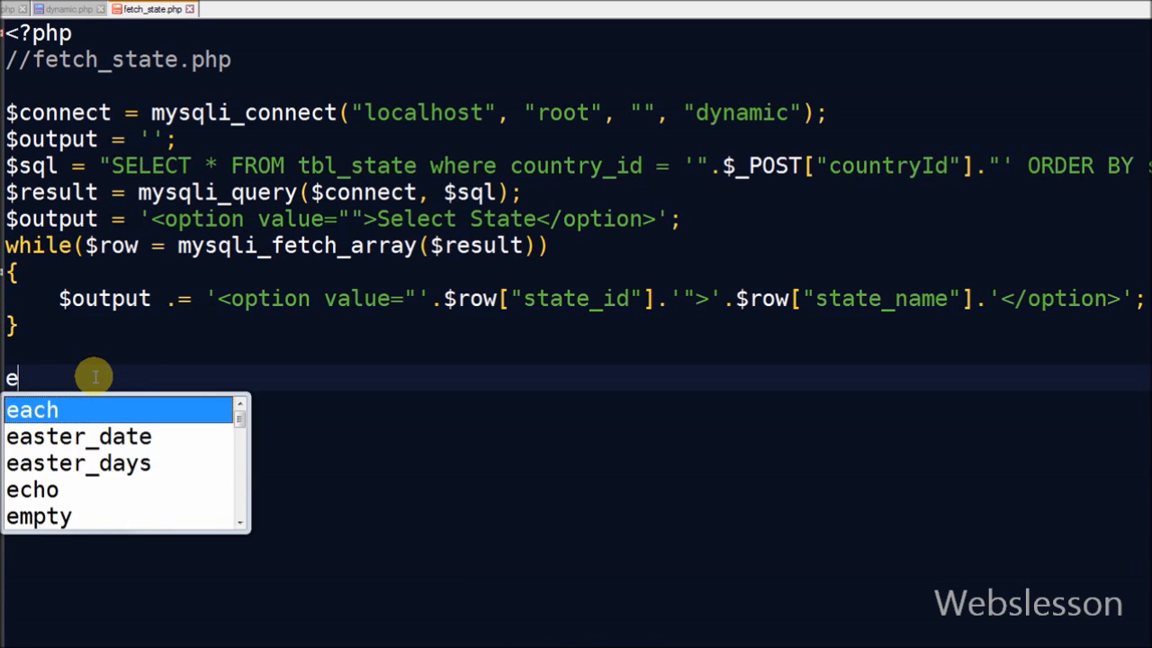
{"action": "type", "text": "cho $outp"}
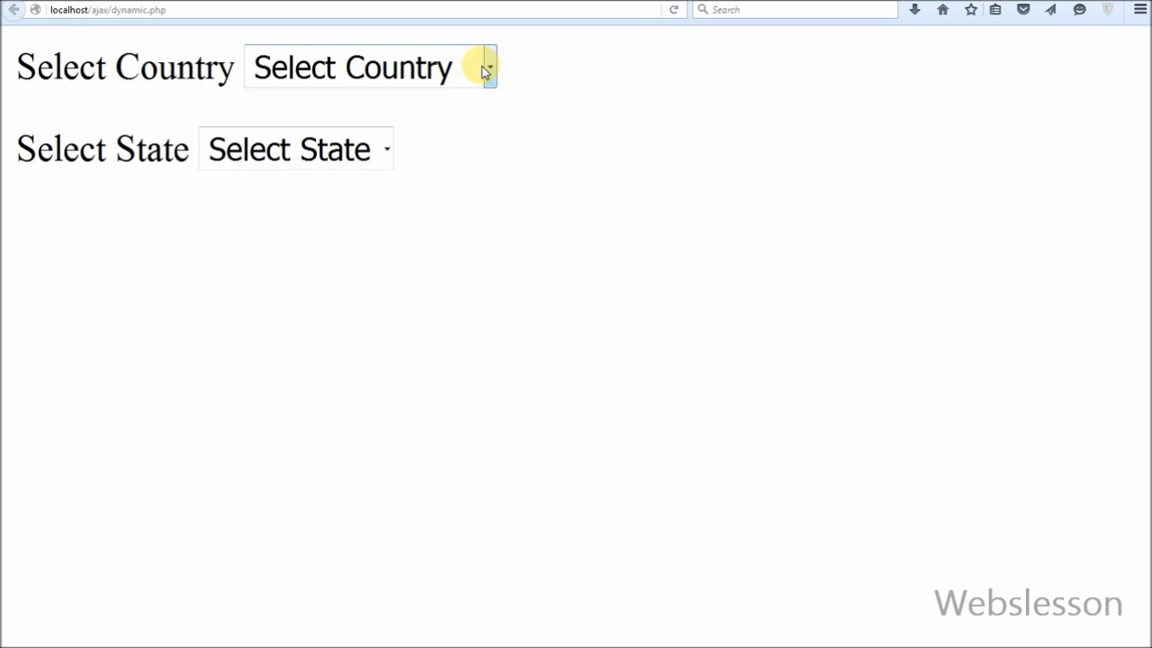
{"action": "mouse_move", "coordinate": [389, 147]}
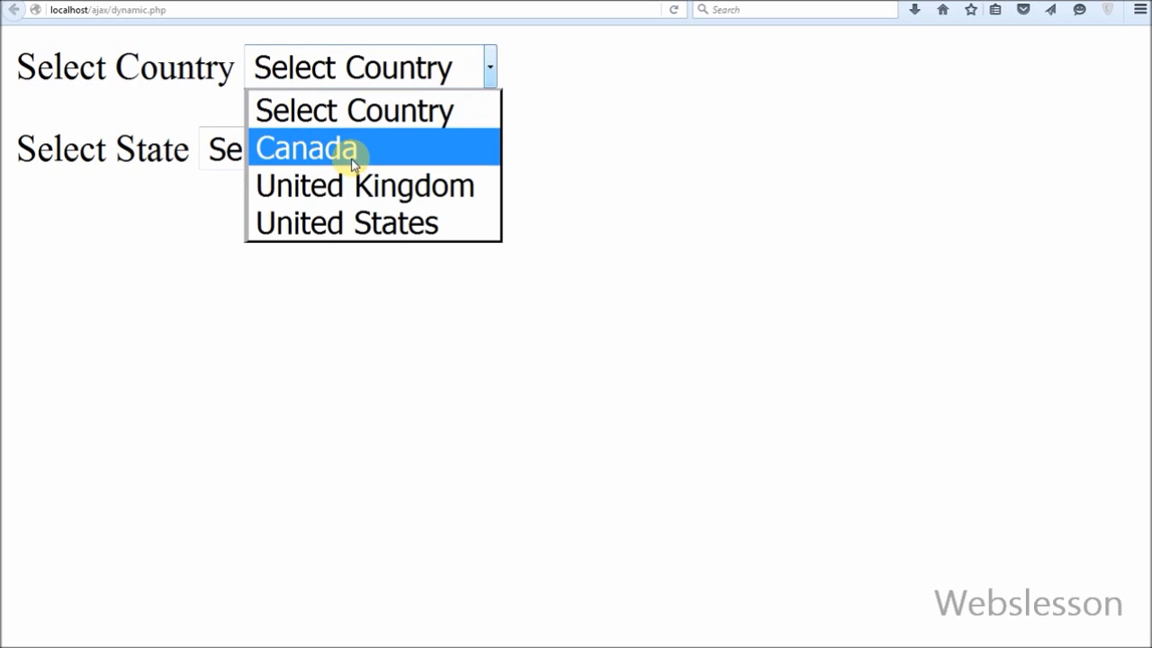
- Select Canada, then United Kingdom, then United States and confirm each loads its own states
{"action": "left_click", "coordinate": [338, 147]}
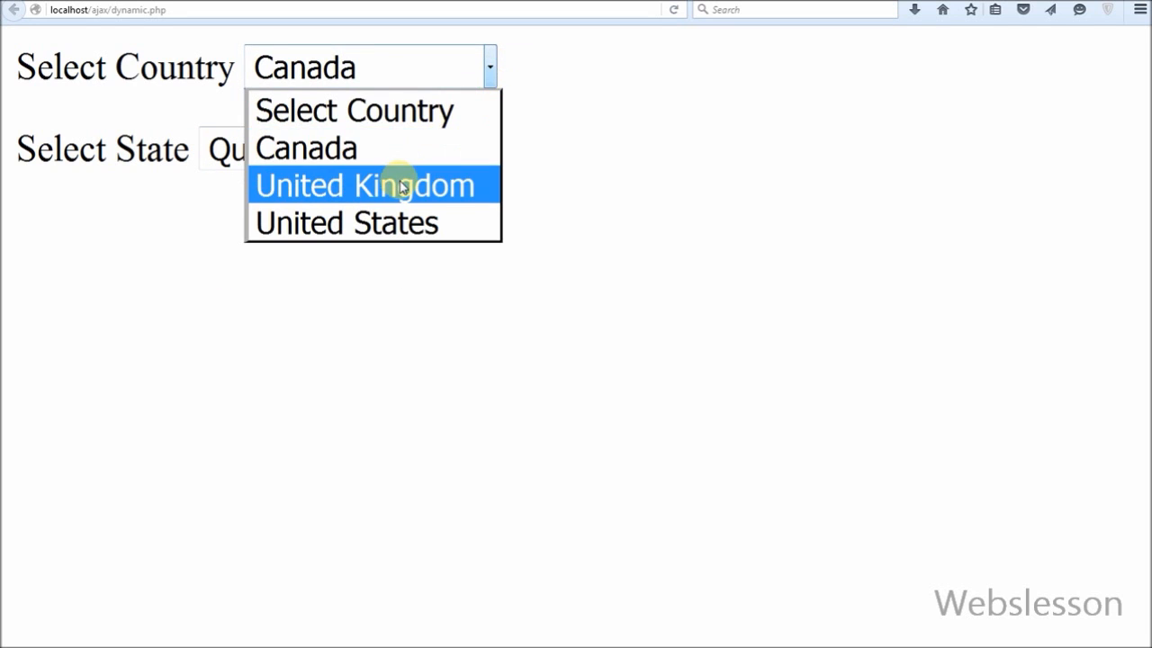
{"action": "left_click", "coordinate": [366, 184]}
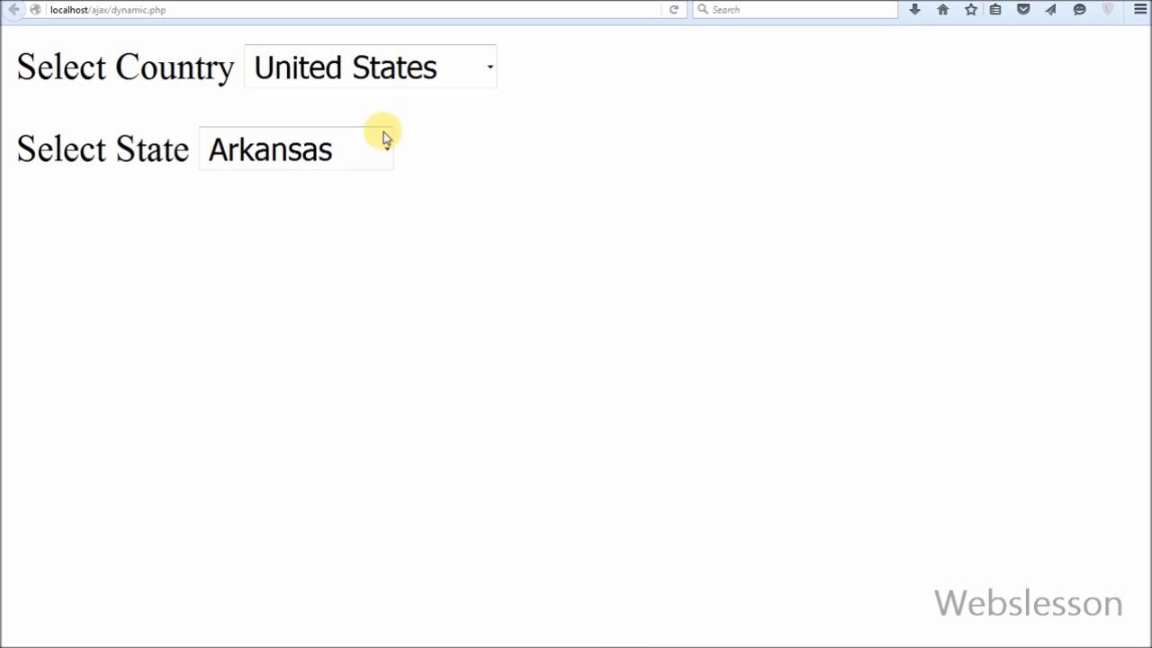
{"action": "left_click", "coordinate": [369, 67]}
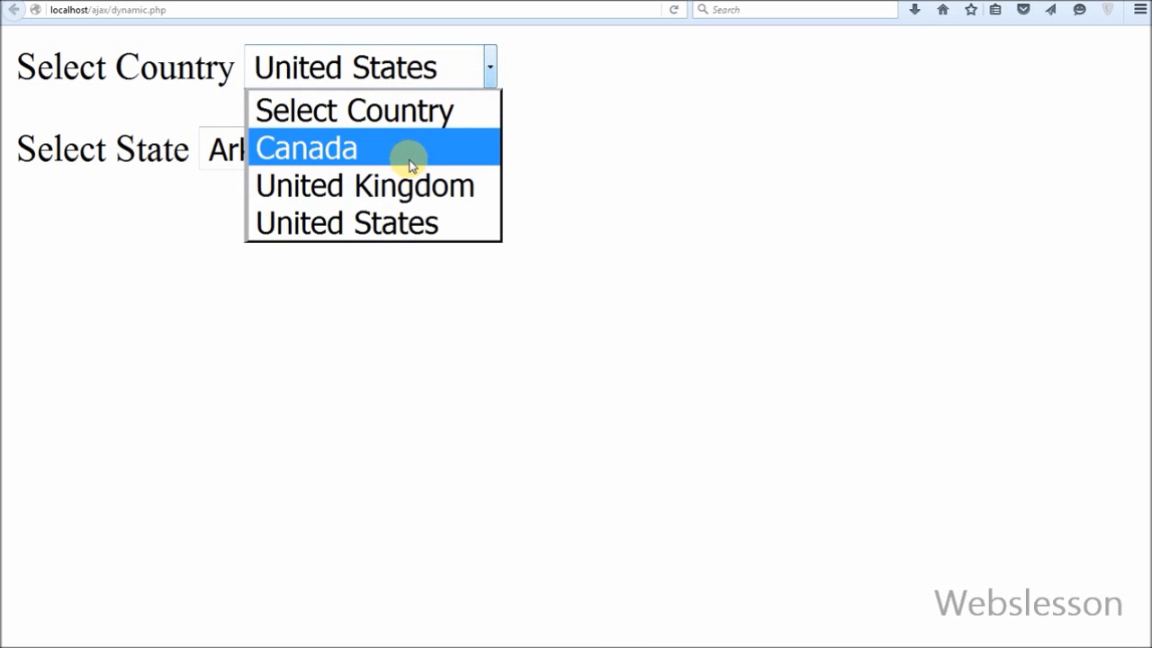
{"action": "left_click", "coordinate": [306, 148]}
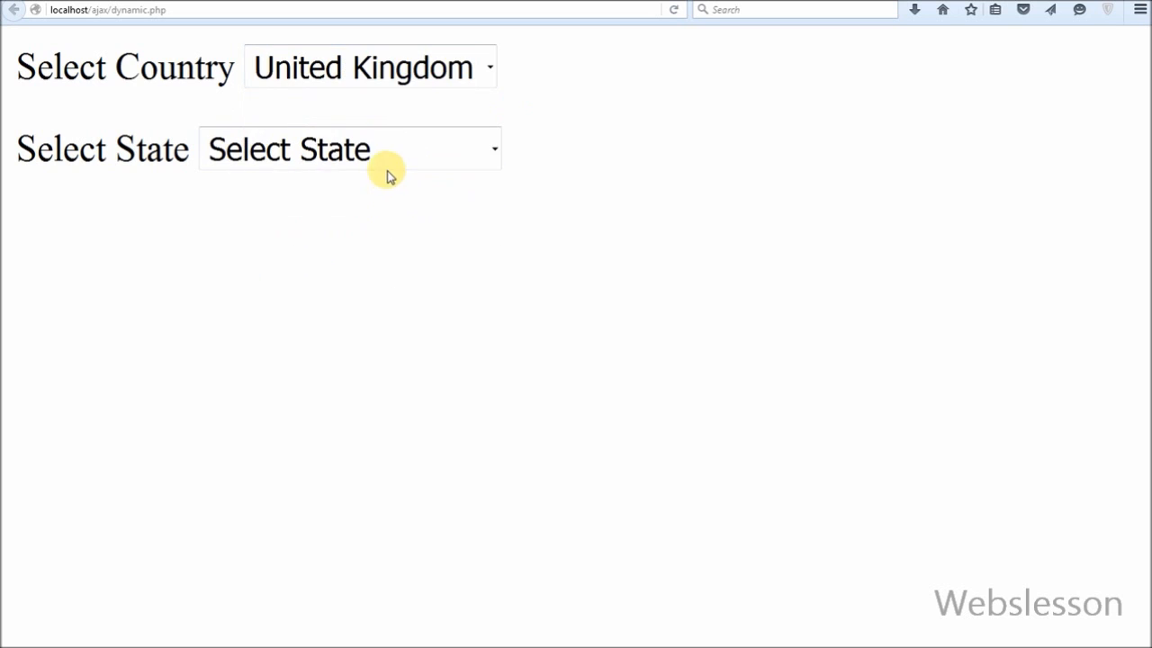
{"action": "left_click", "coordinate": [369, 67]}
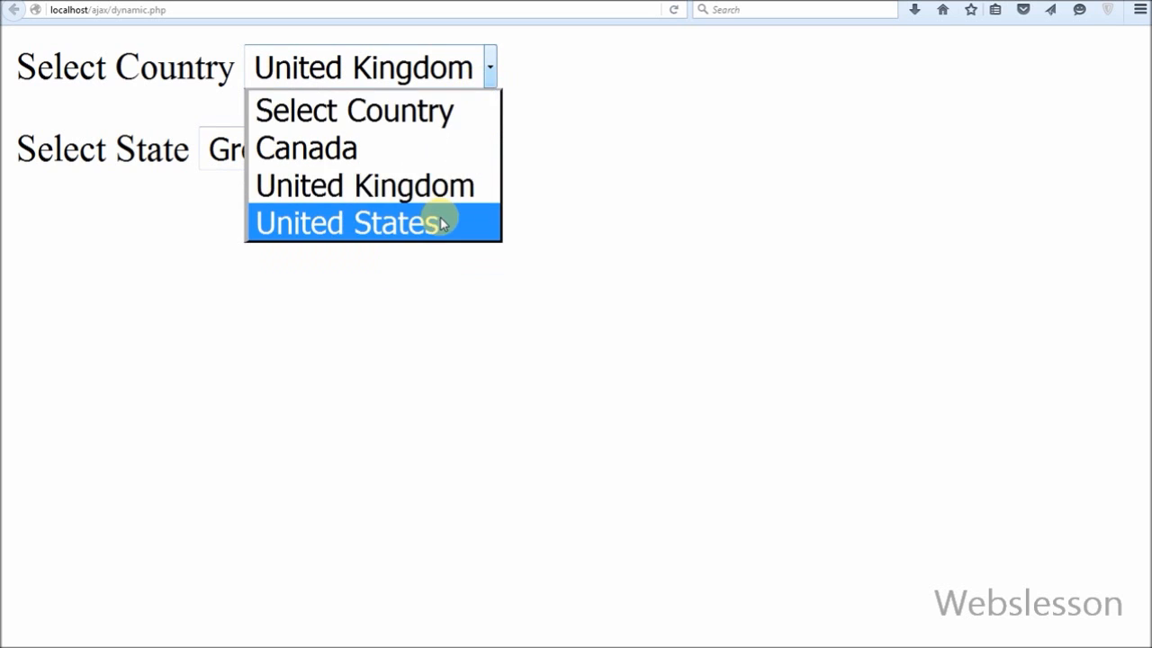
{"action": "left_click", "coordinate": [350, 222]}
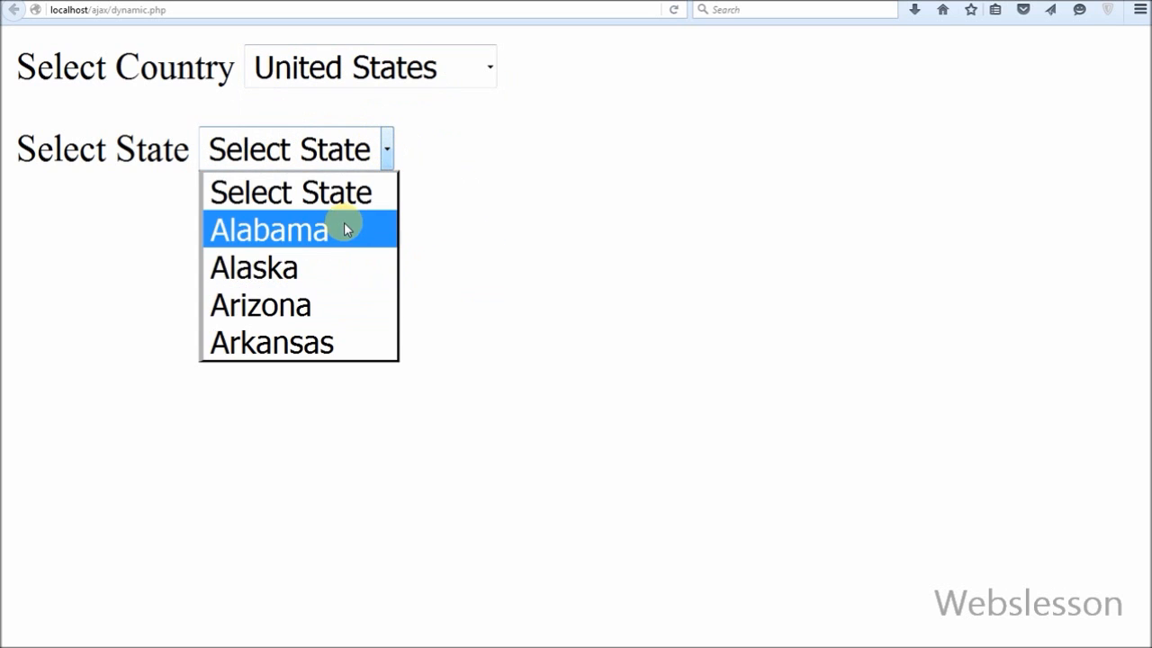